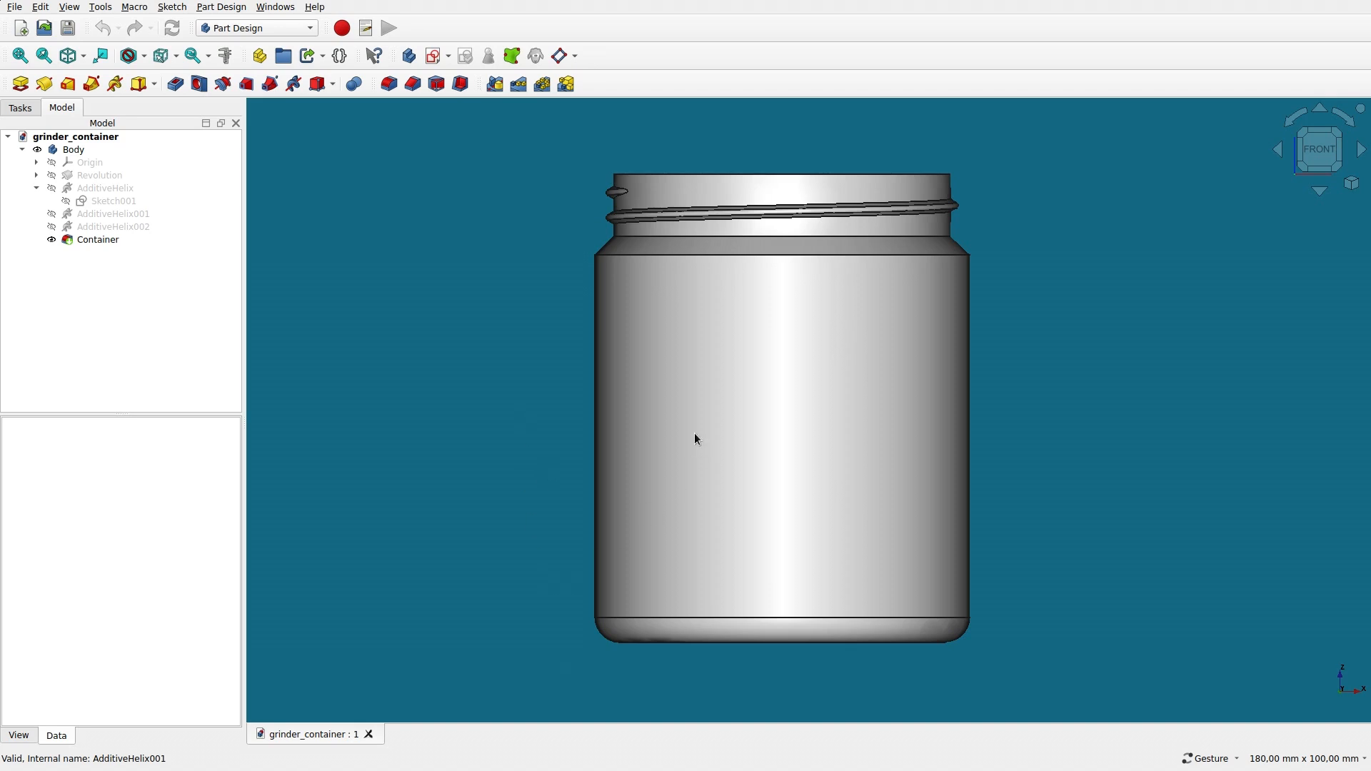
mouse_move(671, 334)
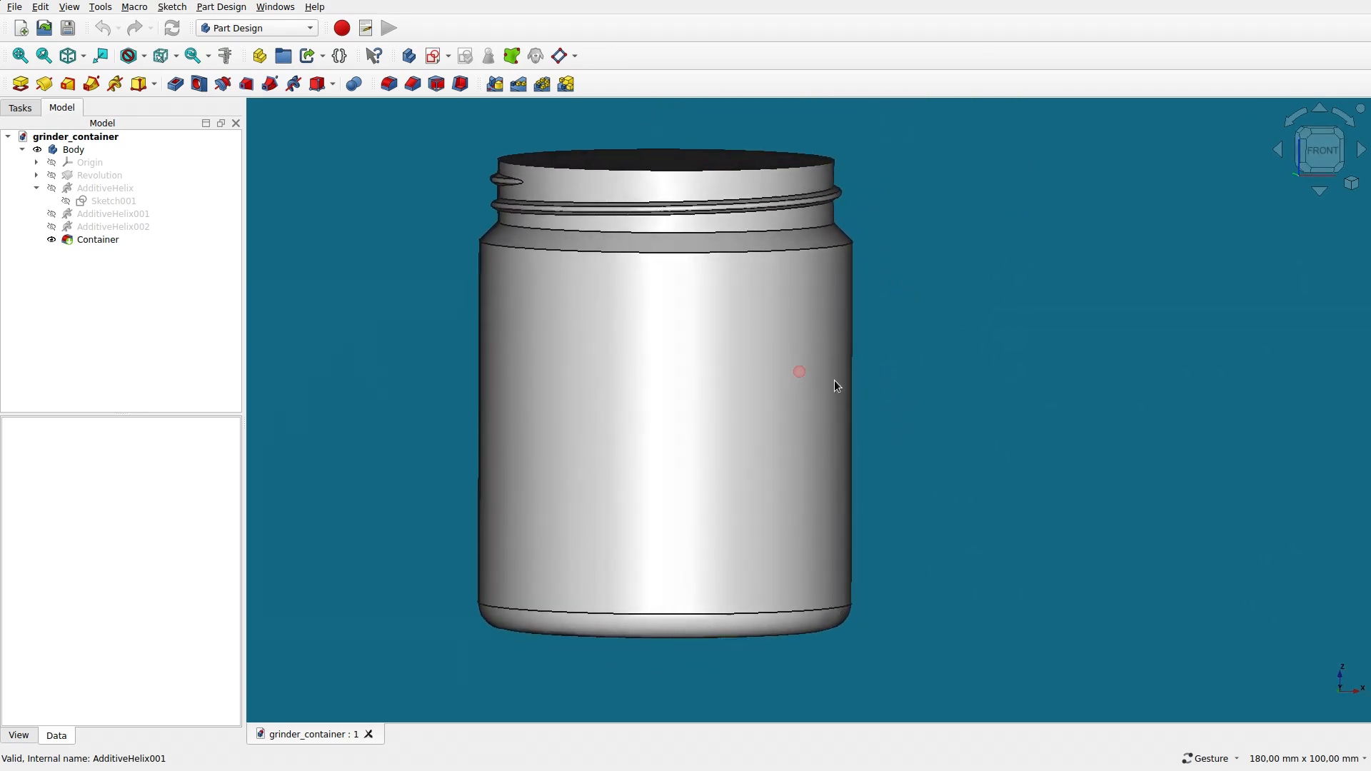
click(98, 240)
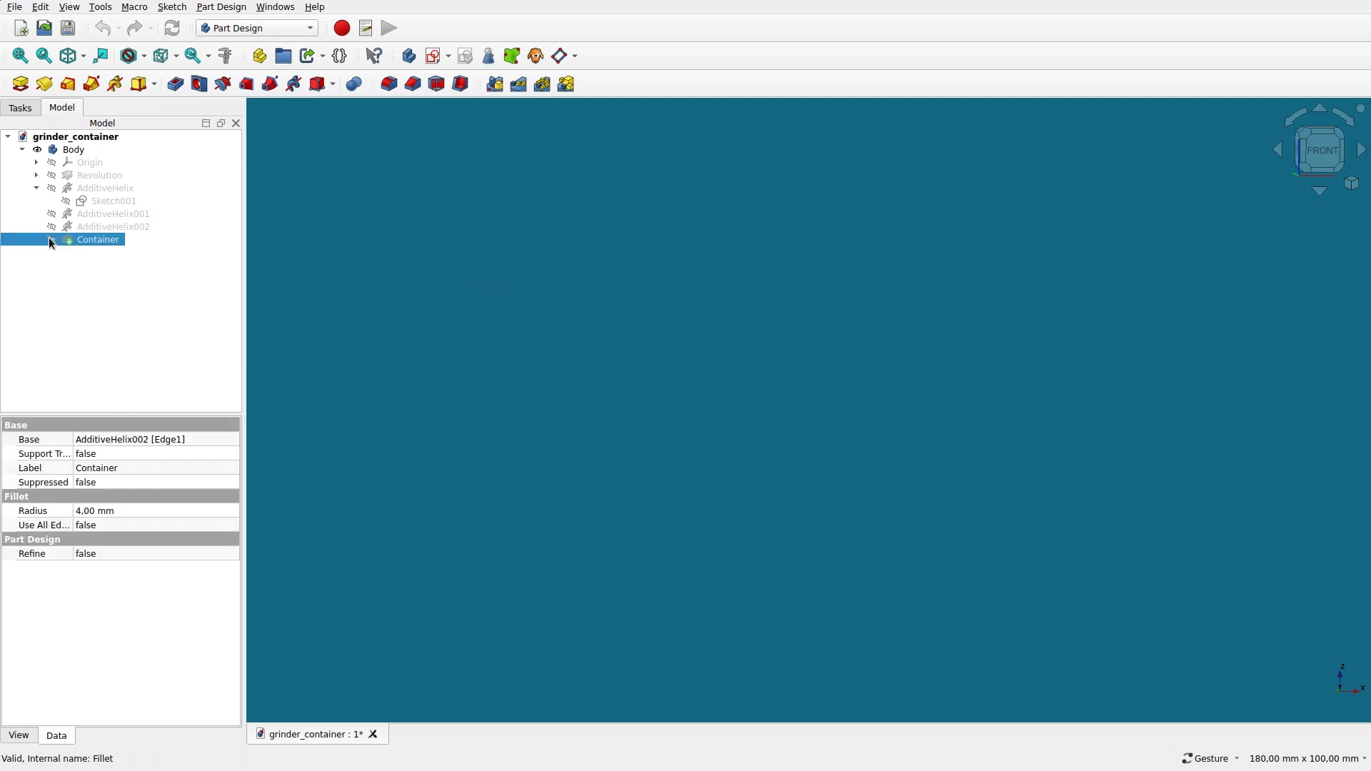
click(104, 188)
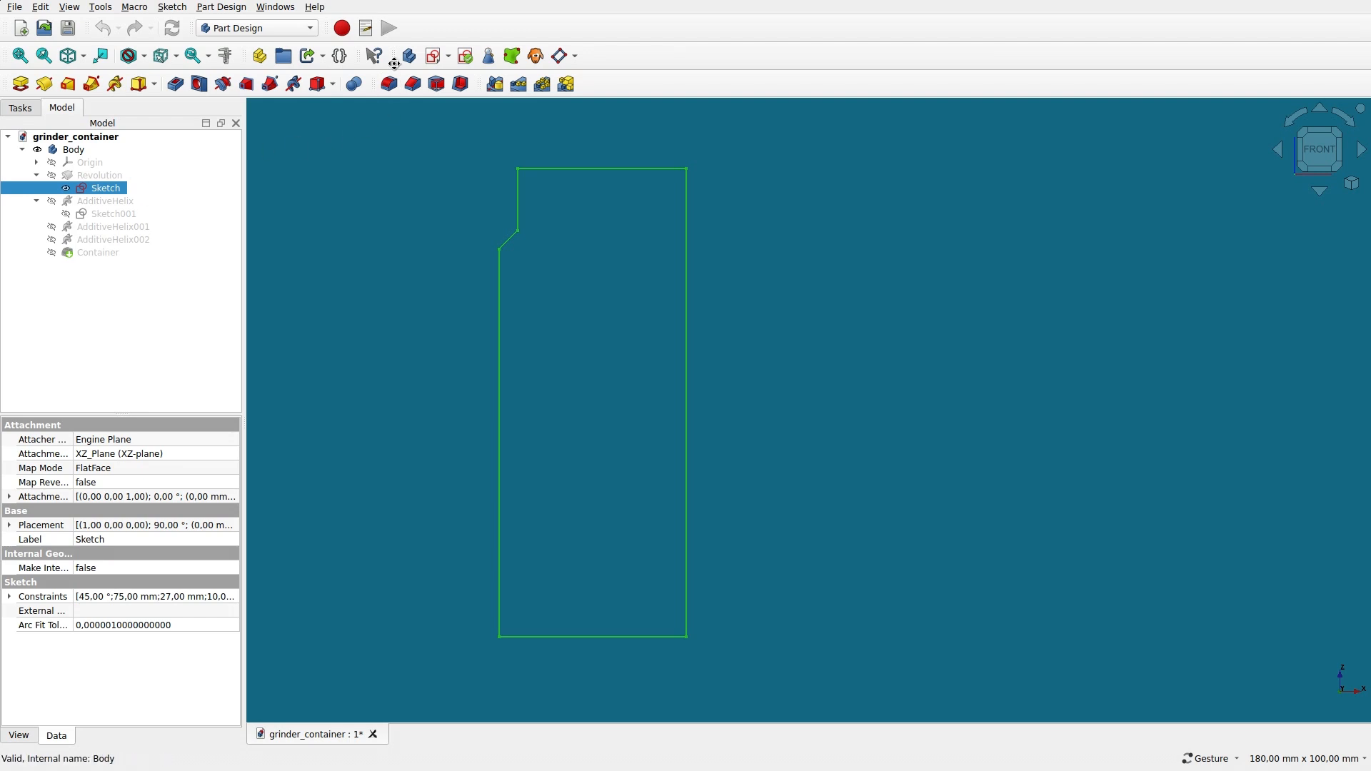
mouse_move(407, 56)
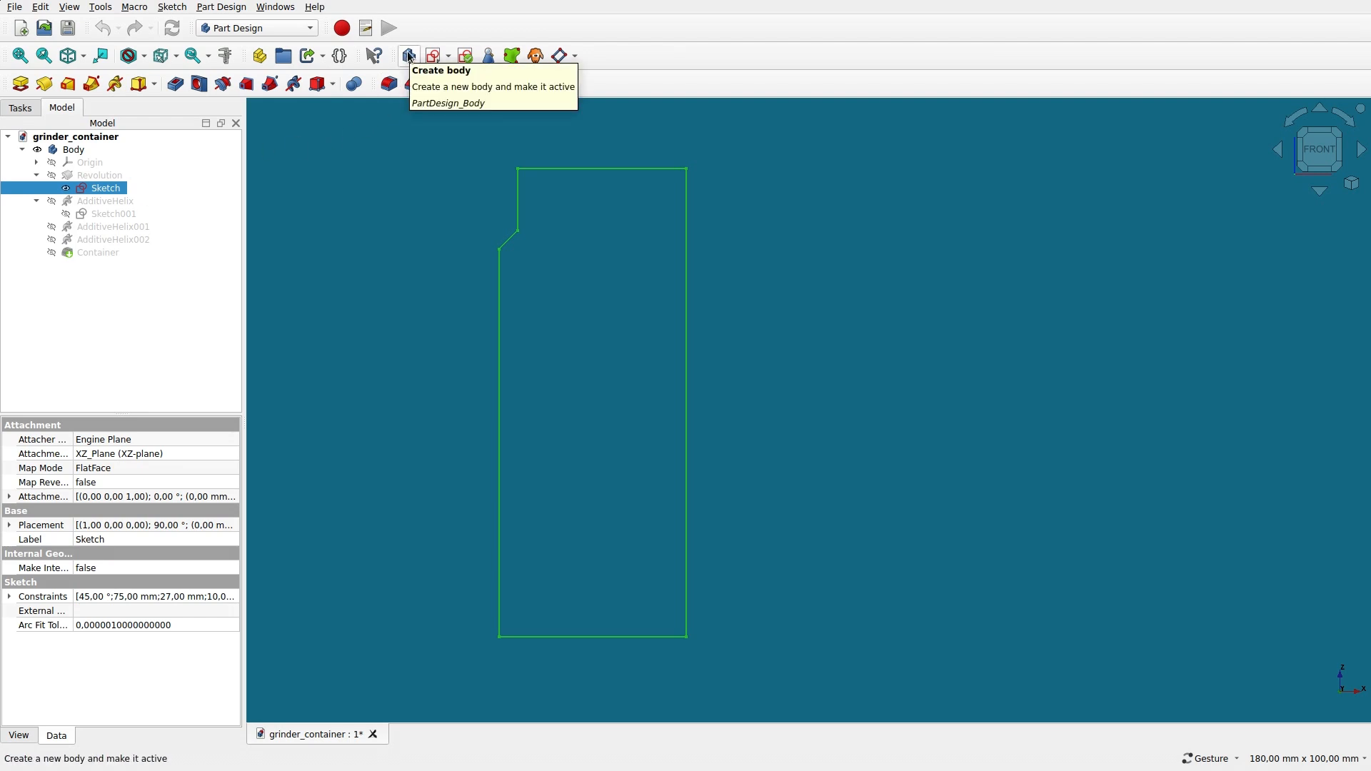
- Create a new body and paste a copy of the container's profile sketch into it
click(407, 56)
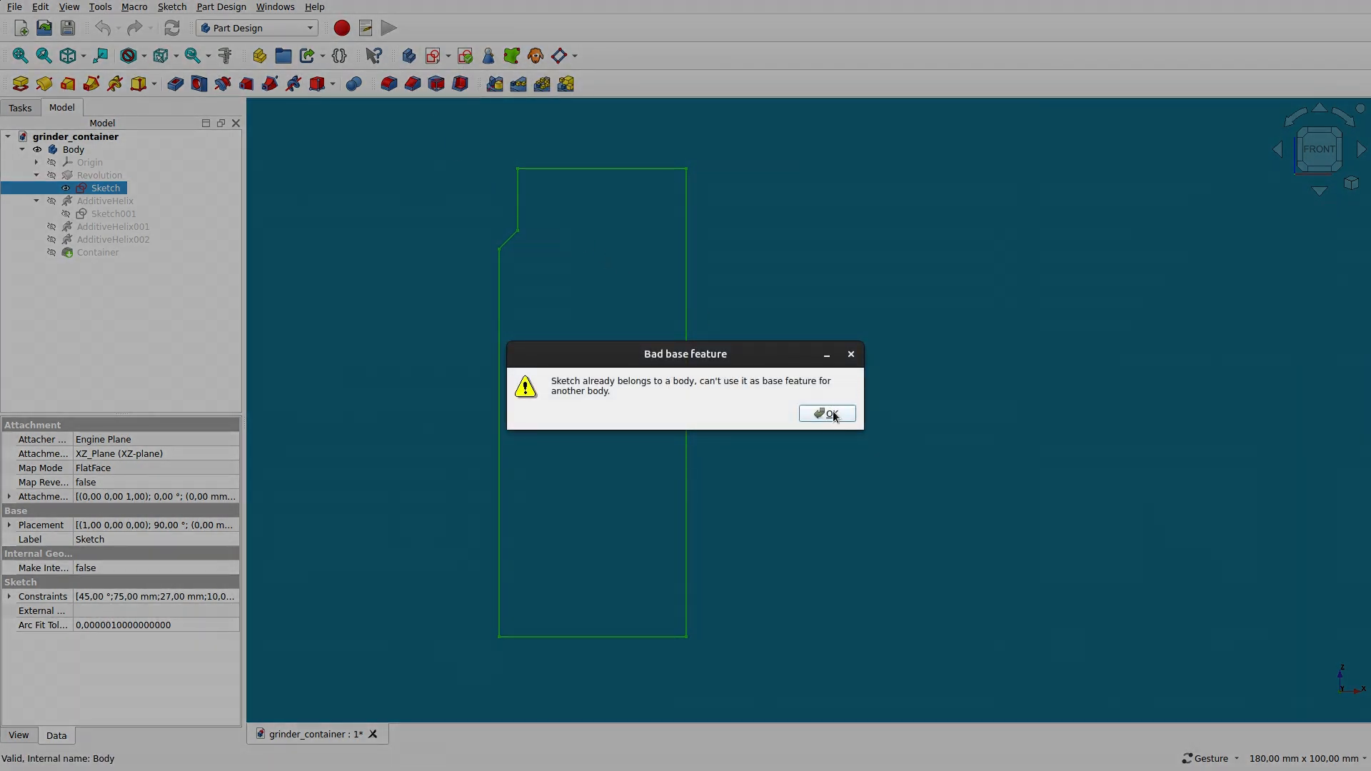
click(826, 413)
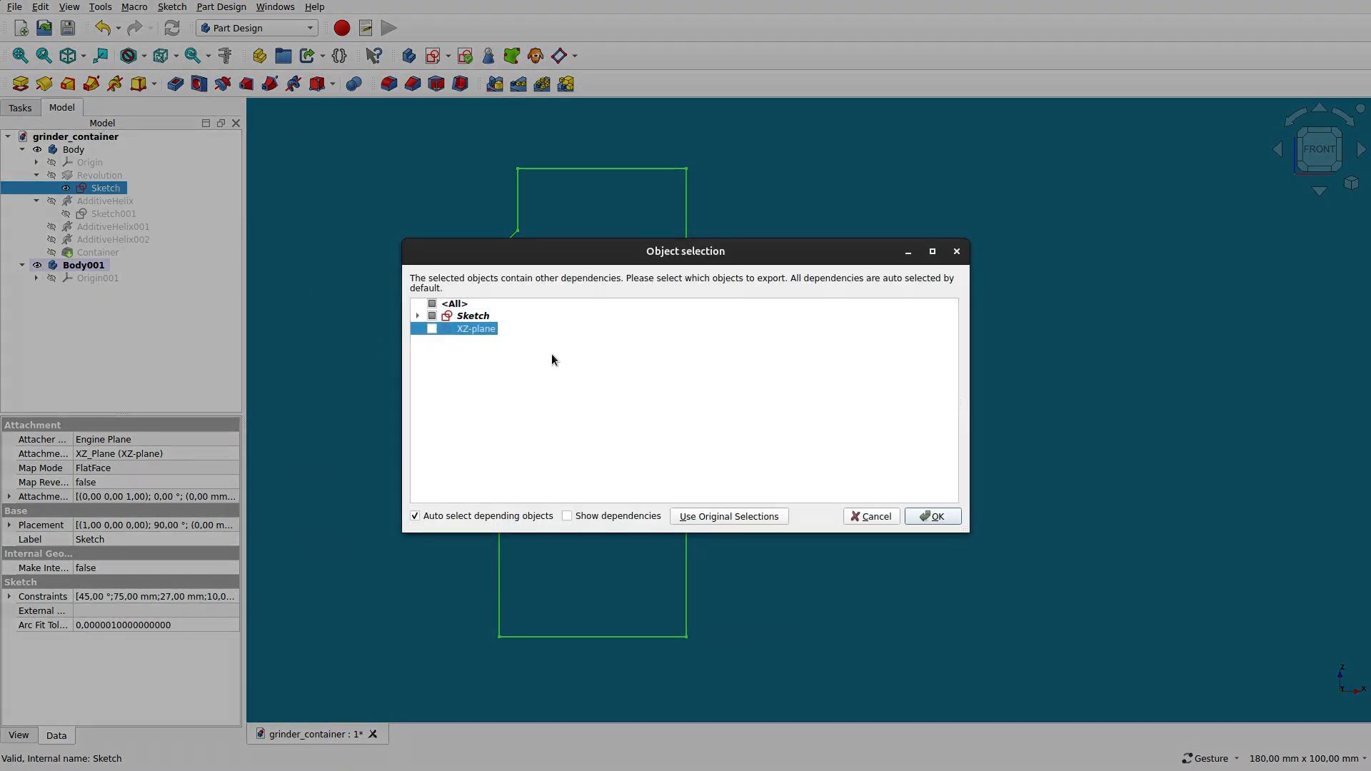
click(933, 515)
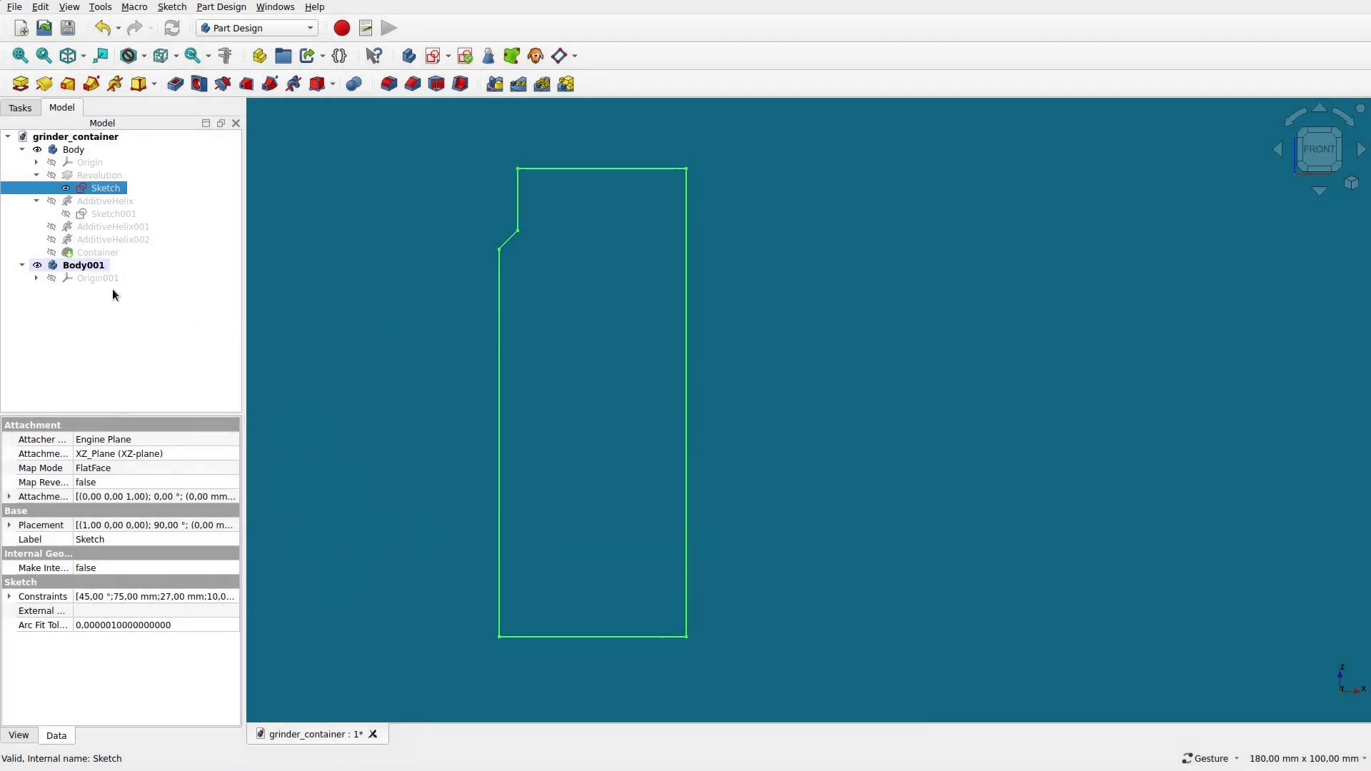
click(84, 266)
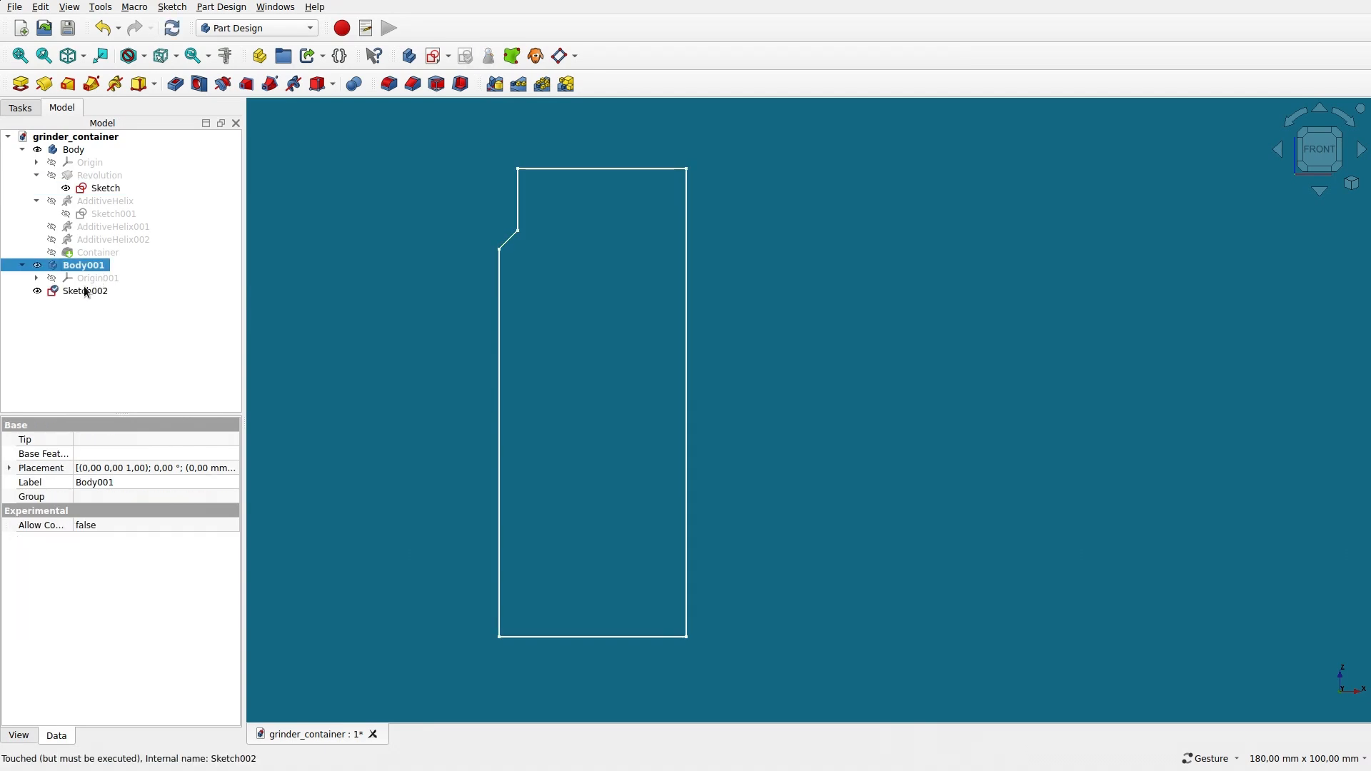
- Rename the new body to 'Lid' and select its copied sketch Sketch002
right_click(83, 265)
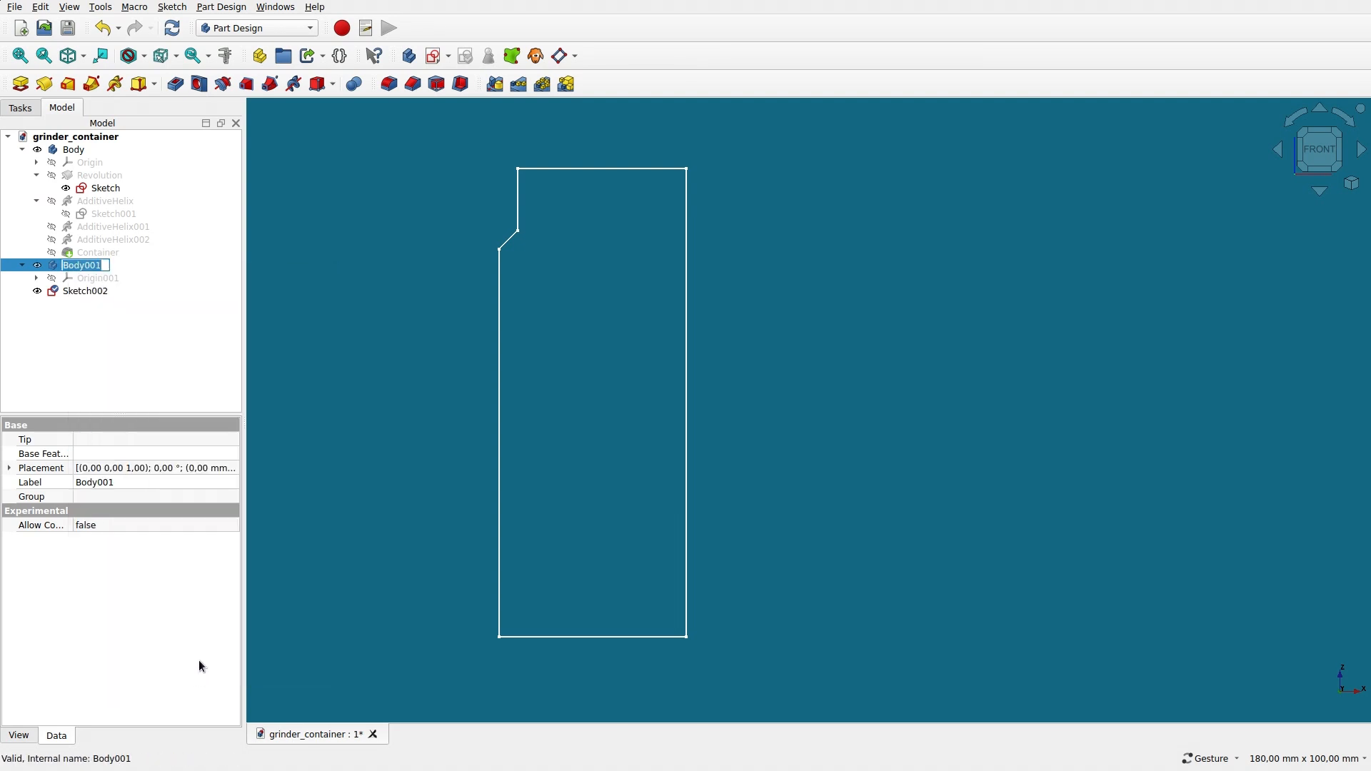
text(Lid)
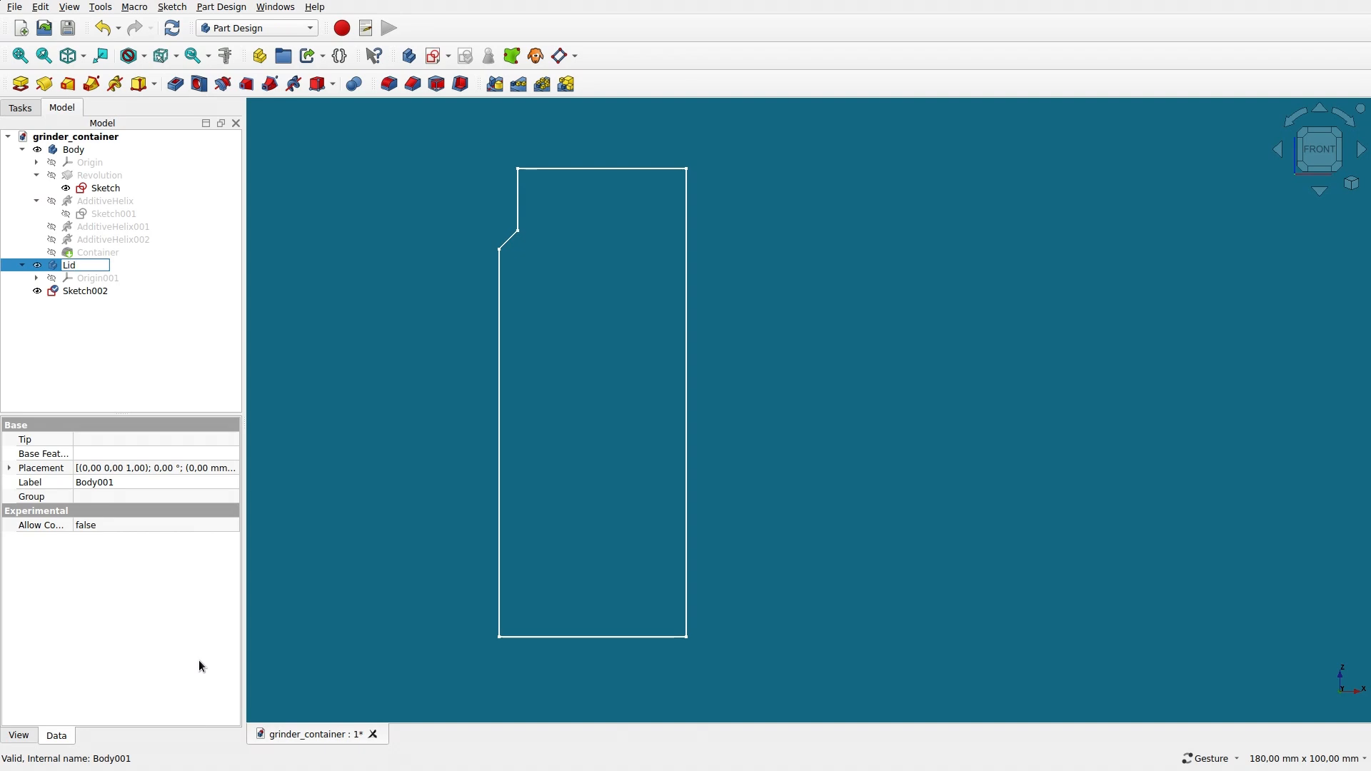
key(Return)
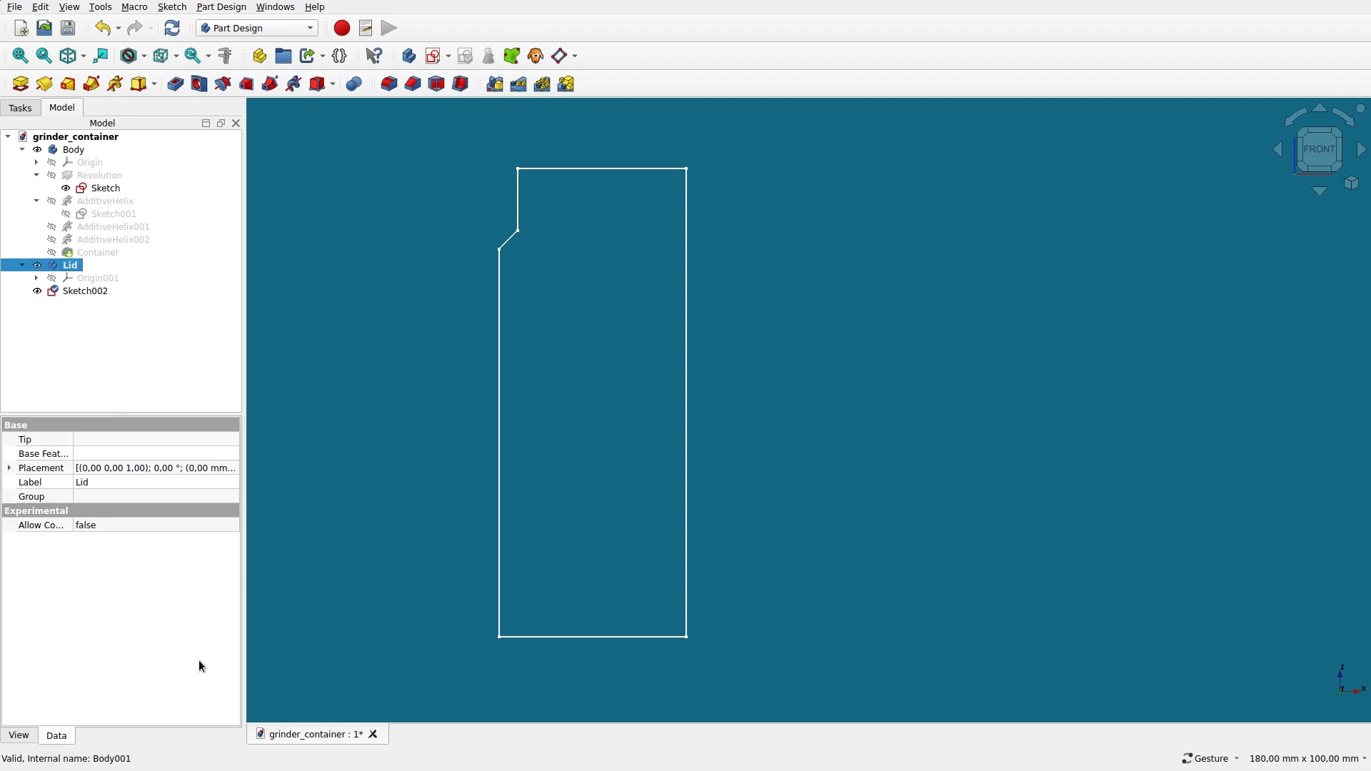
click(84, 290)
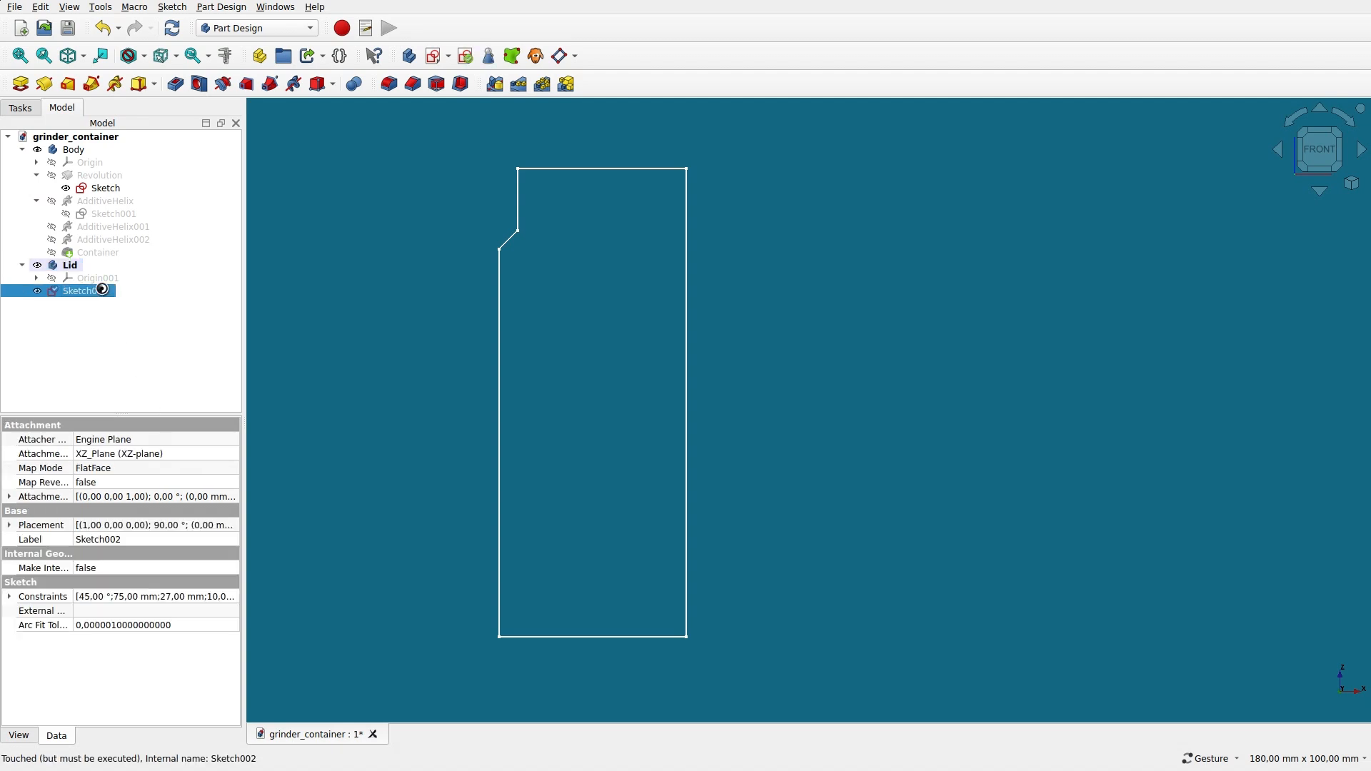
- Edit Sketch002 and convert all six copied profile lines to construction geometry
double_click(78, 290)
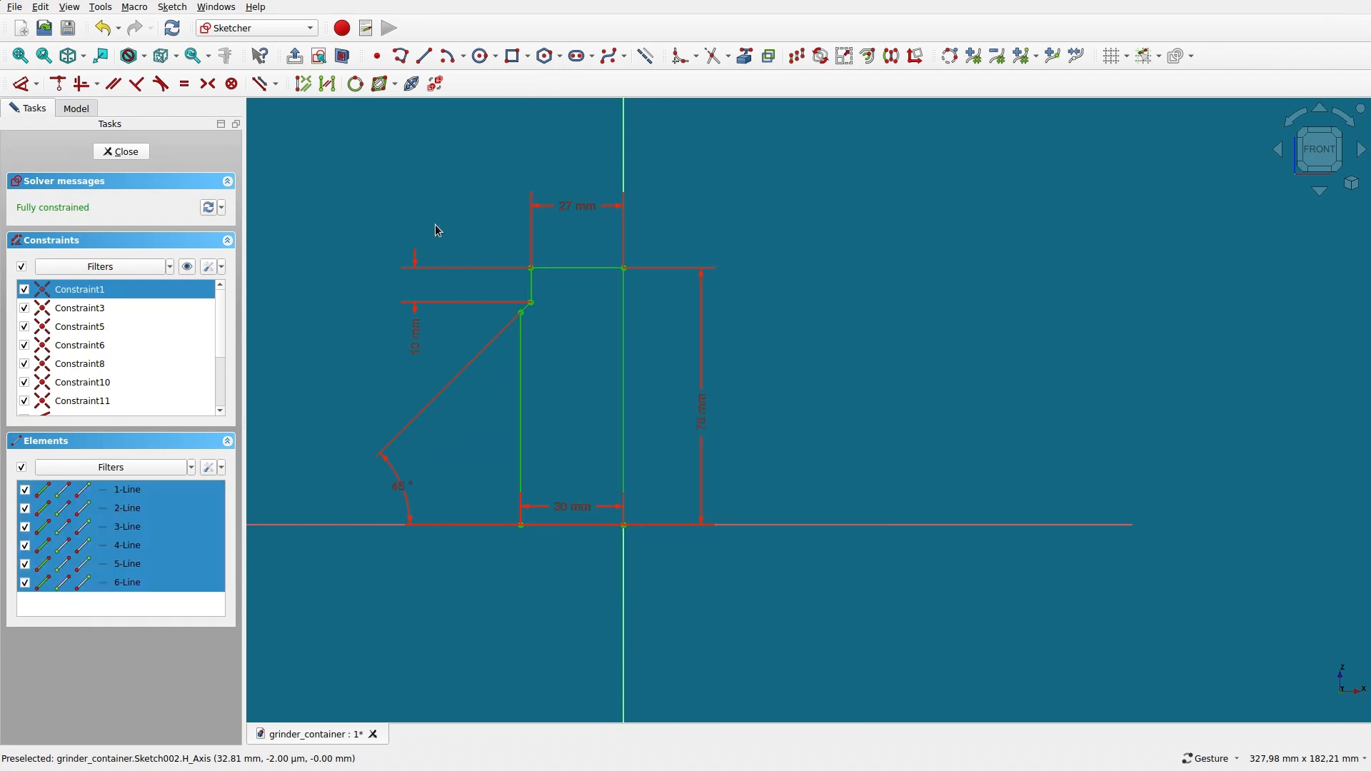
mouse_move(644, 56)
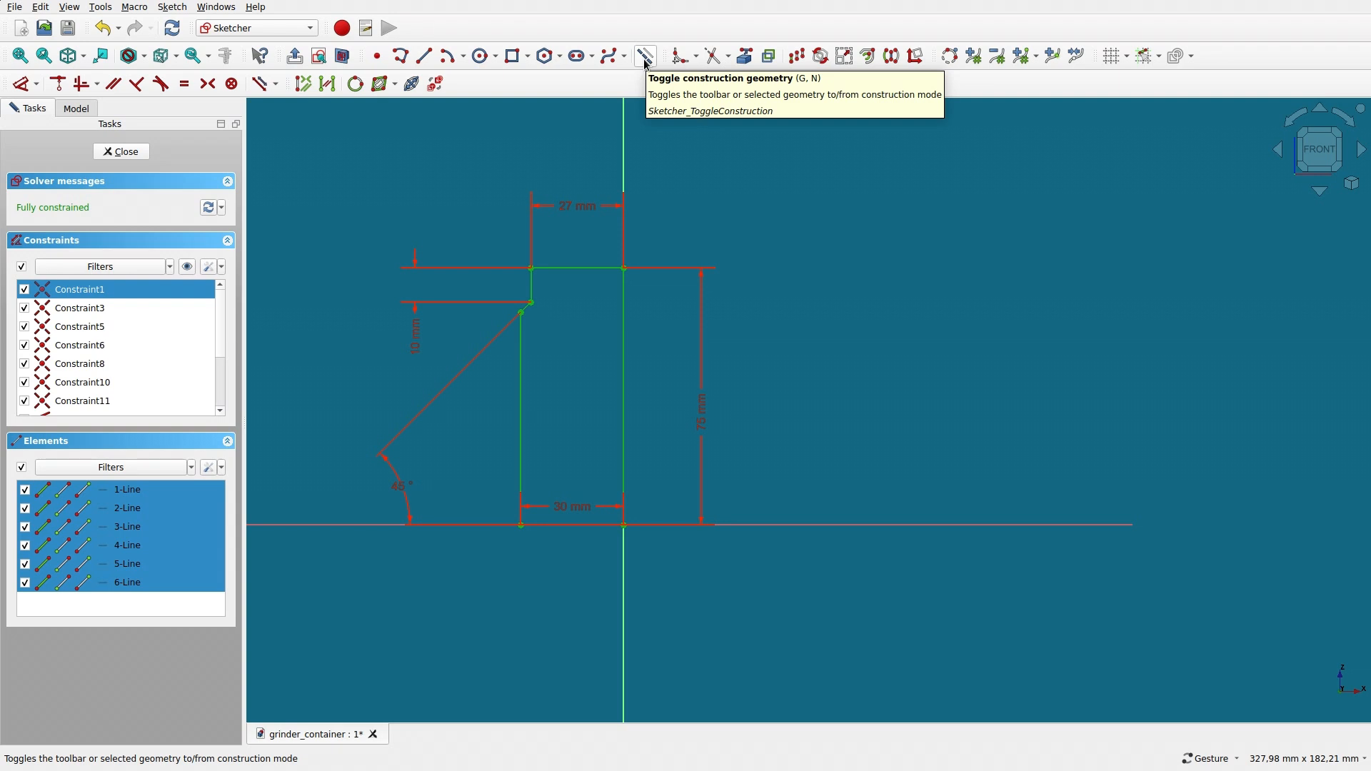
click(645, 56)
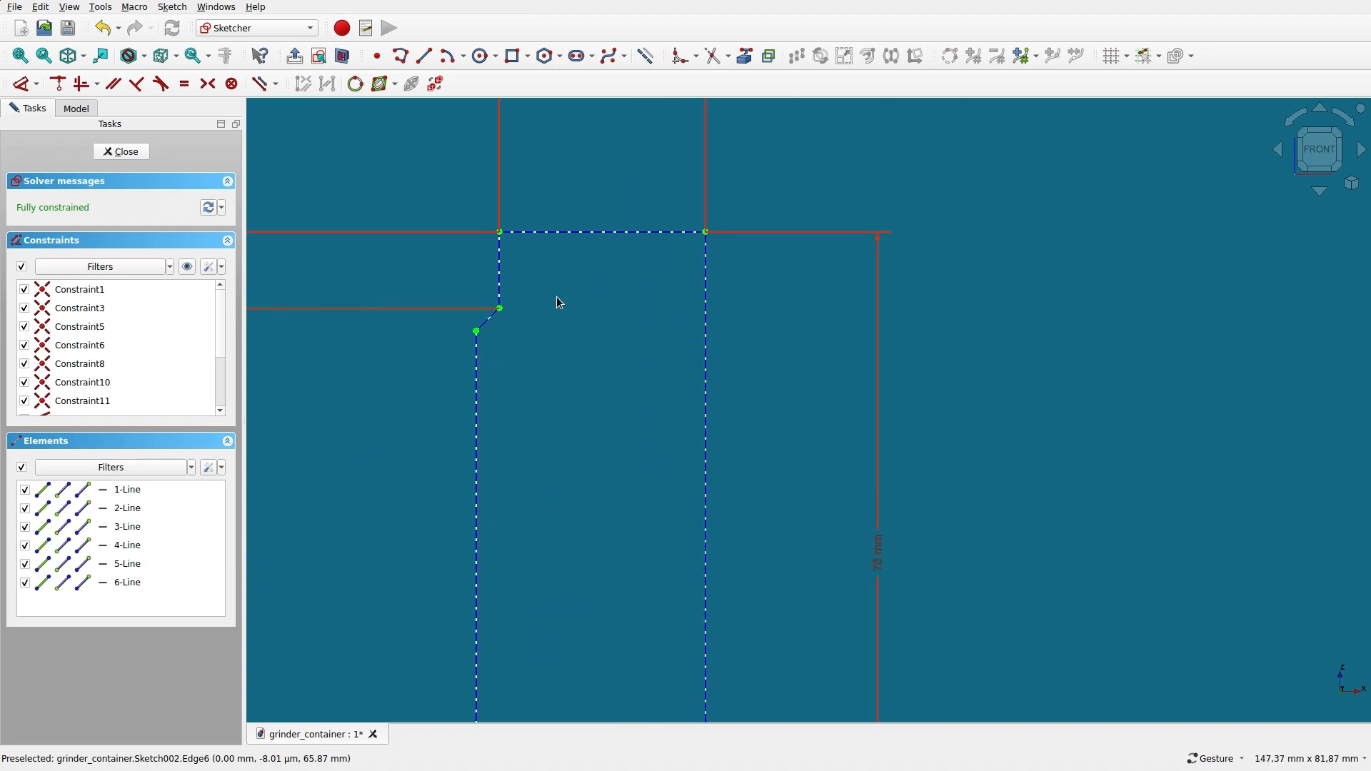
scroll(down, 3)
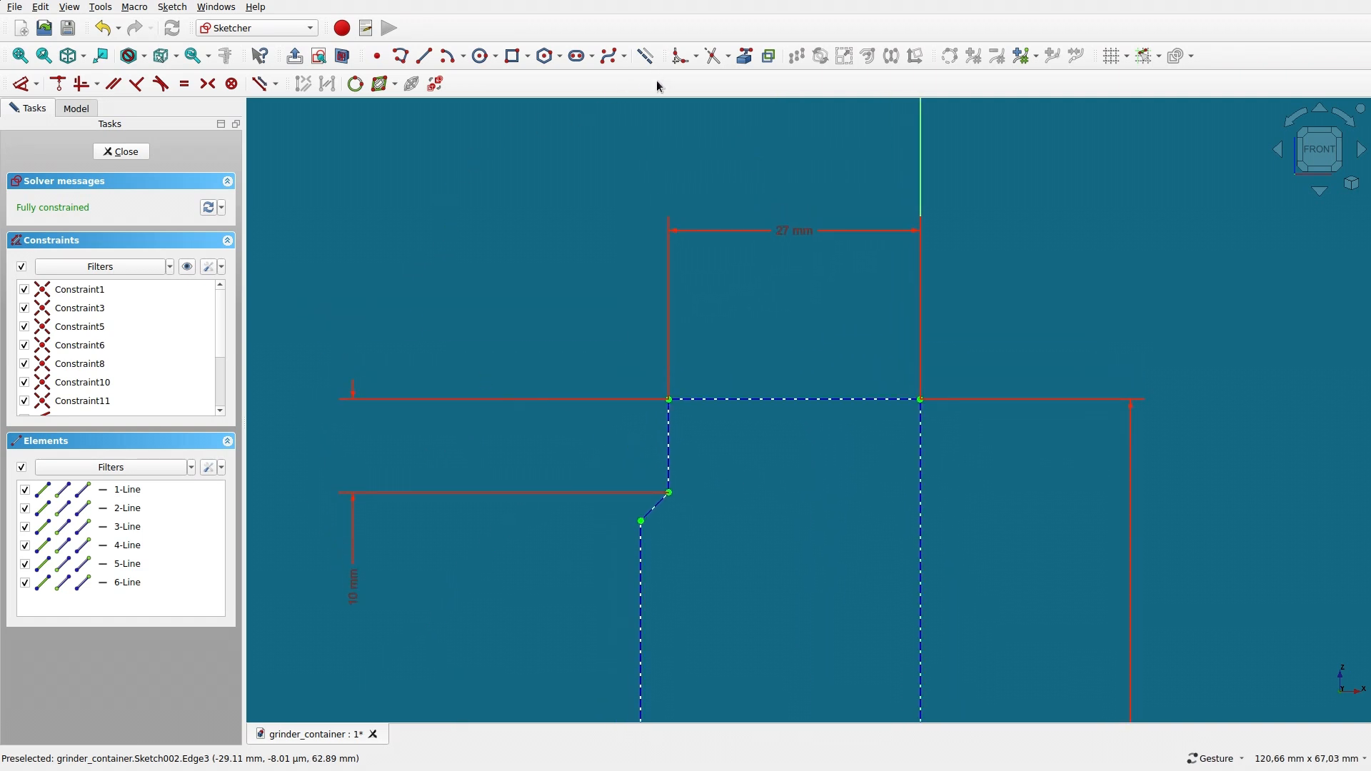
mouse_move(644, 56)
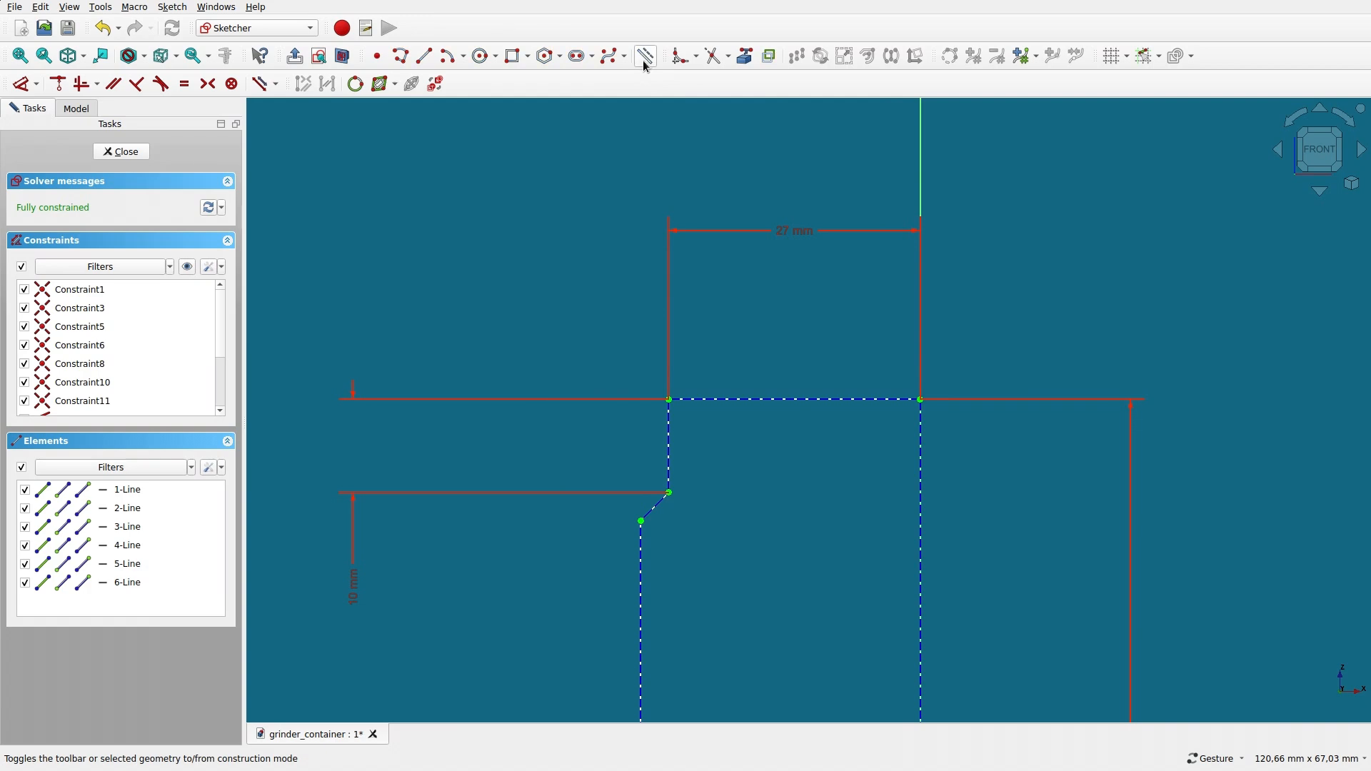
- Start the Sketcher line tool to draw the lid profile around the rim
click(646, 56)
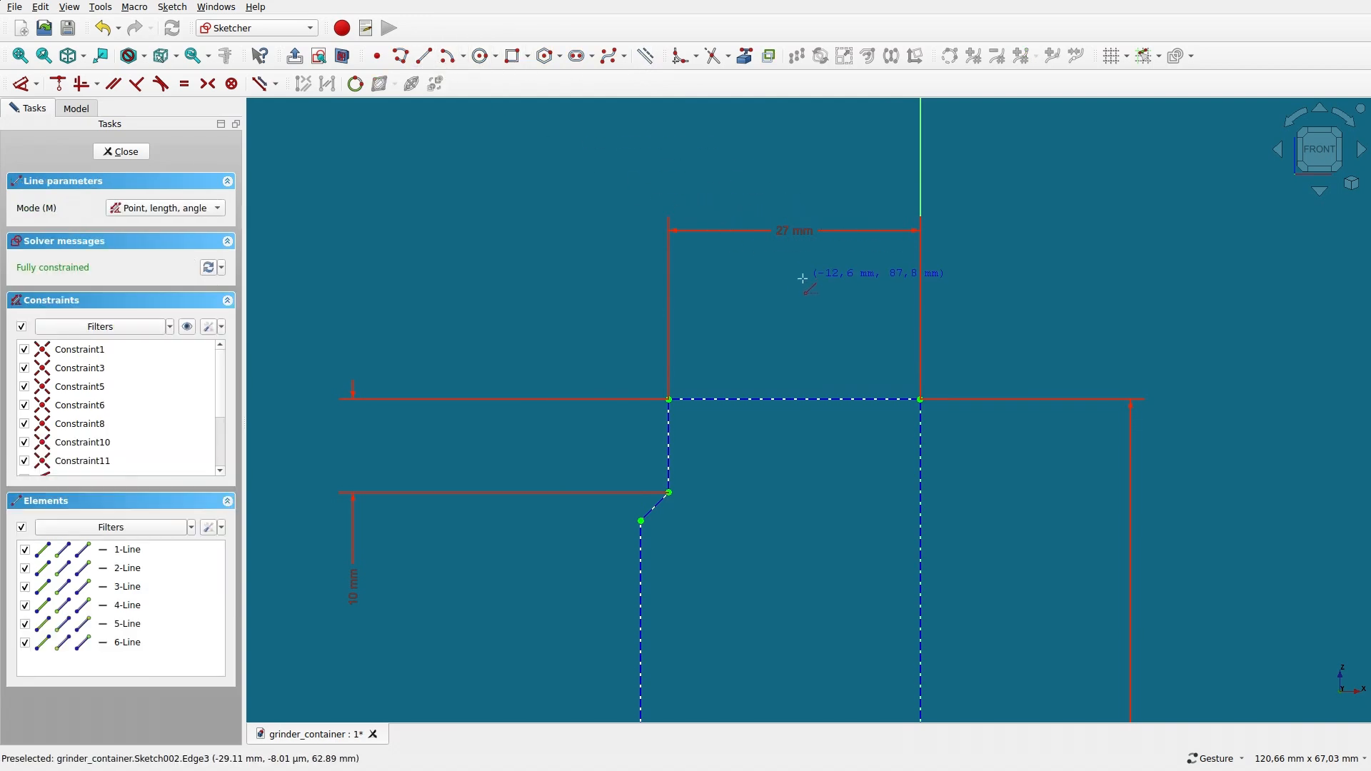
mouse_move(923, 388)
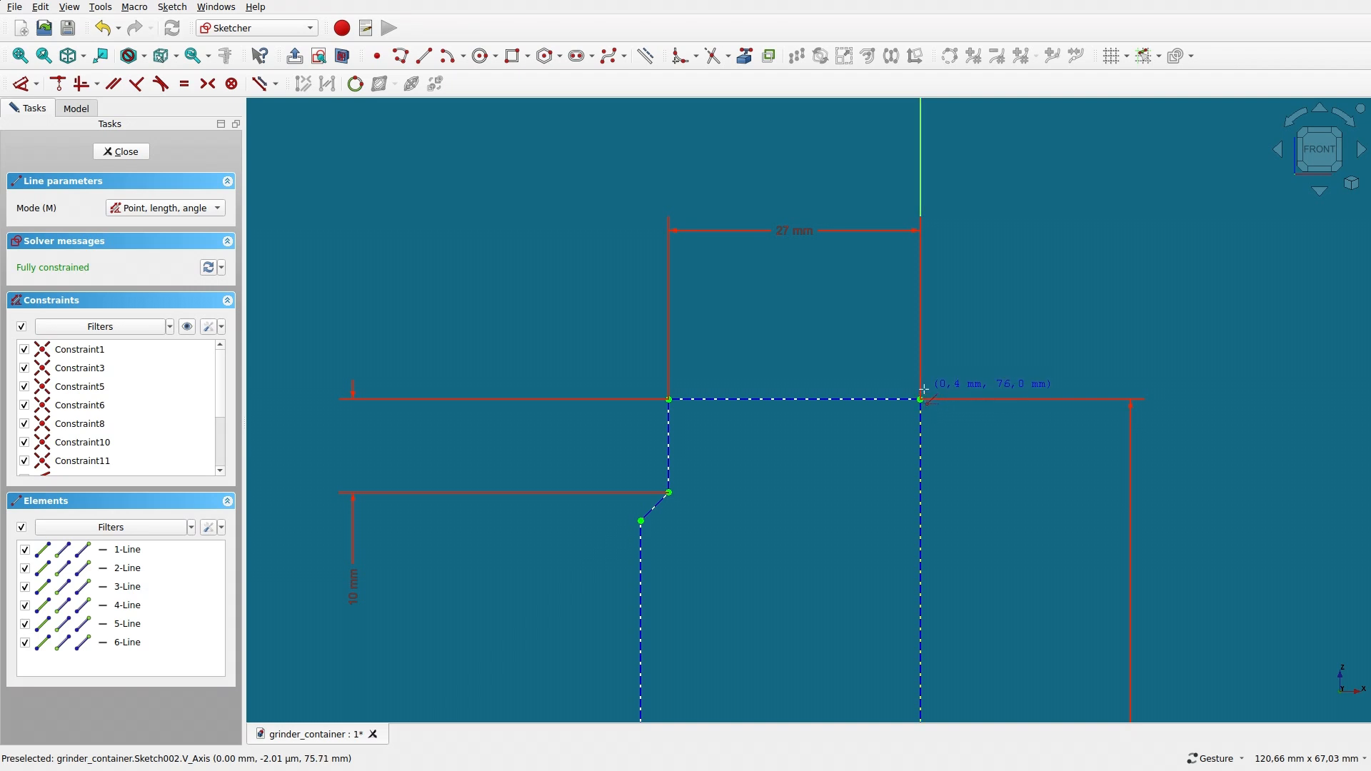
mouse_move(920, 399)
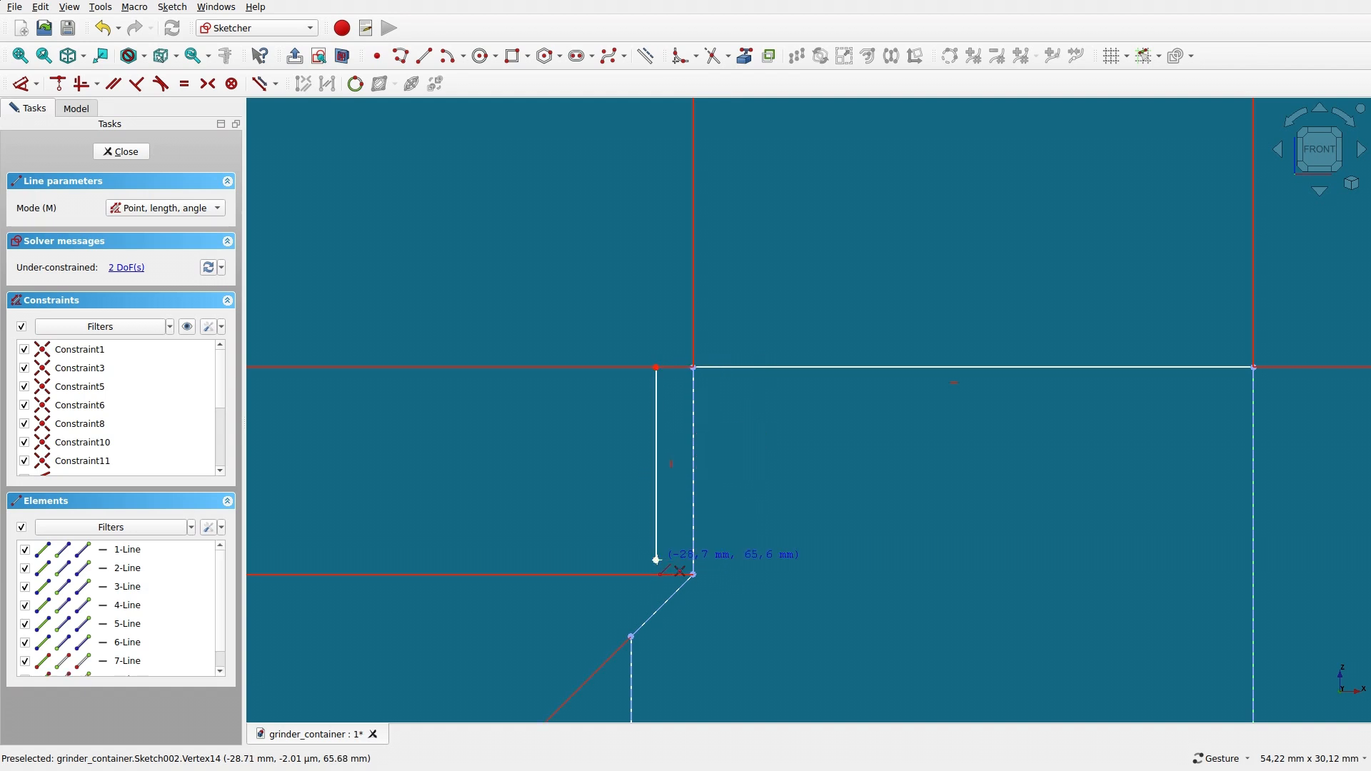
mouse_move(367, 188)
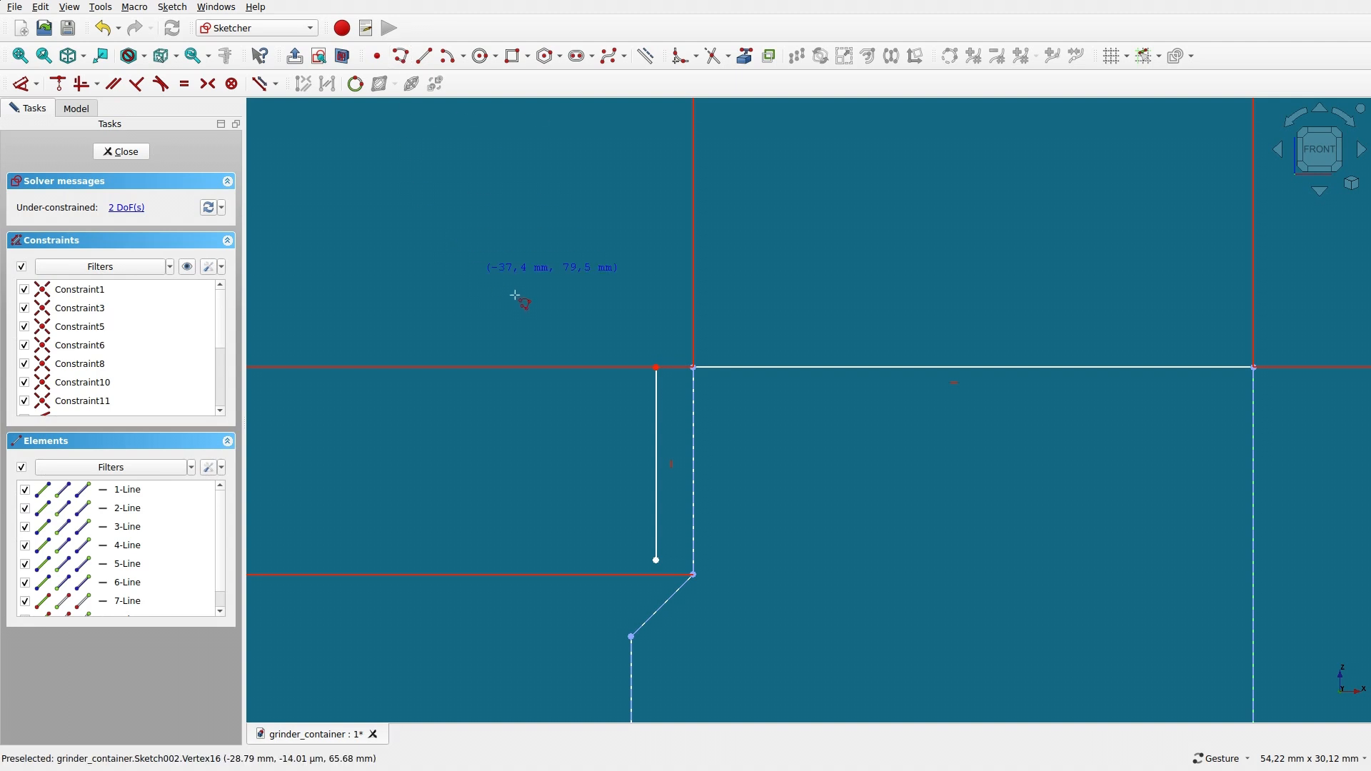
mouse_move(617, 594)
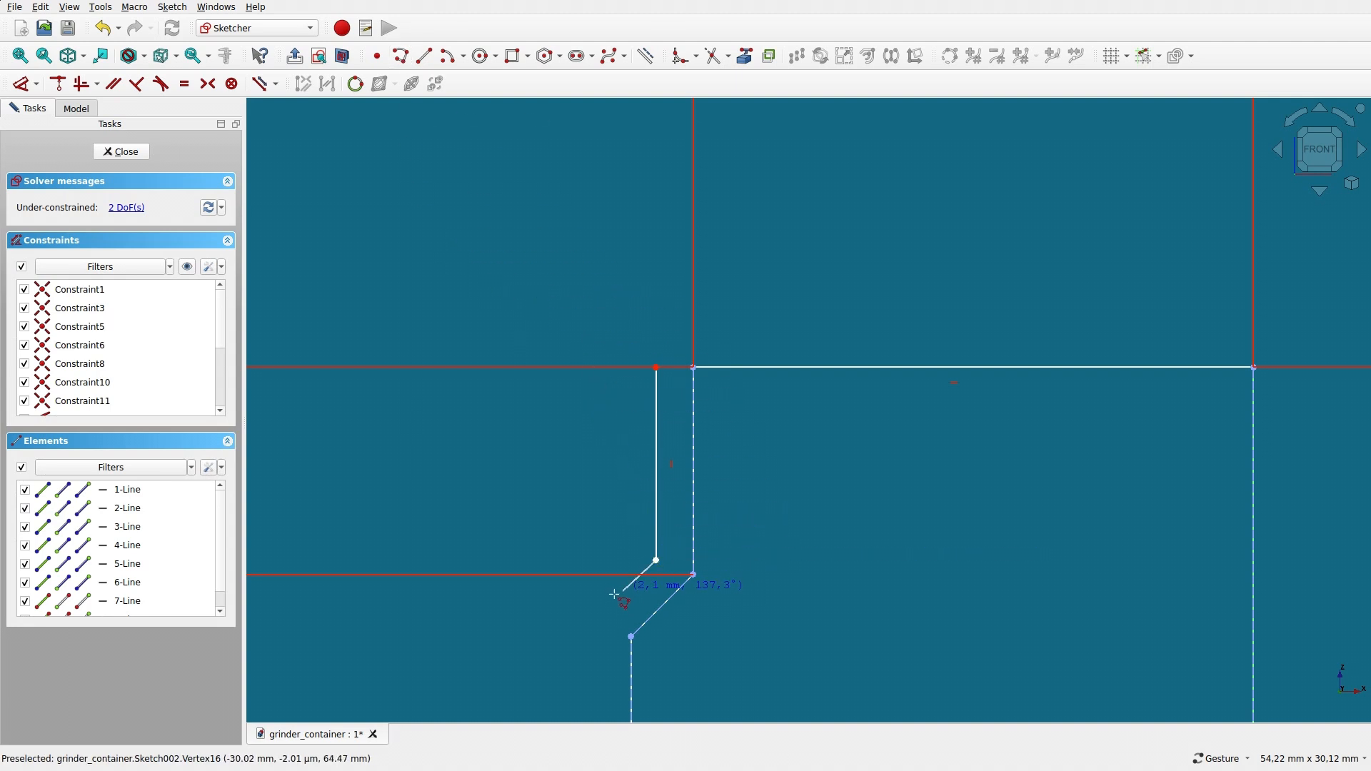
mouse_move(630, 586)
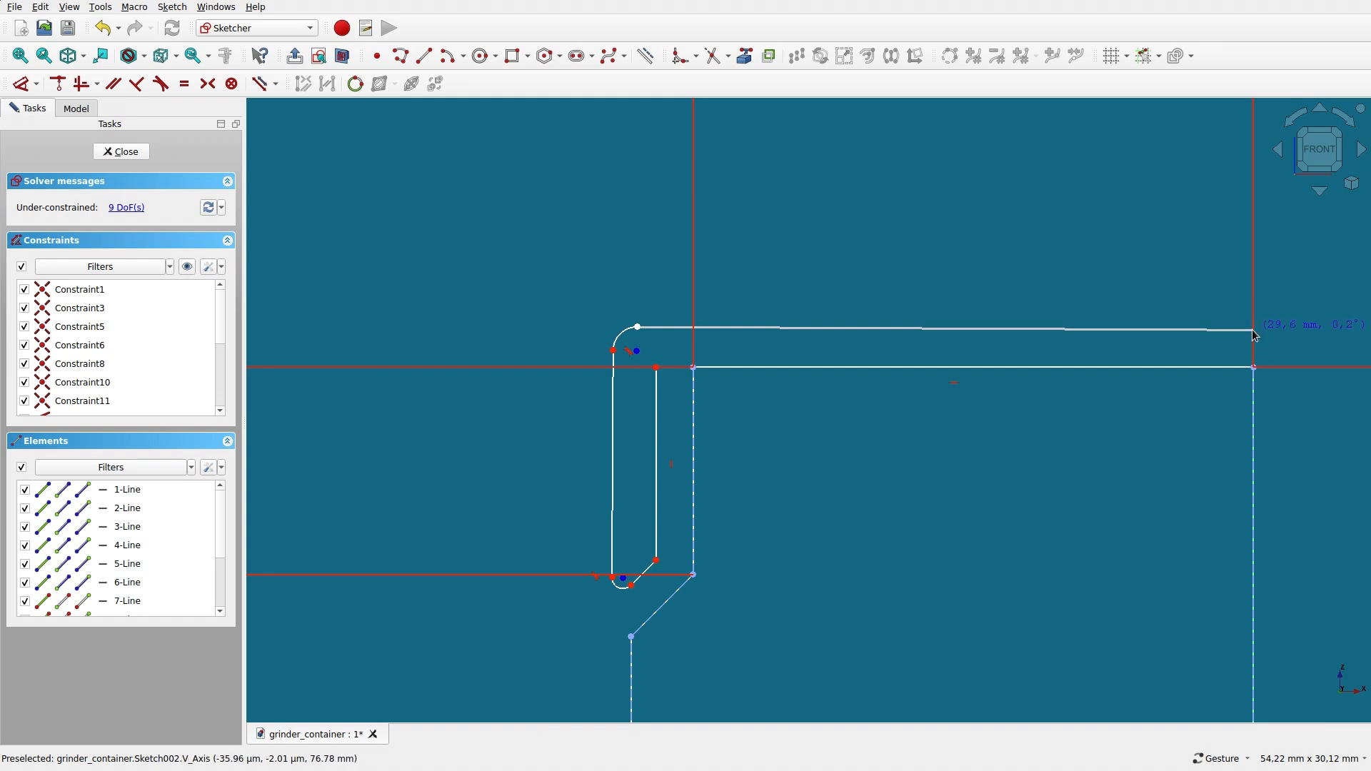
mouse_move(1097, 380)
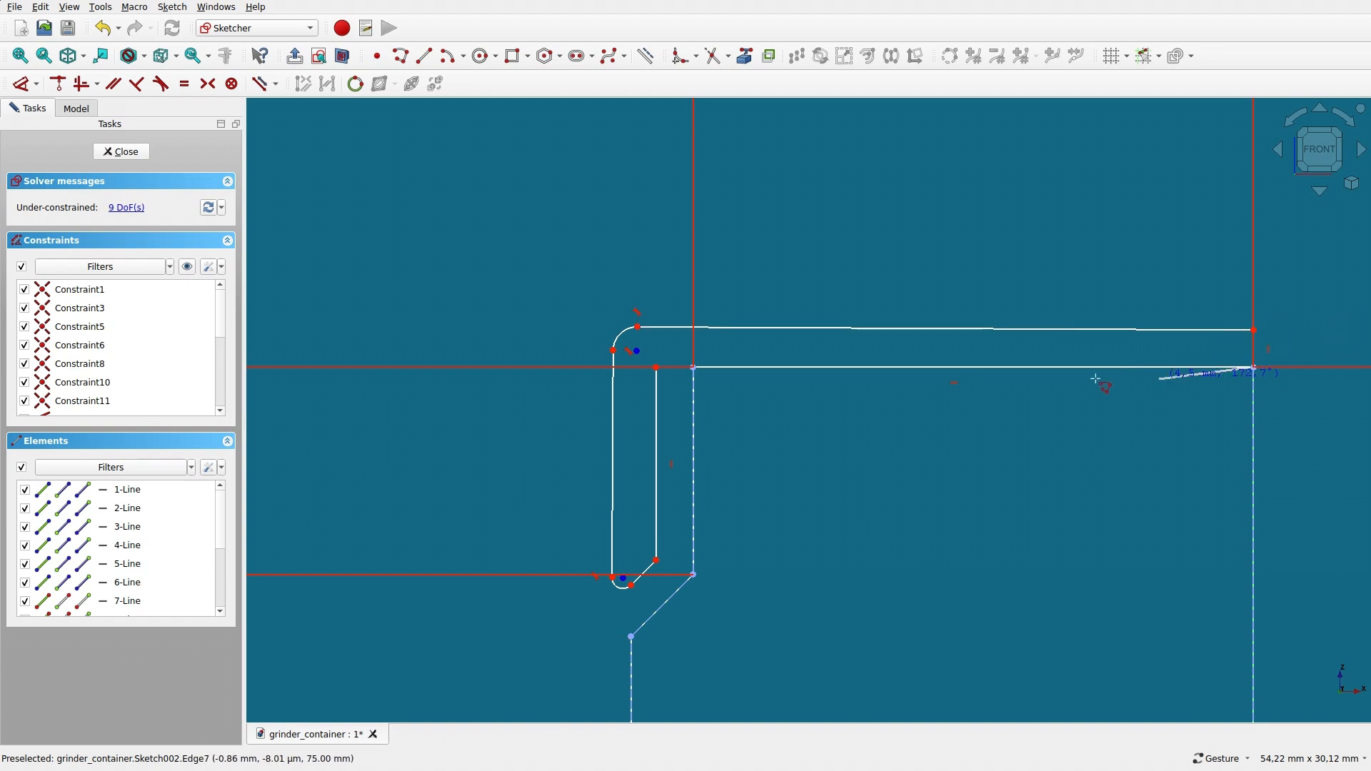
mouse_move(774, 419)
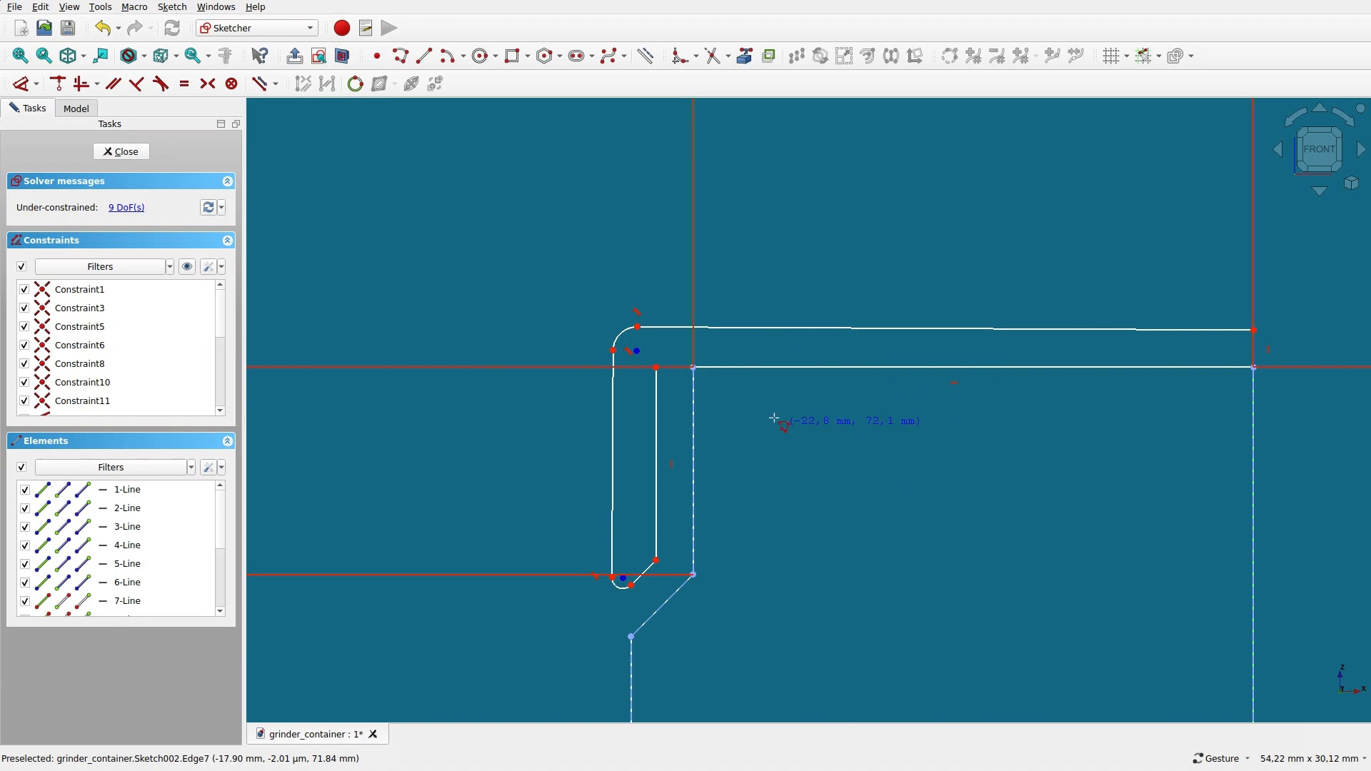
mouse_move(350, 259)
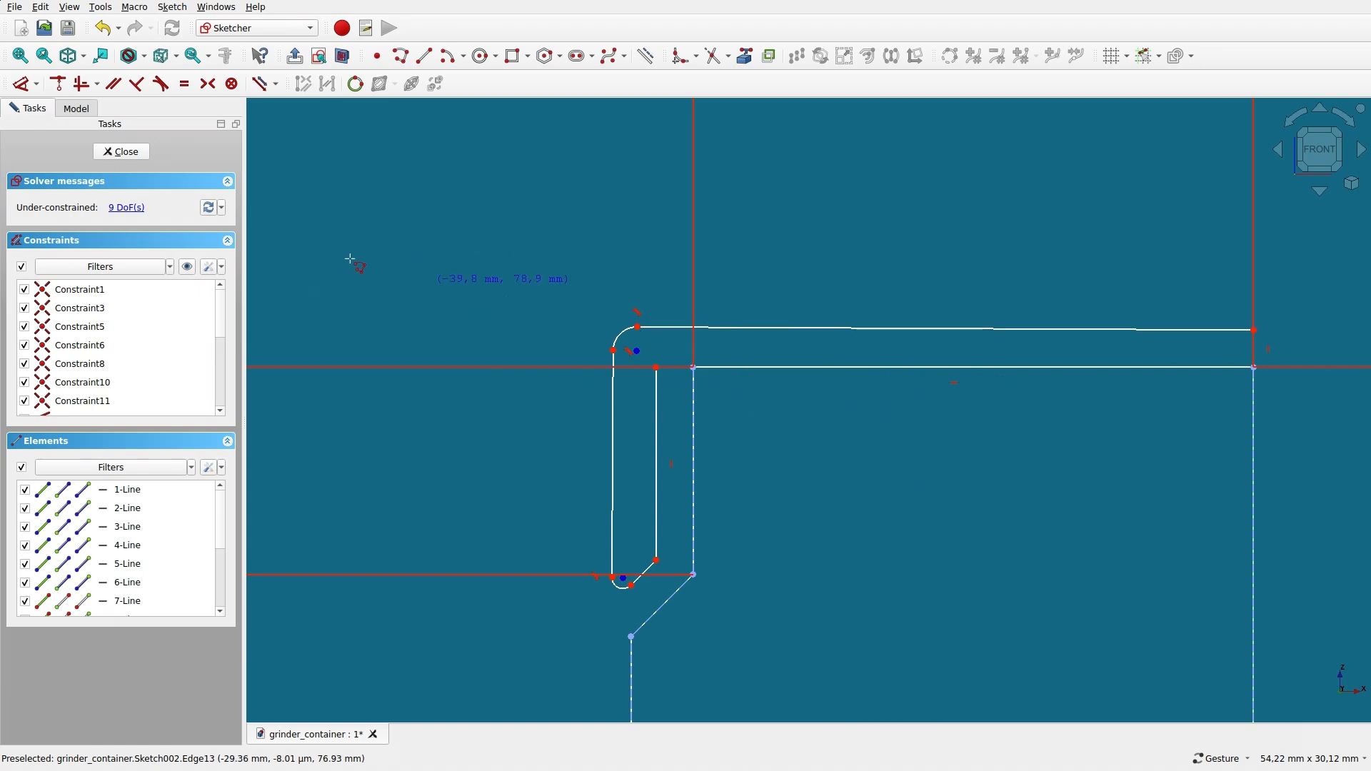
- Close the sketch and start a Revolution of the lid profile, dismissing the active-body warning
click(120, 151)
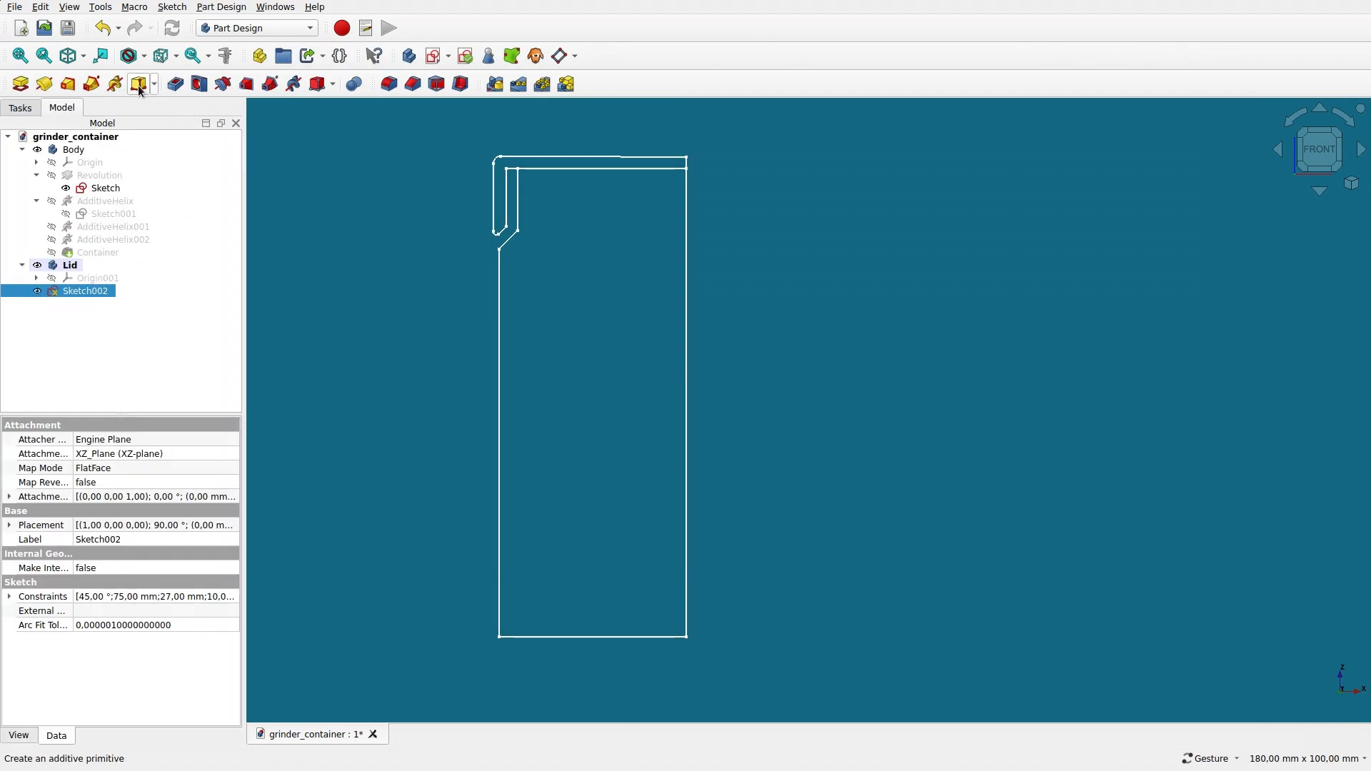
click(138, 83)
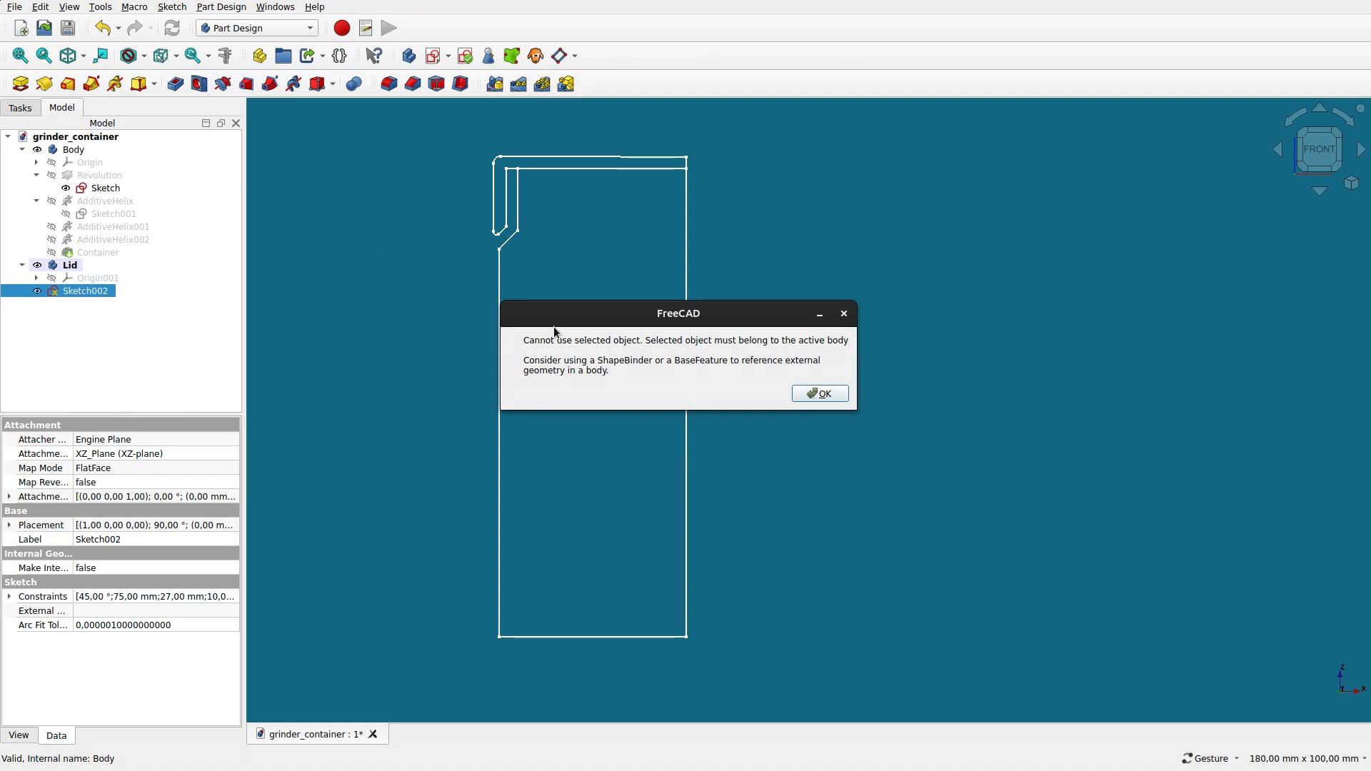
click(819, 393)
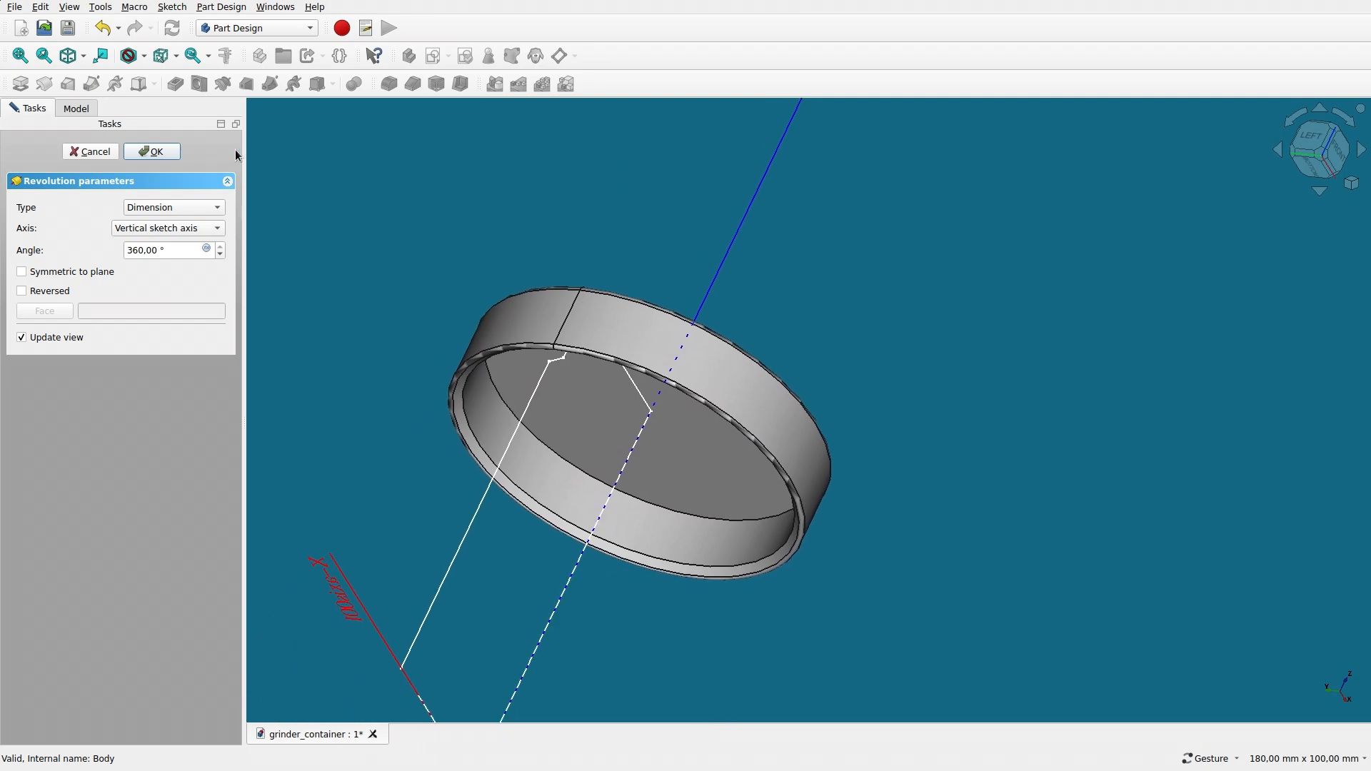
- Accept the Revolution001 lid feature and zoom in on the lip corner
click(150, 151)
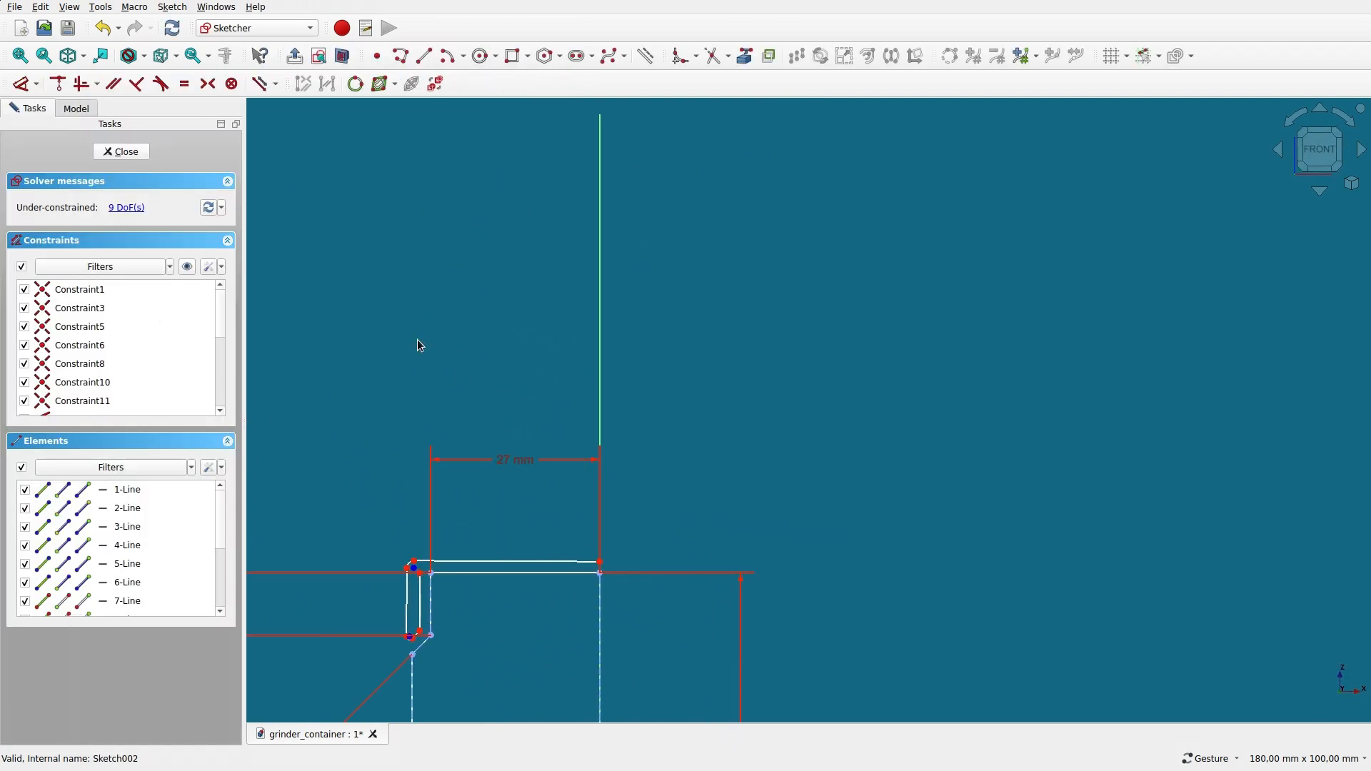
scroll(up, 3)
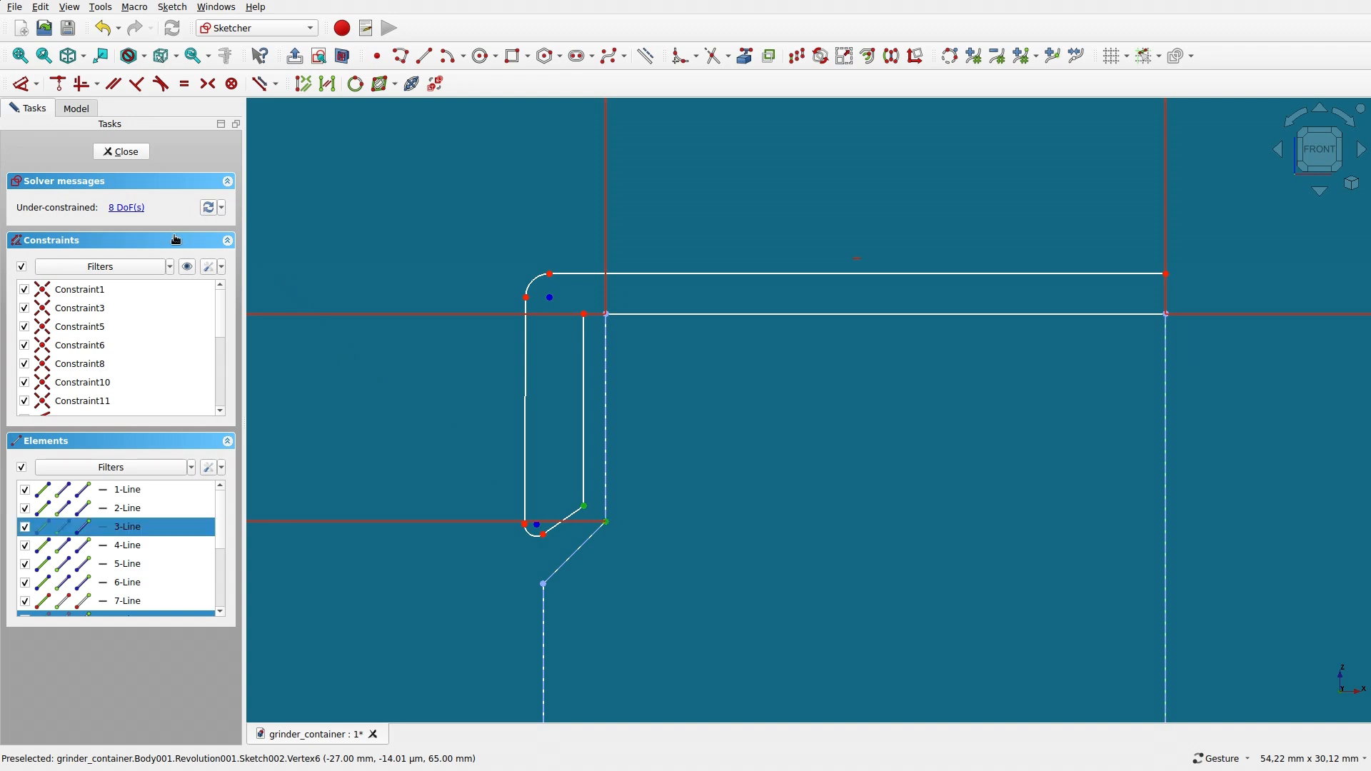
- Show the container's thread sketch Sketch001 and reopen Sketch002 beside it
click(120, 151)
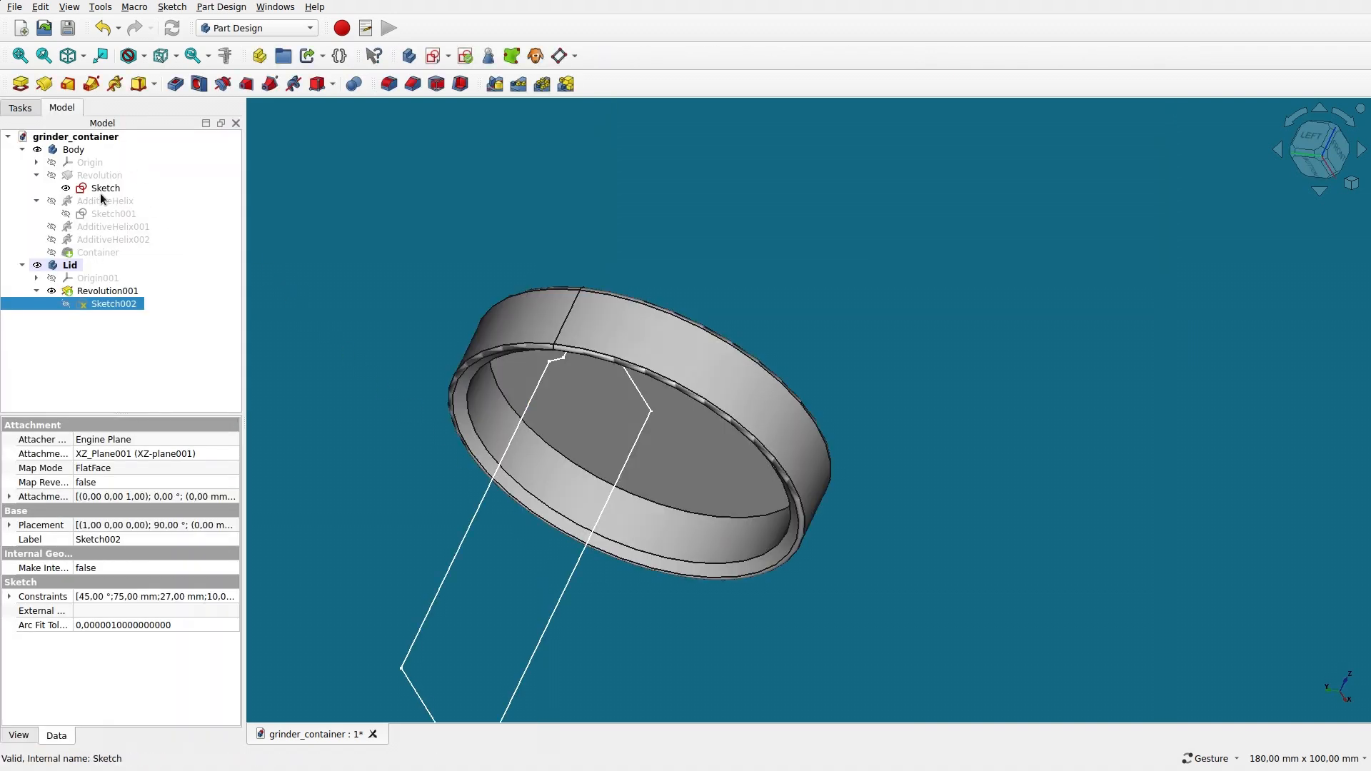
click(114, 213)
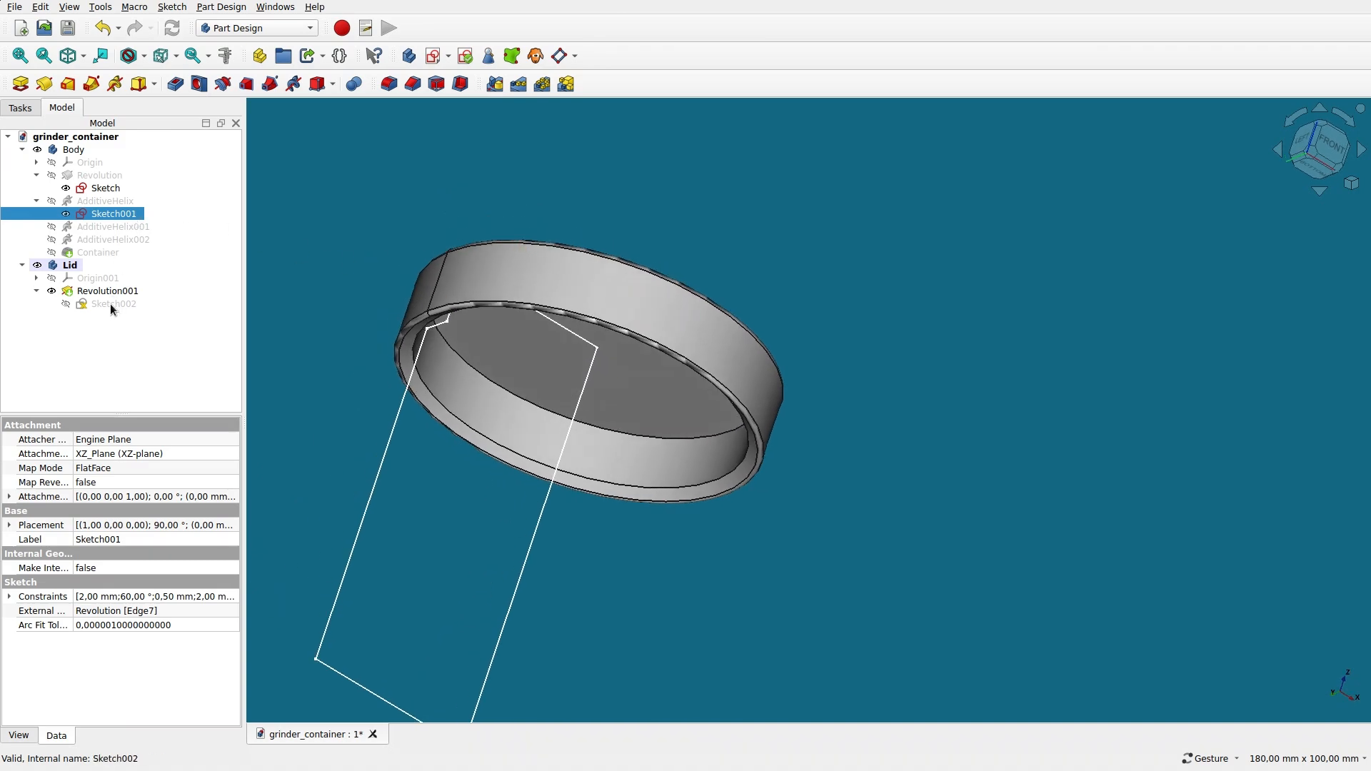
double_click(112, 303)
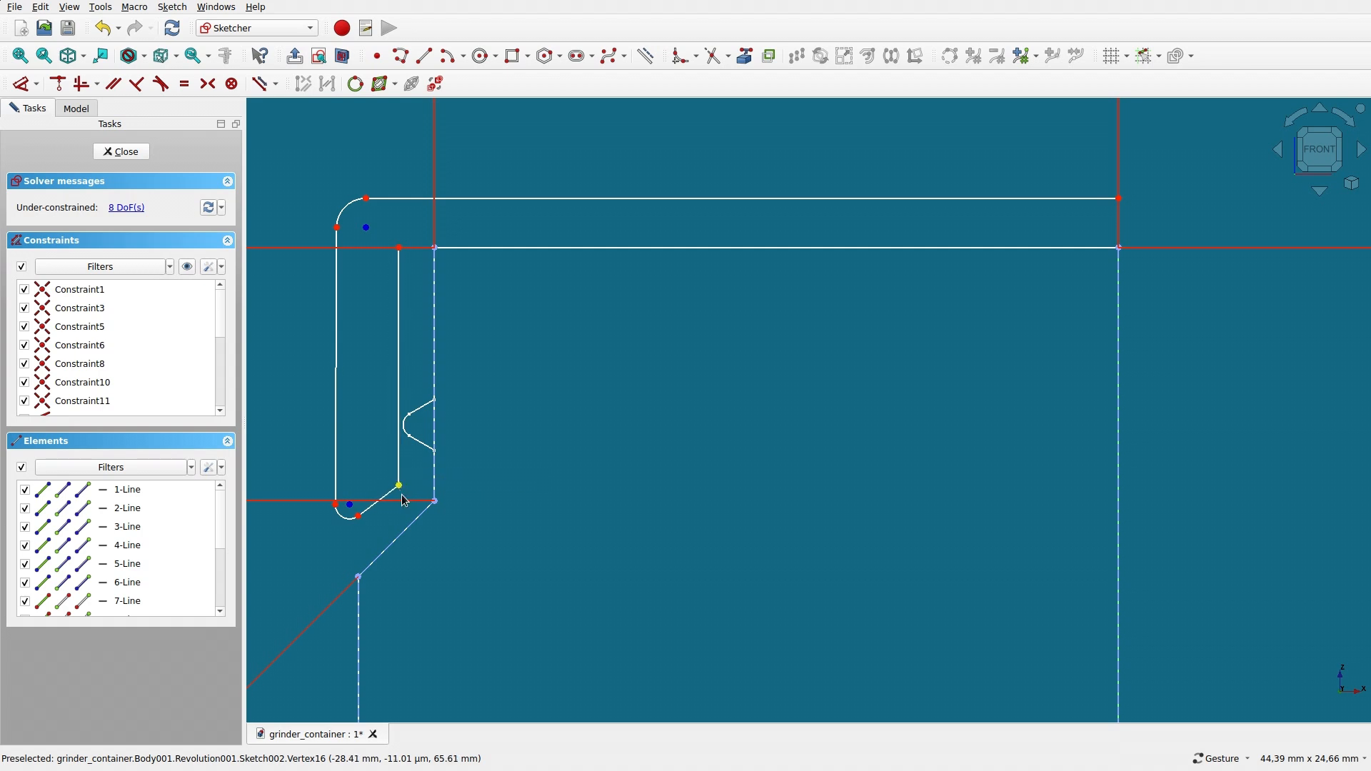
mouse_move(435, 505)
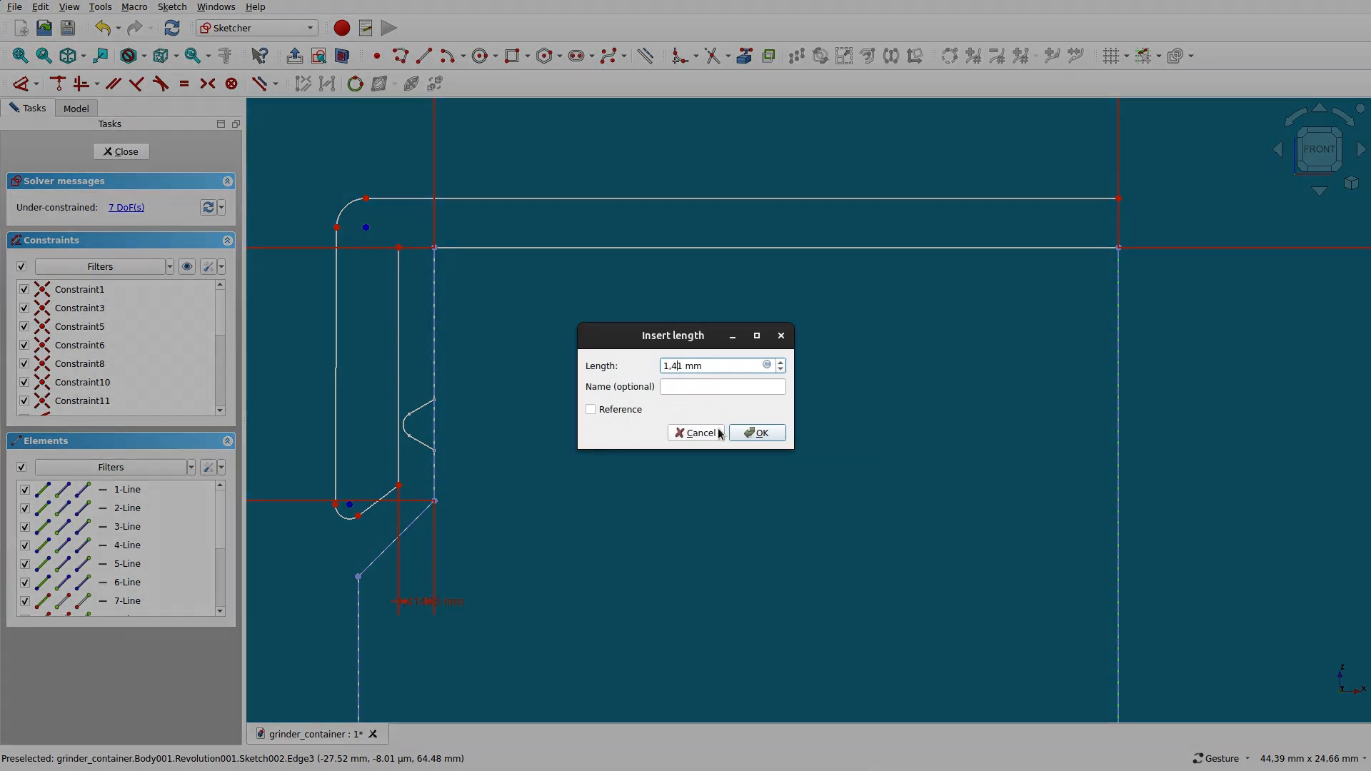
- Constrain the lid's inner lip thickness to 1.3 mm
text(1.3)
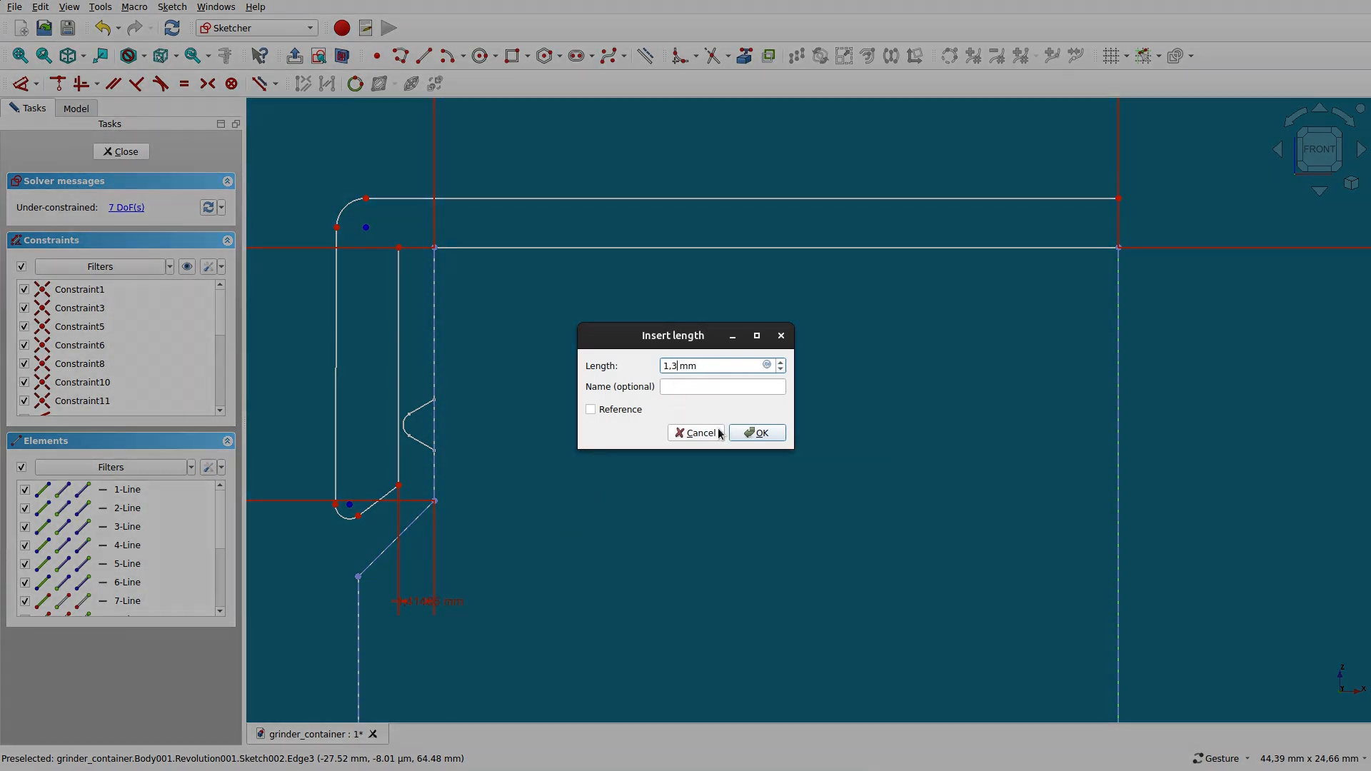
click(757, 431)
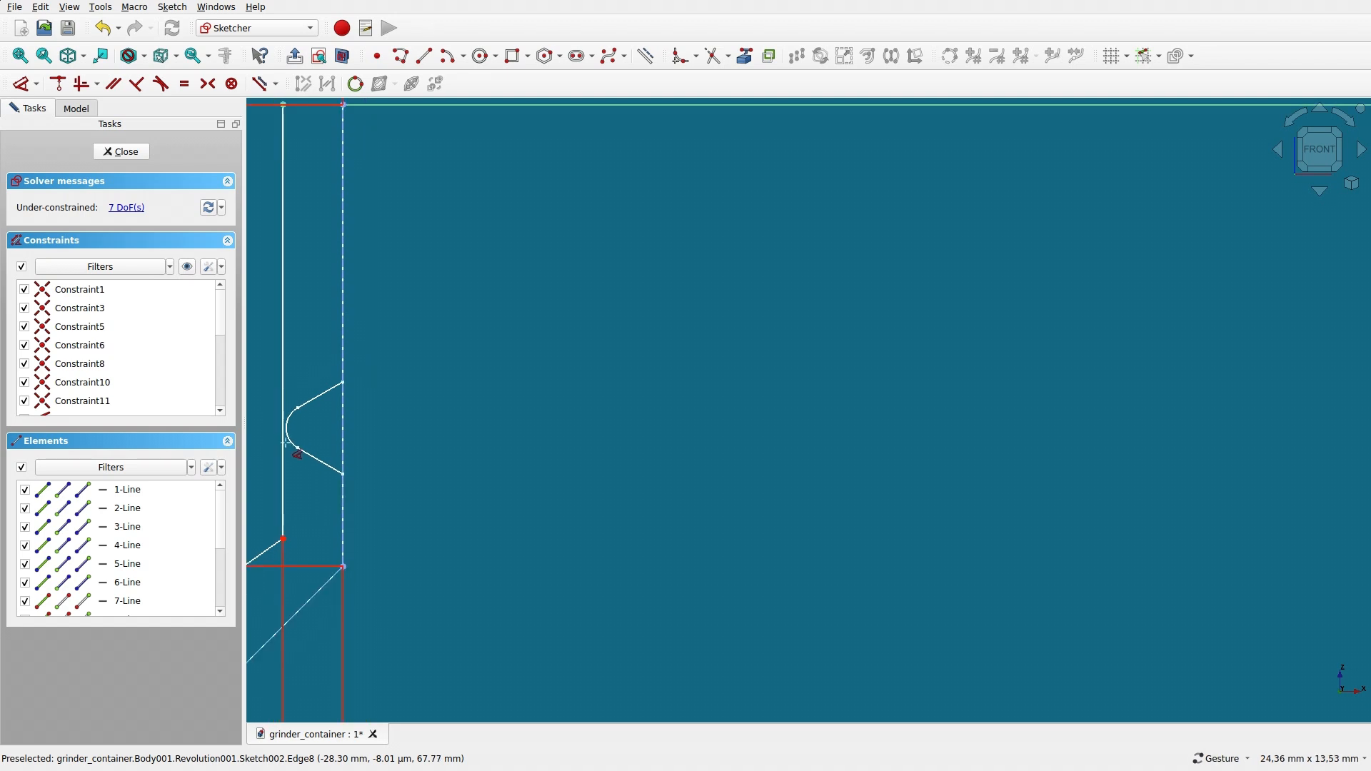
scroll(down, 3)
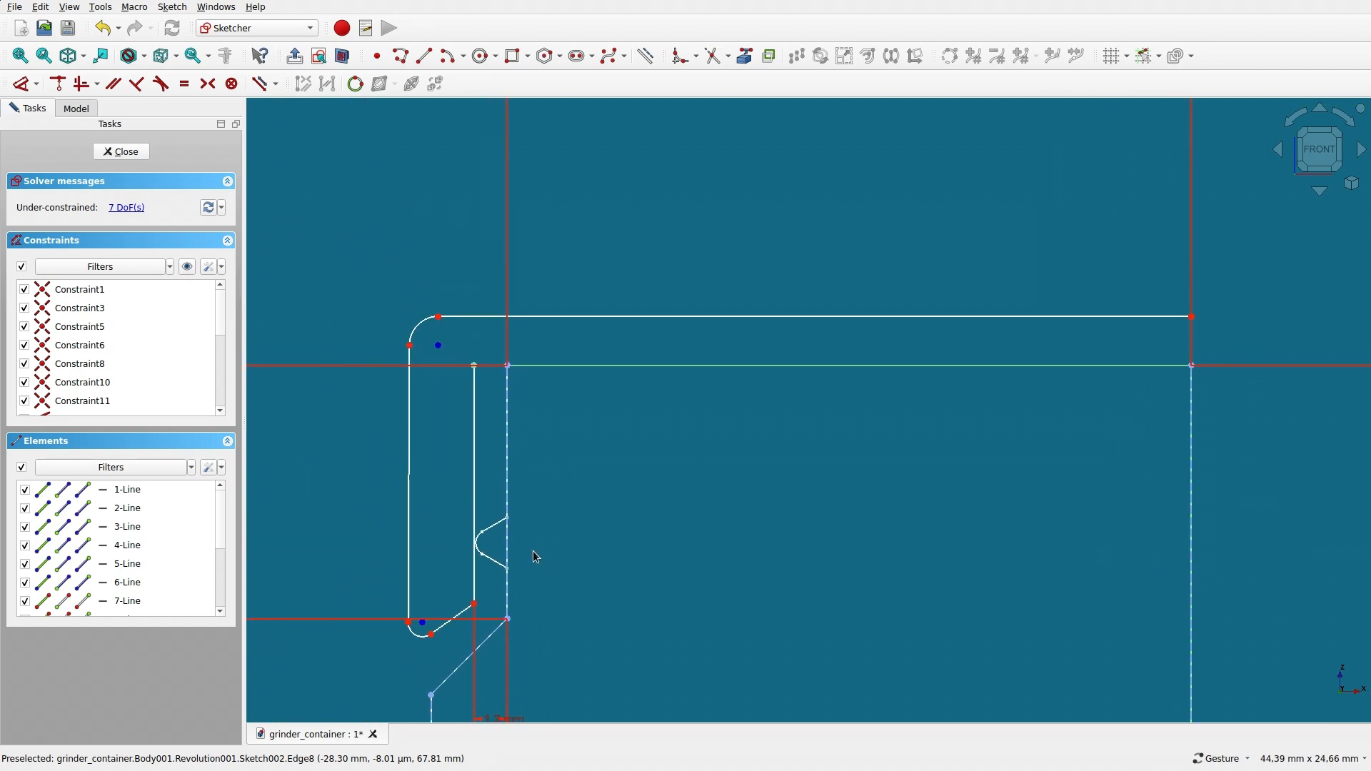
mouse_move(450, 623)
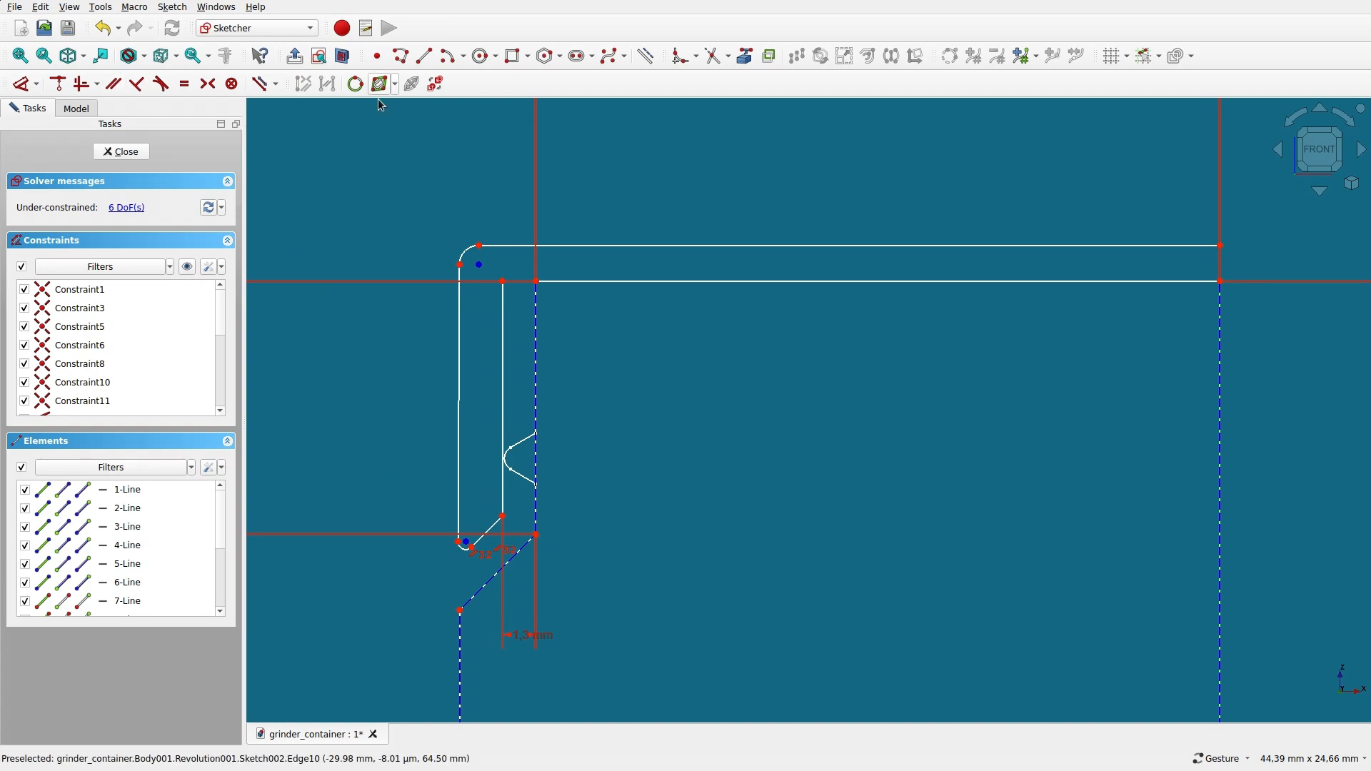
- Fillet the profile's lower corner with a small radius constraint
click(377, 83)
text(0.)
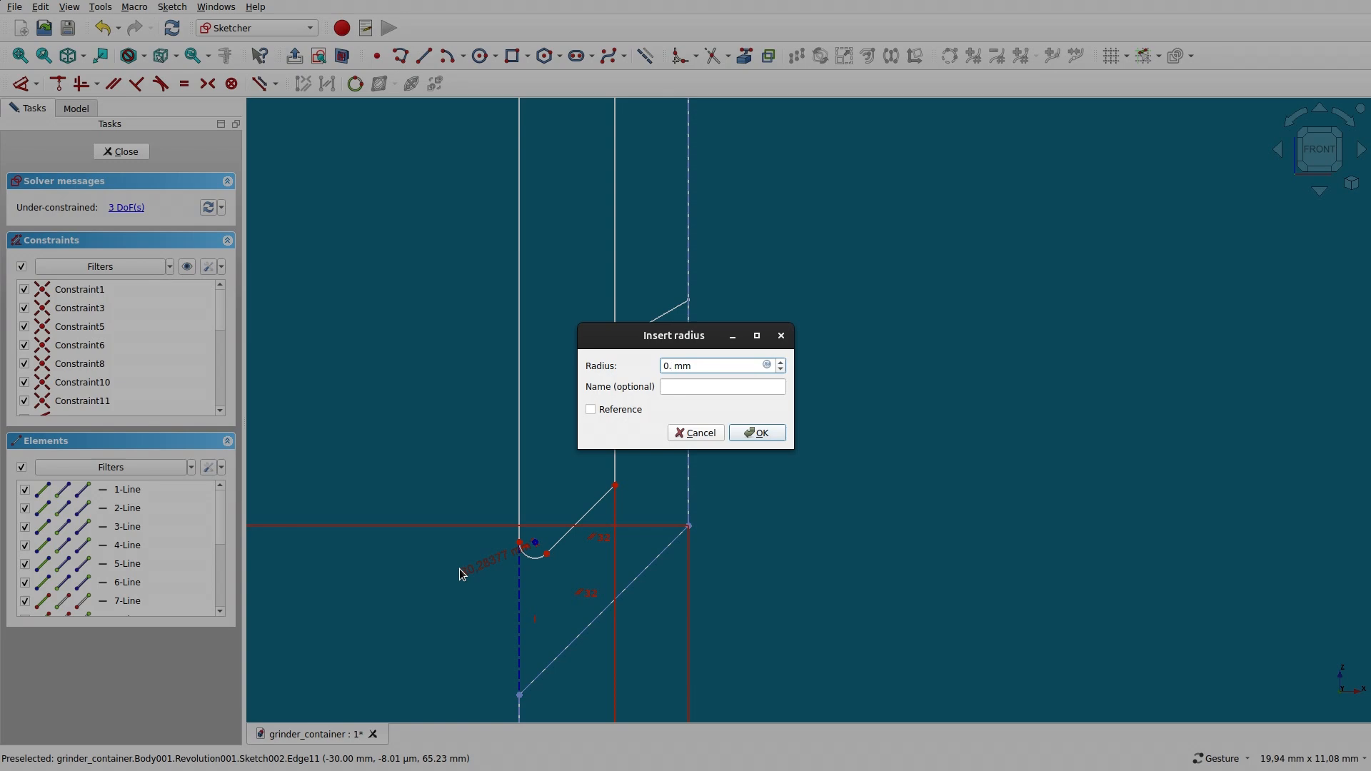
click(756, 431)
text(4)
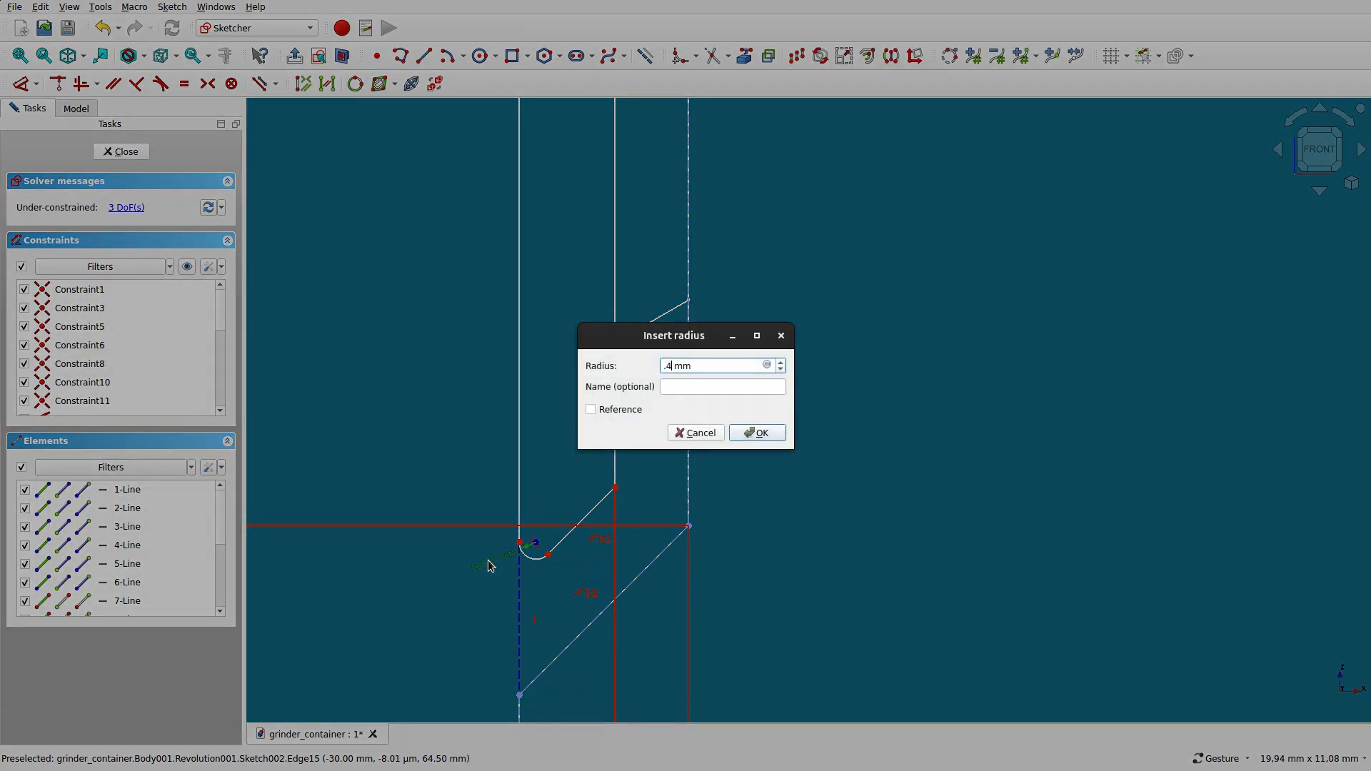
click(757, 431)
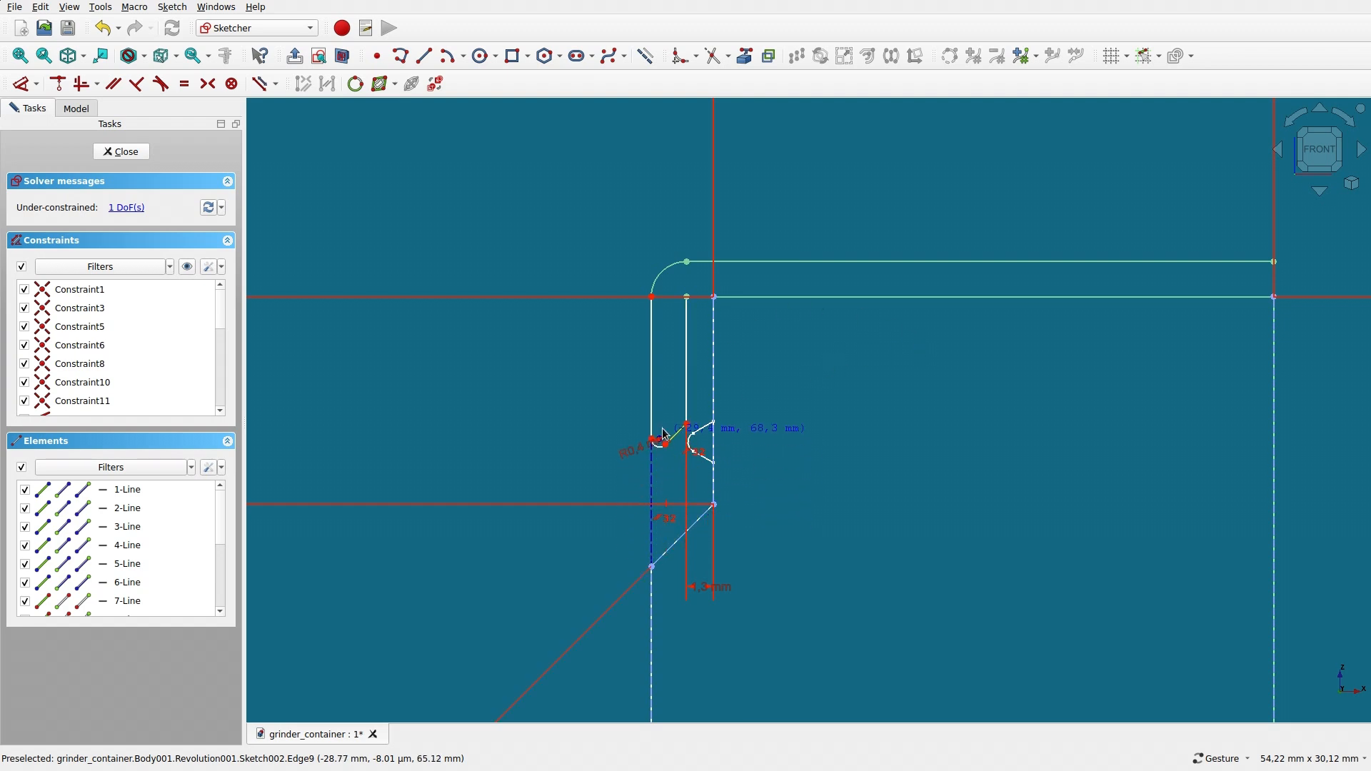
mouse_move(662, 374)
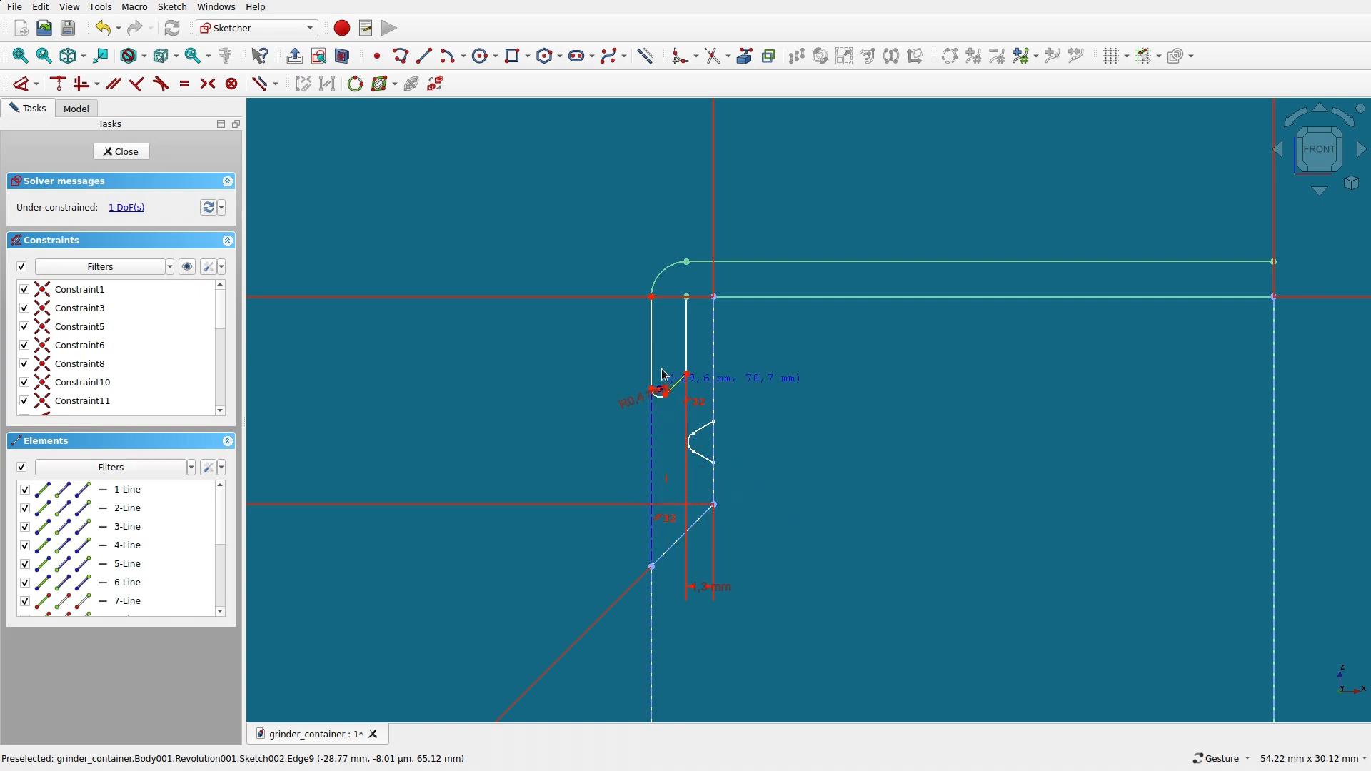
mouse_move(656, 517)
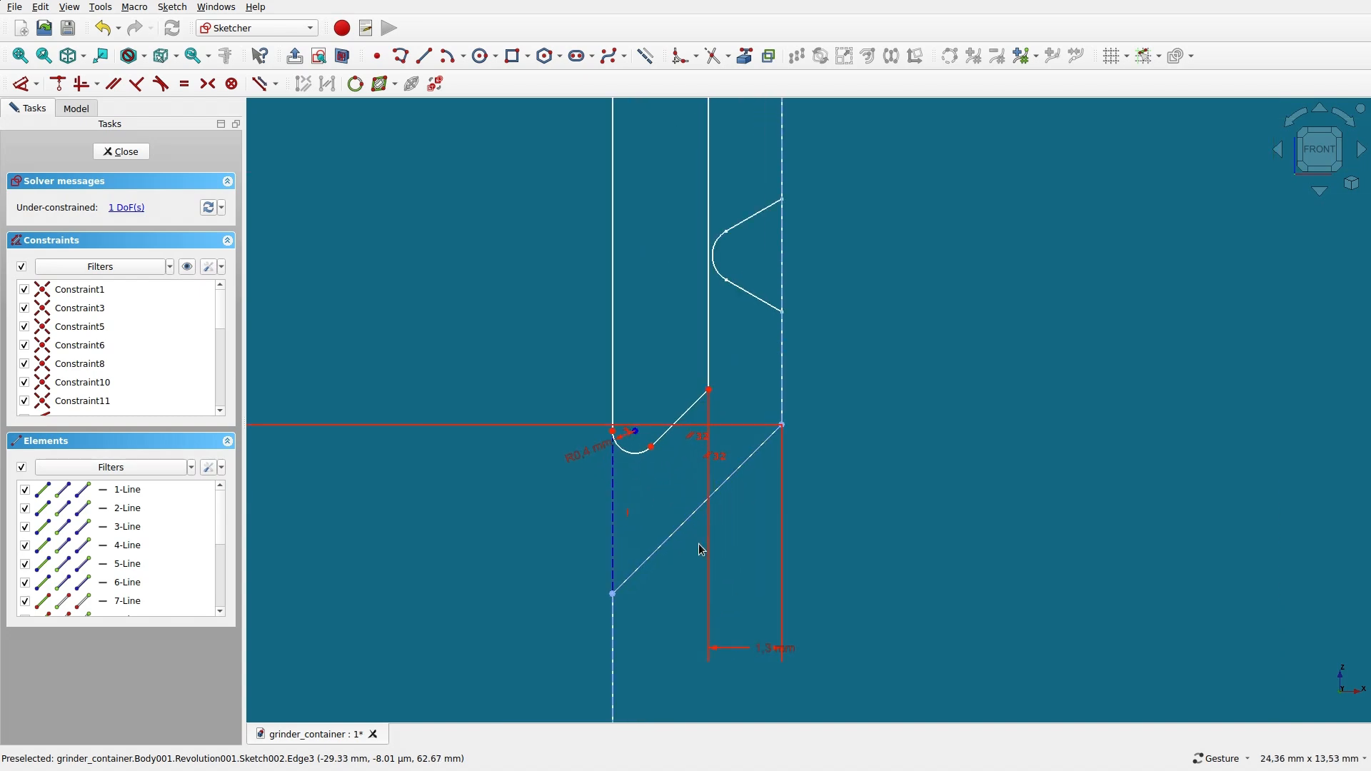
- Constrain the short lower vertical edge to 2 mm, fully constraining Sketch002, and close it
click(127, 508)
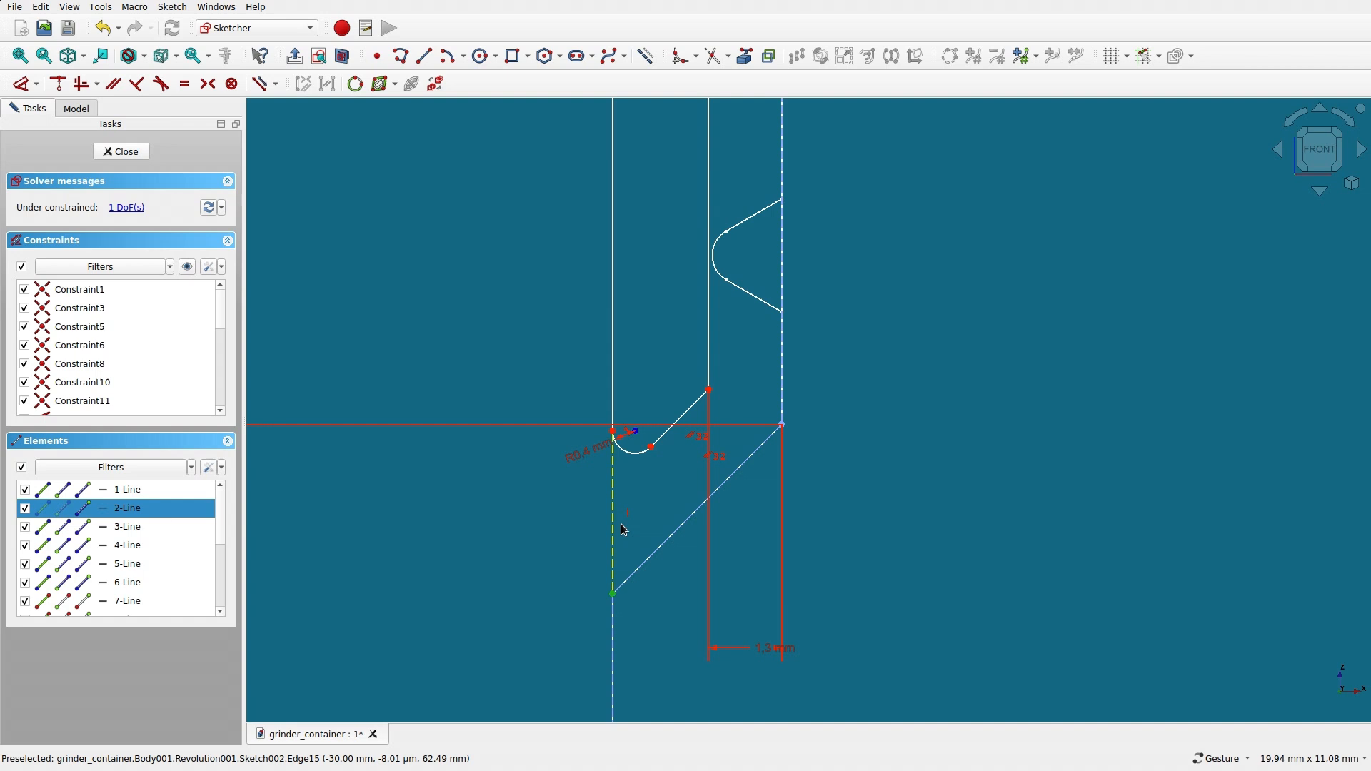
click(493, 500)
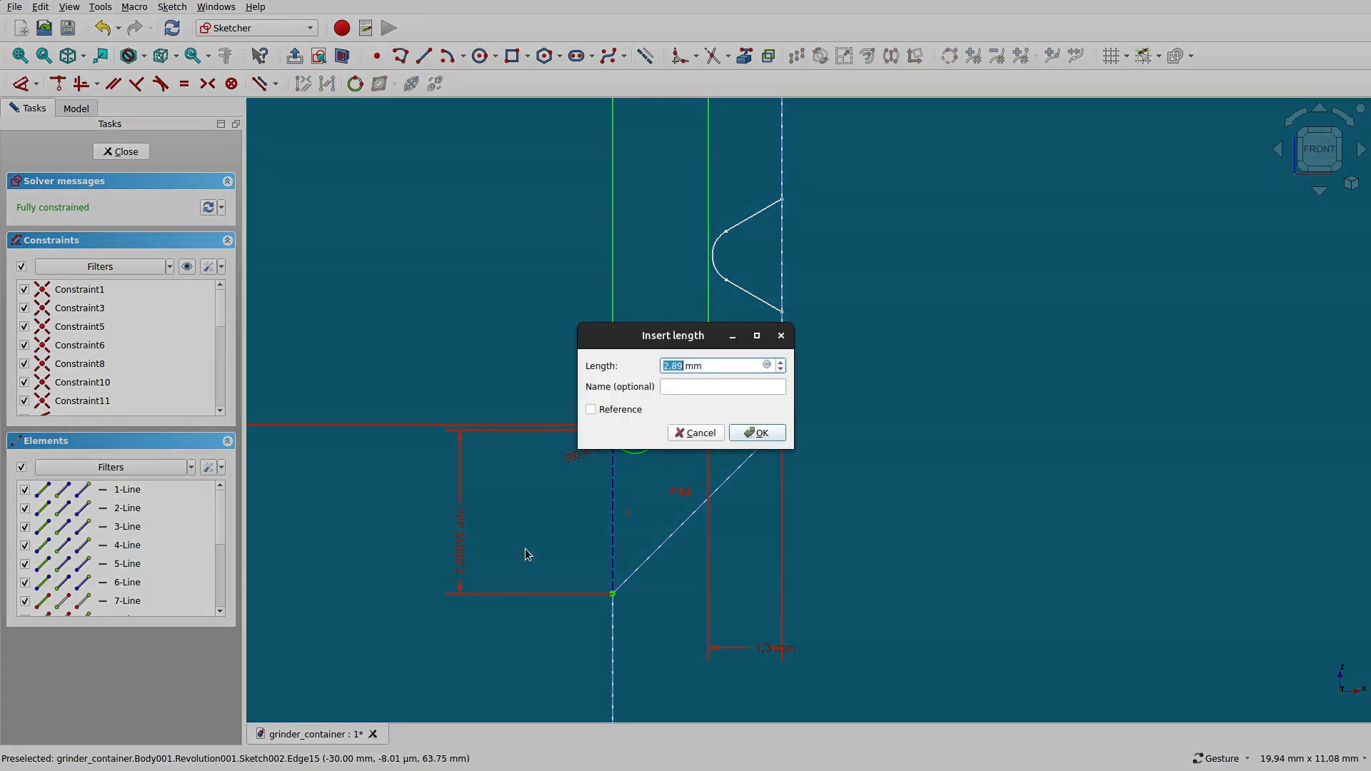
text(2)
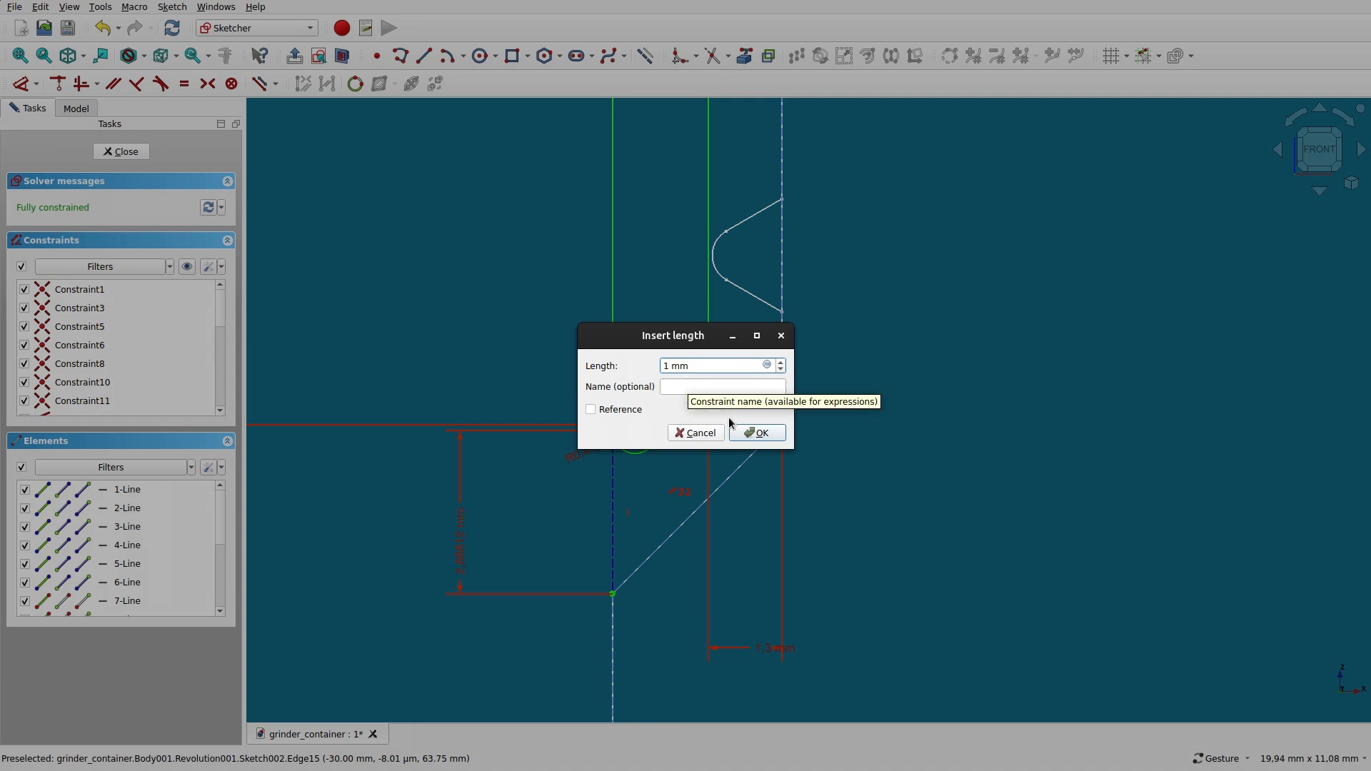
click(757, 432)
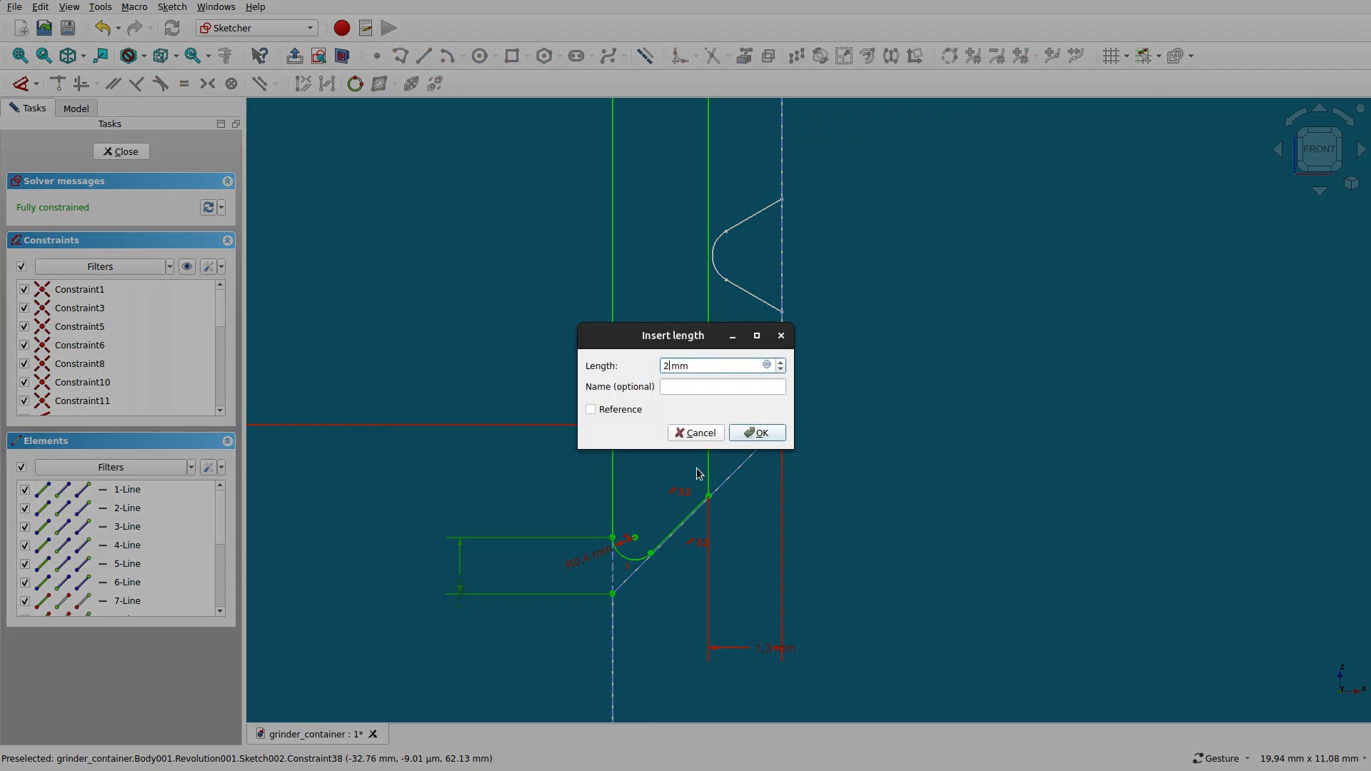
click(757, 432)
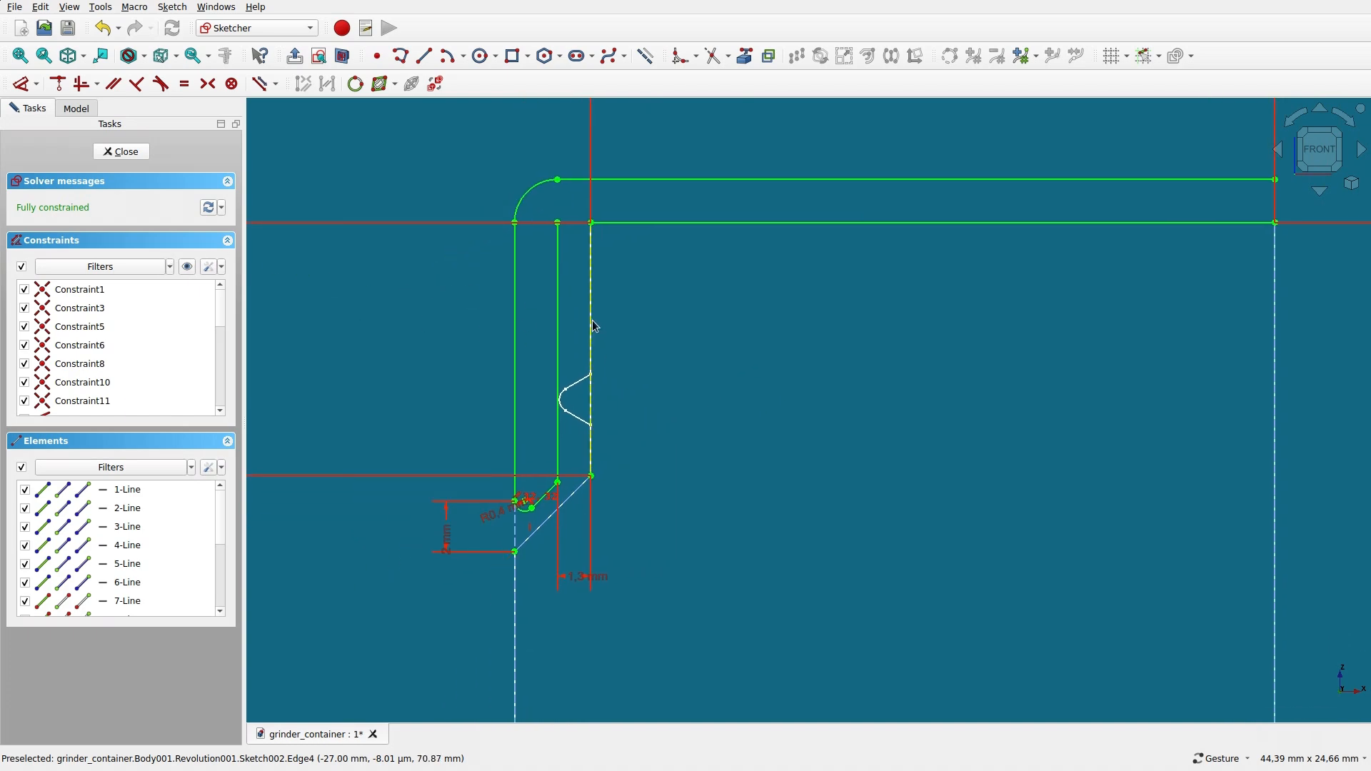
click(120, 151)
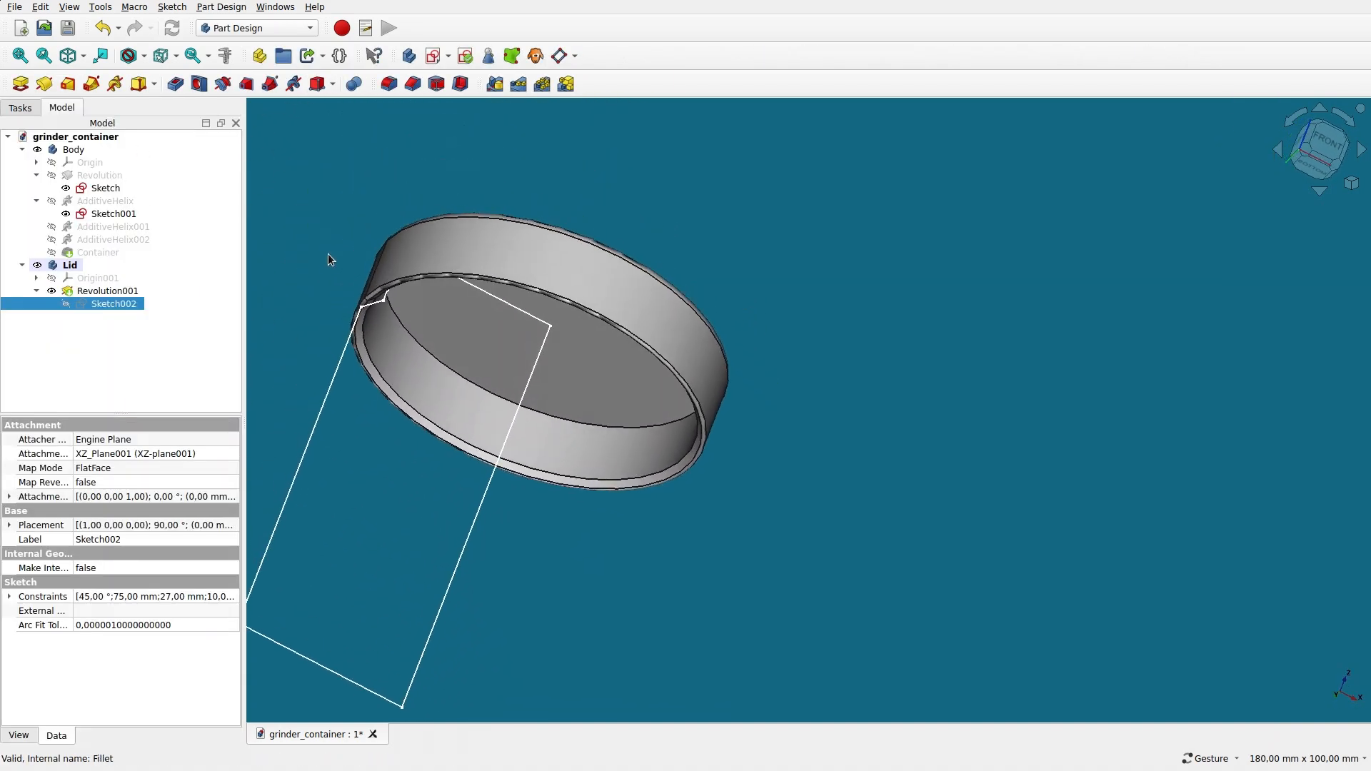
- Briefly show the threaded container with the lid, then hide it and its profile sketch
click(98, 253)
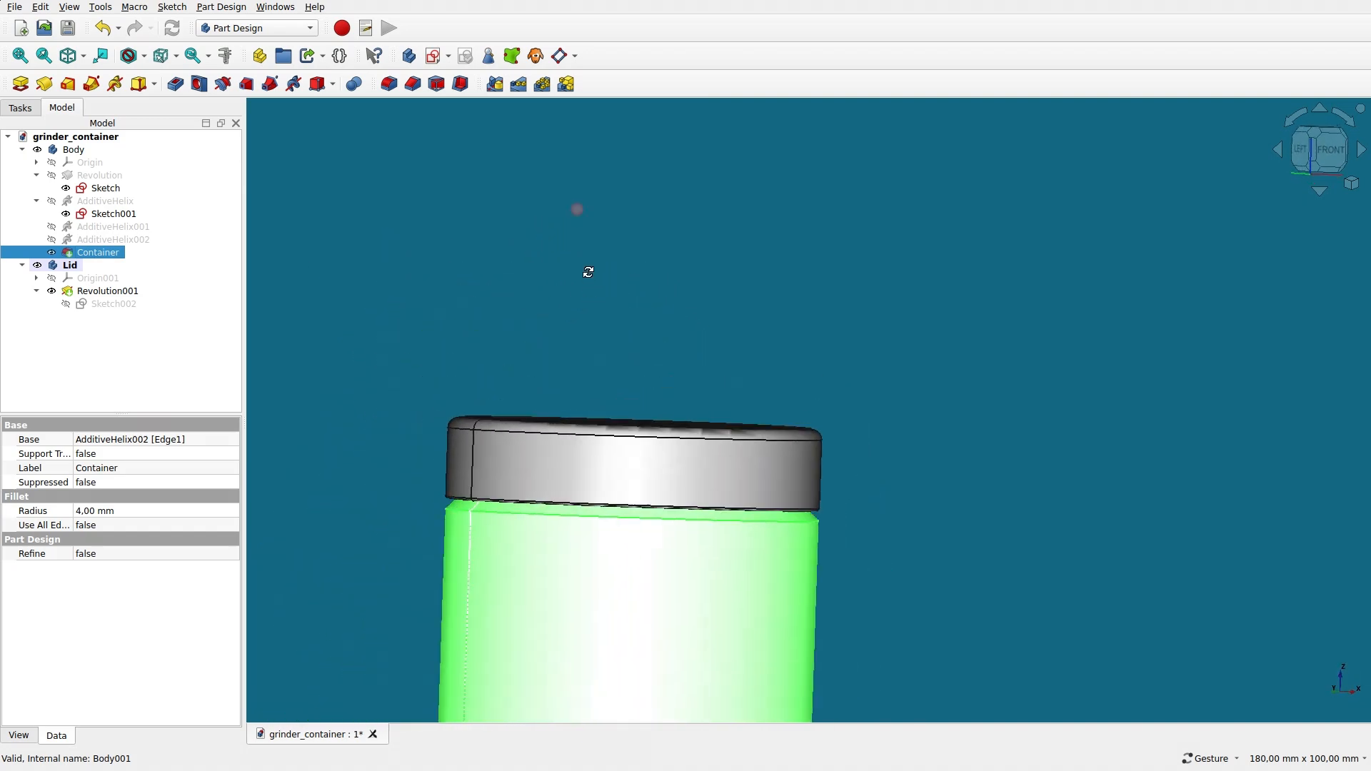
click(564, 334)
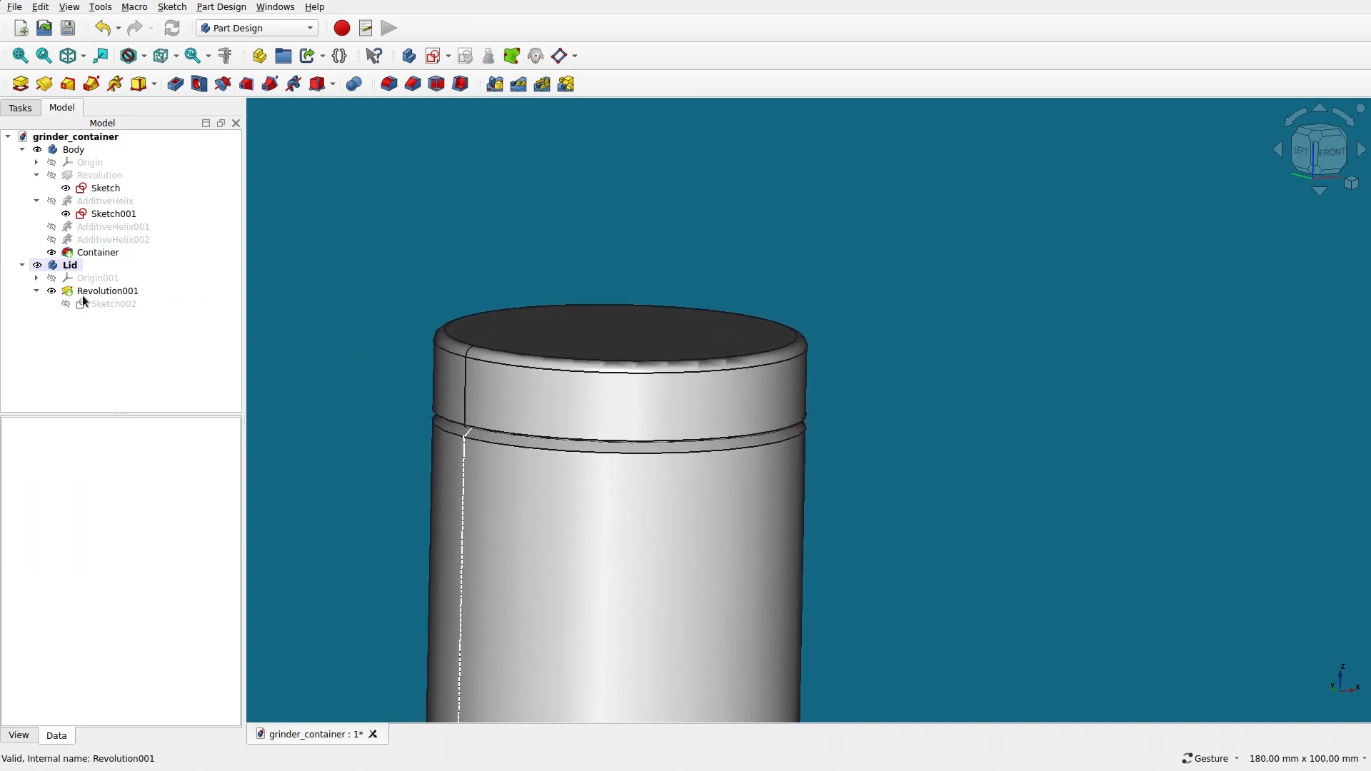
click(73, 150)
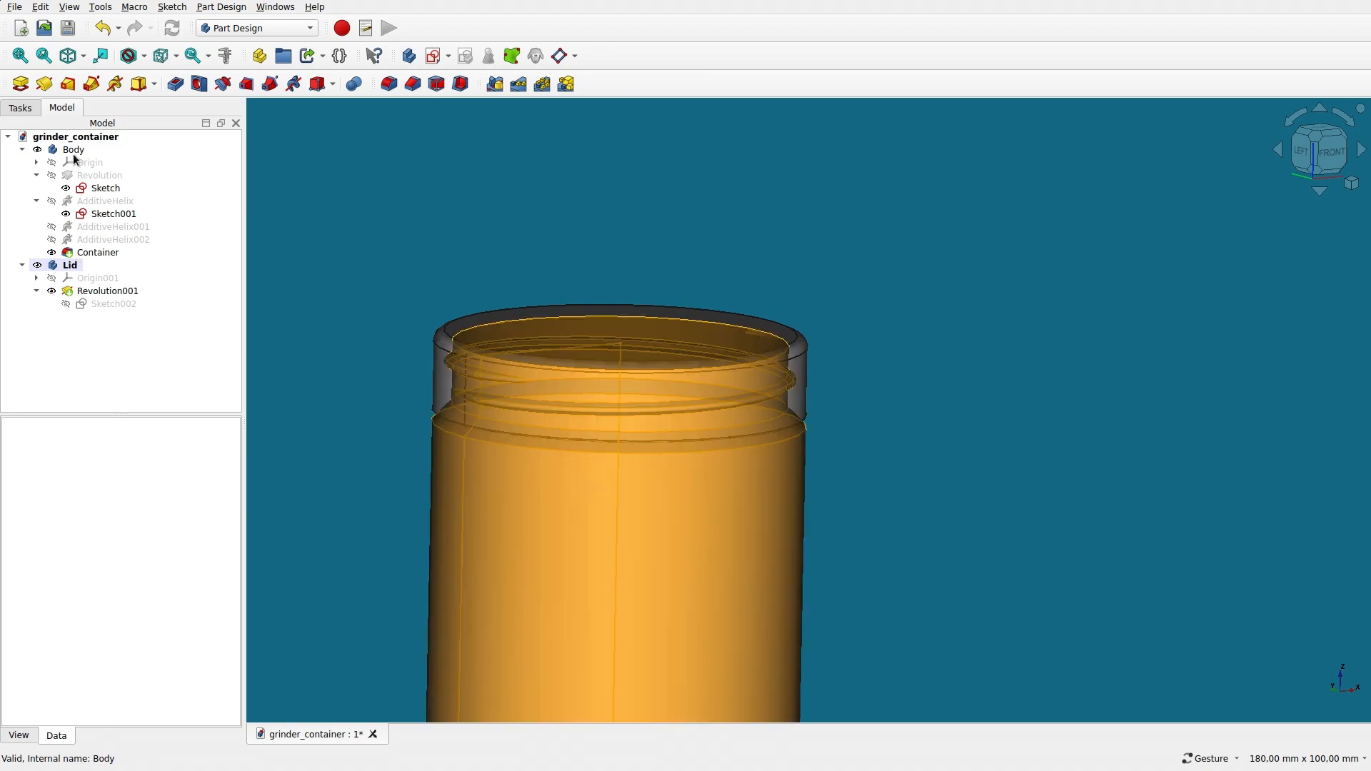
click(73, 150)
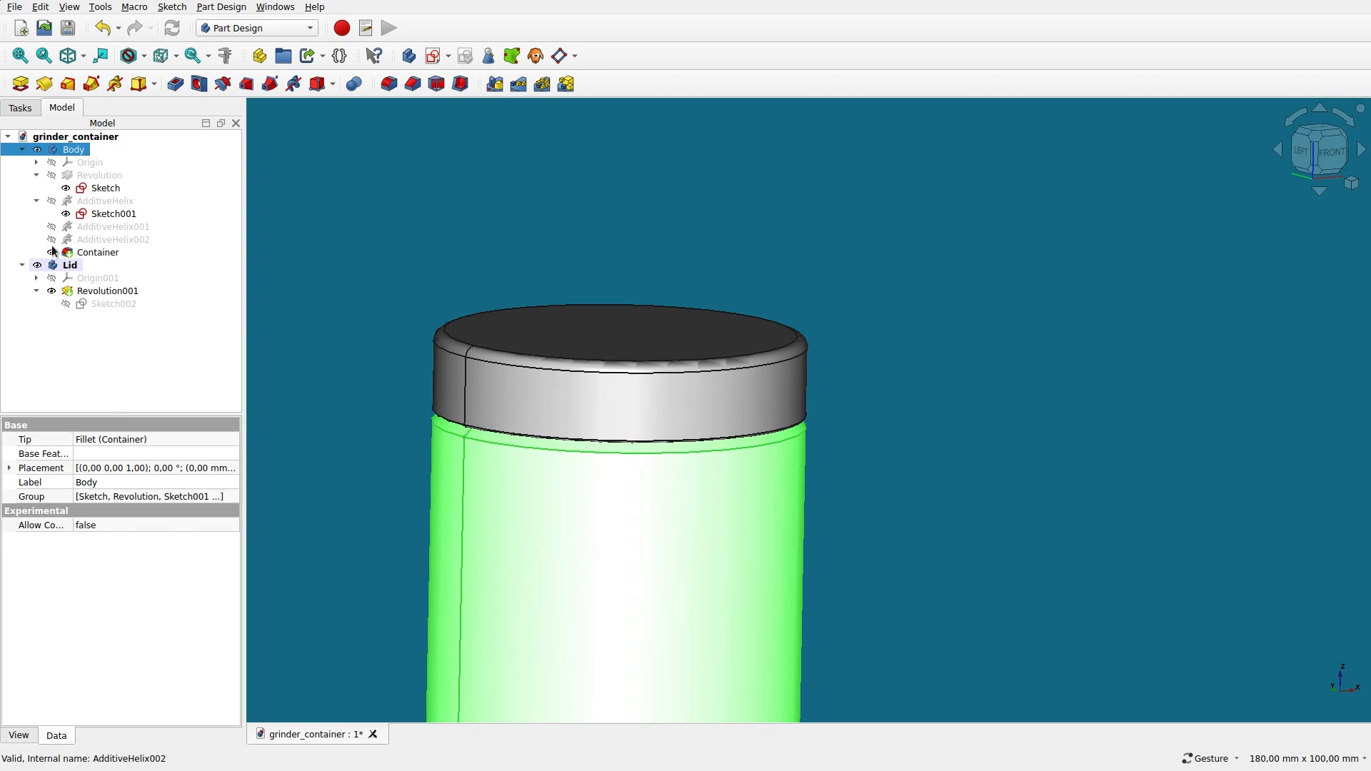
click(99, 252)
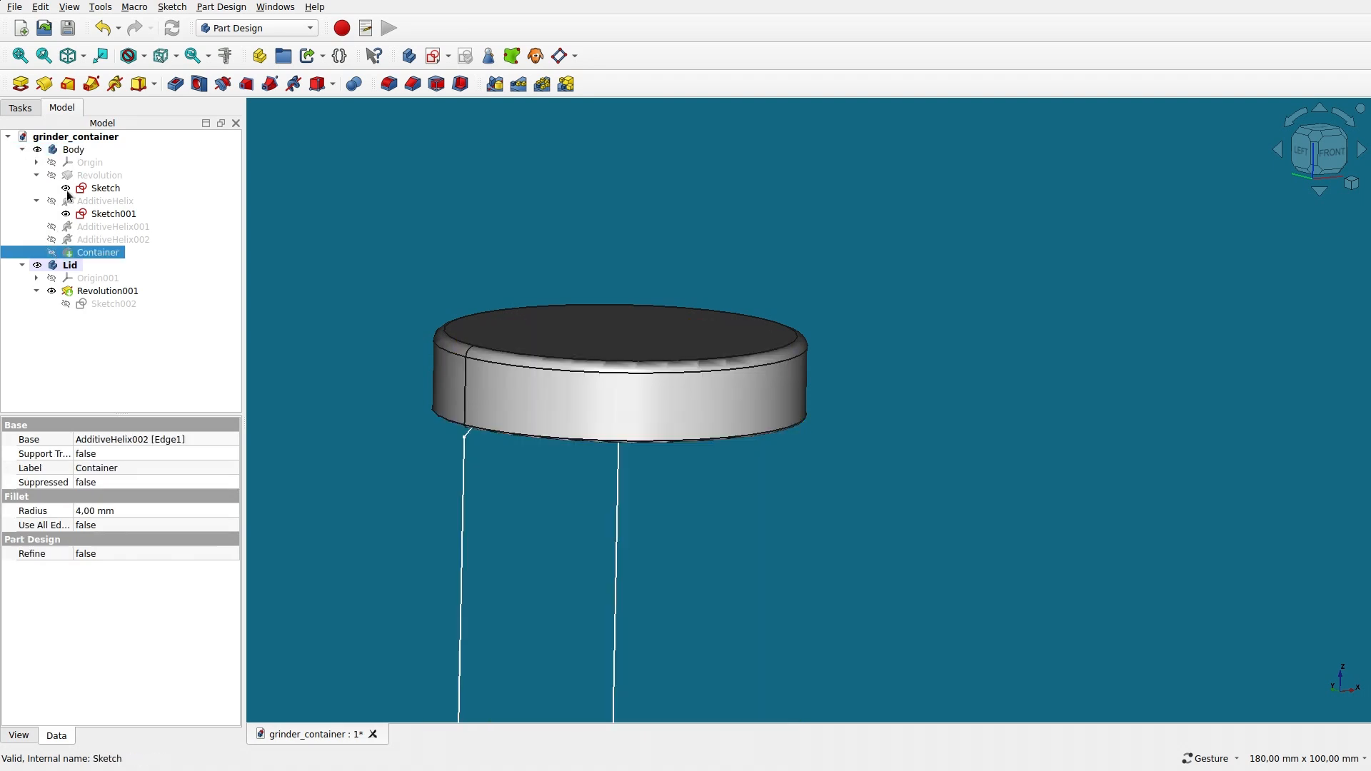
click(104, 188)
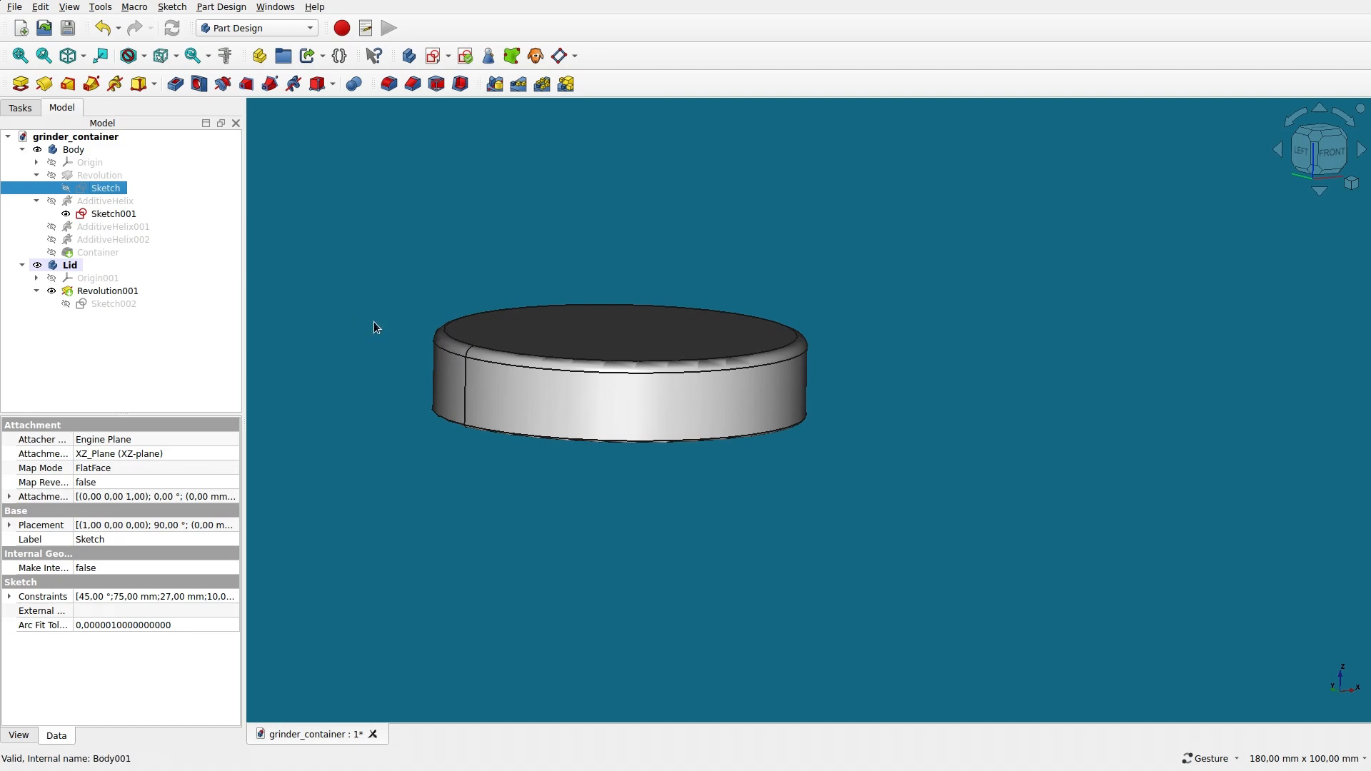
mouse_move(398, 437)
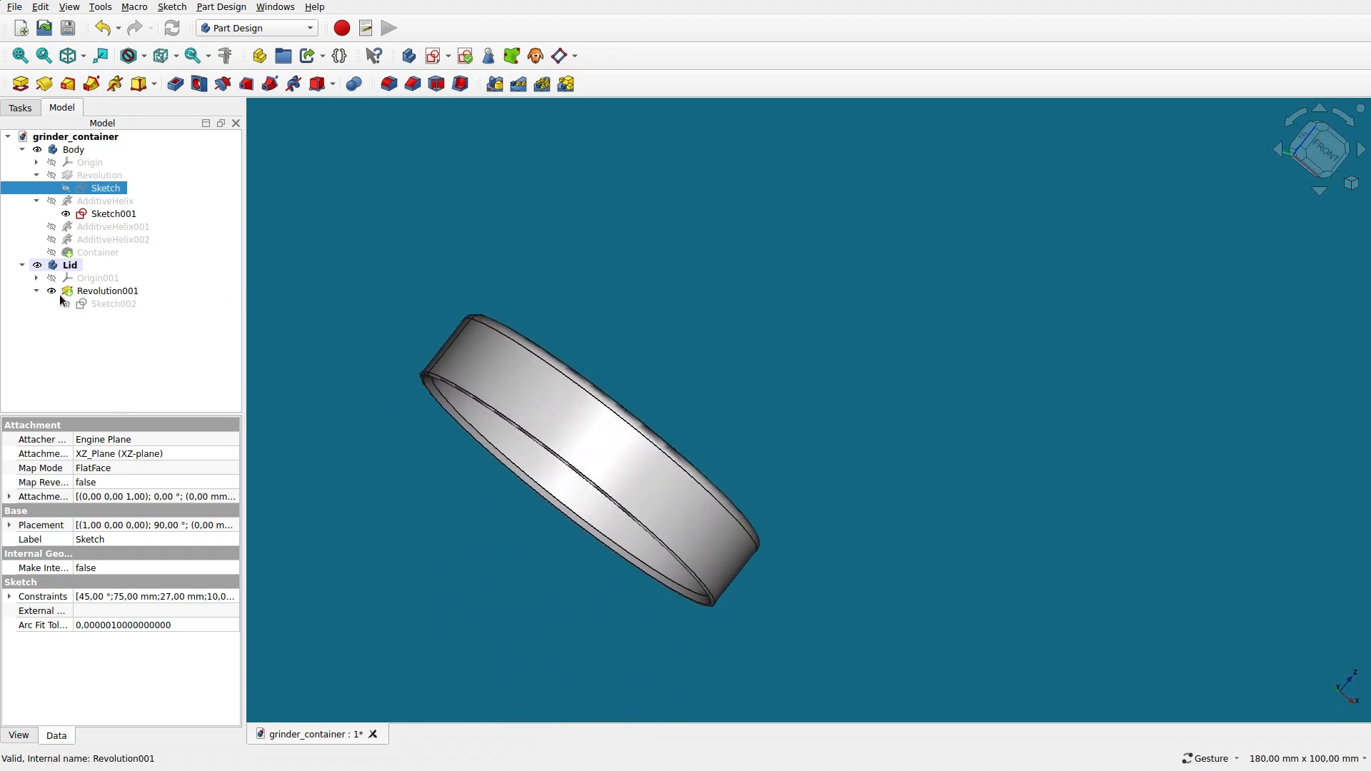
- Hide Revolution001 and show the lid's Sketch002 profile on its own
click(107, 290)
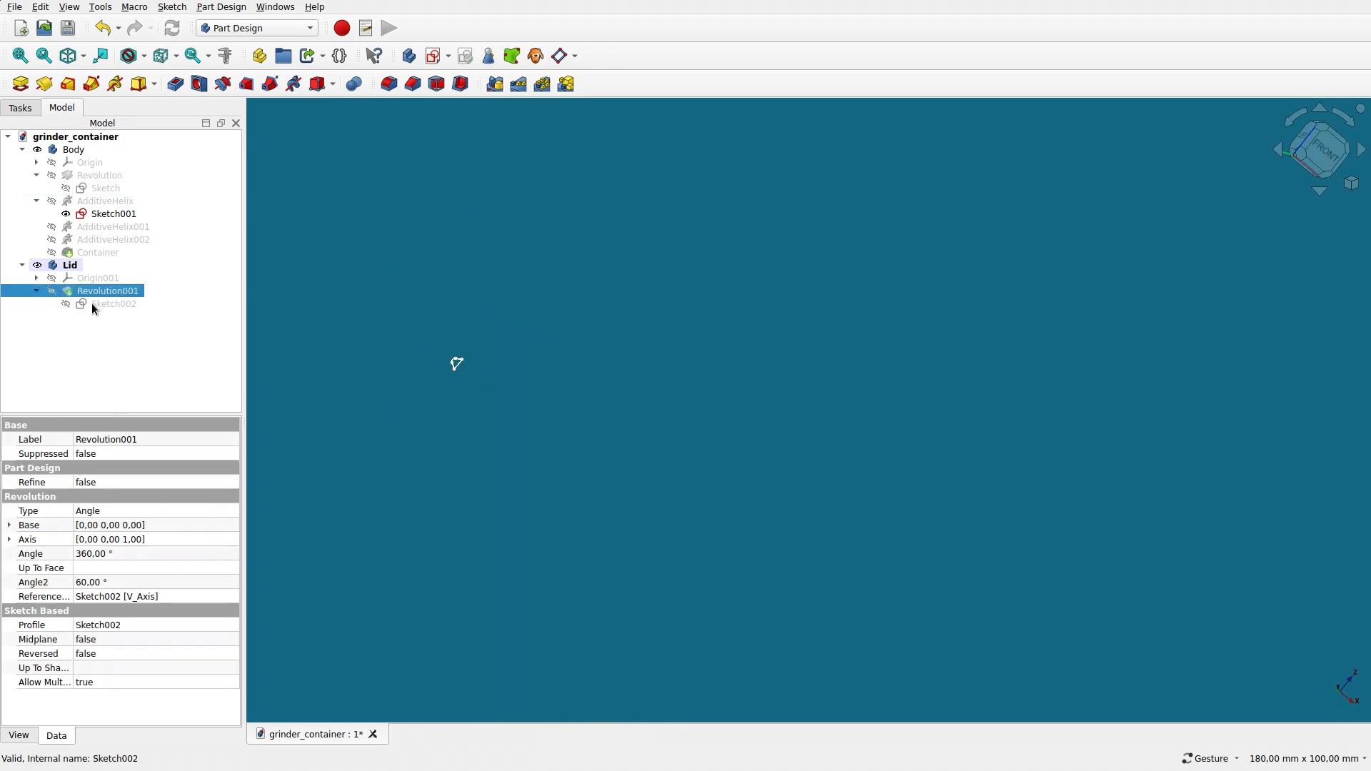
click(113, 303)
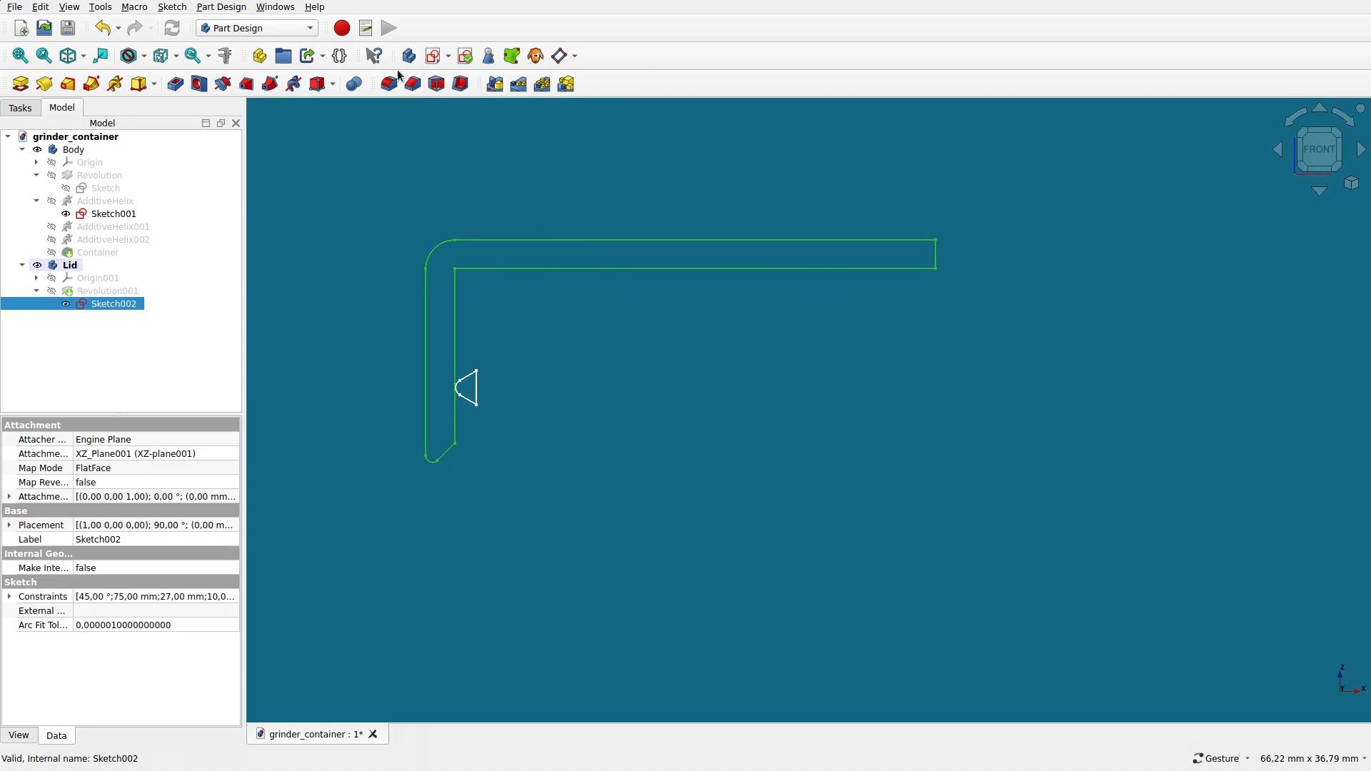
- Create a new sketch in the Lid body on XZ-plane001
click(407, 56)
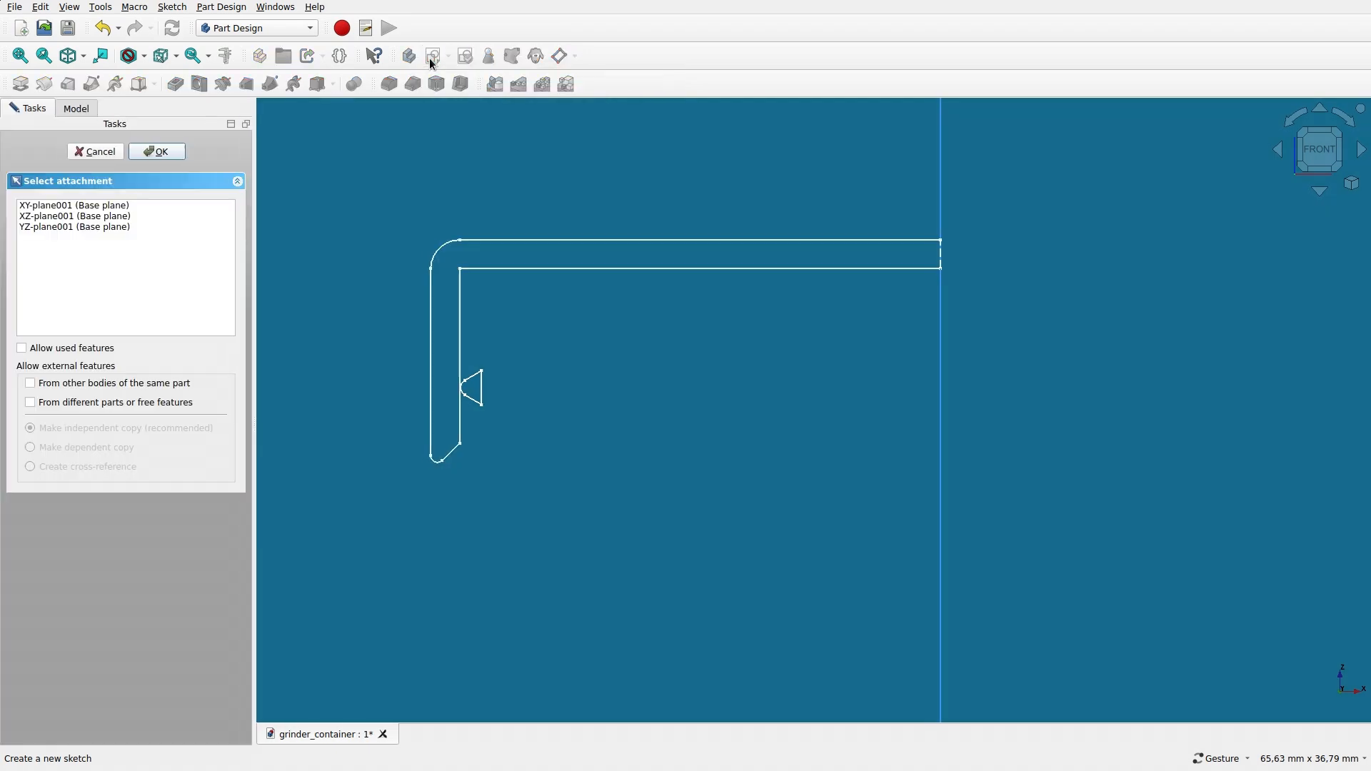
mouse_move(585, 356)
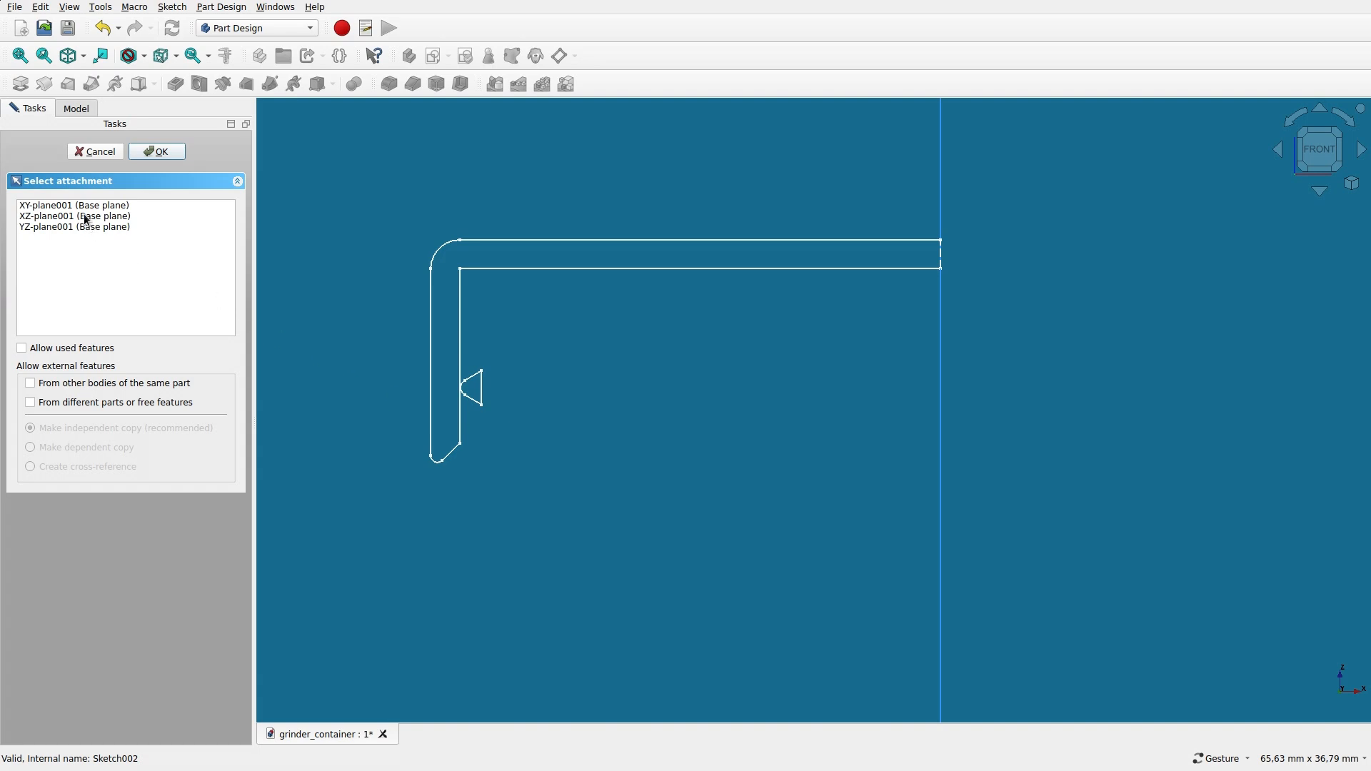
click(157, 152)
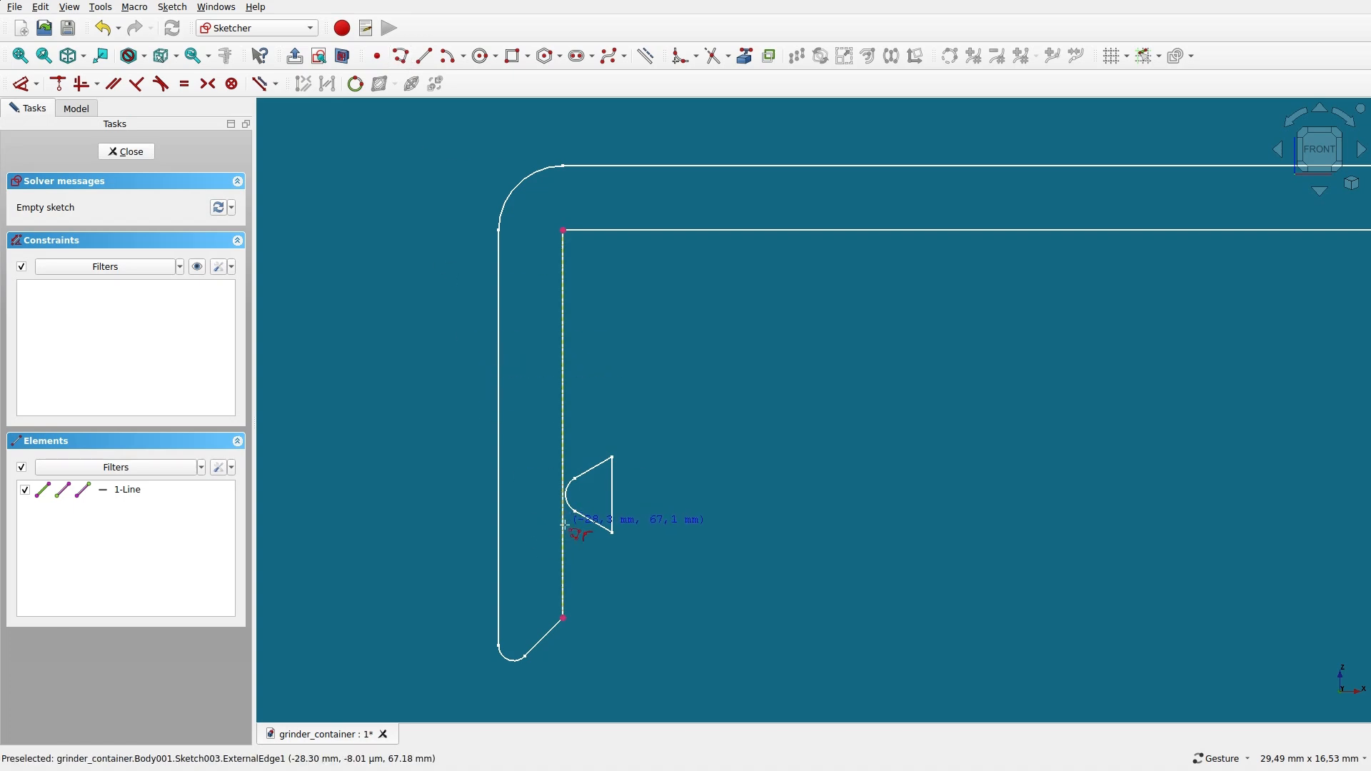
mouse_move(564, 577)
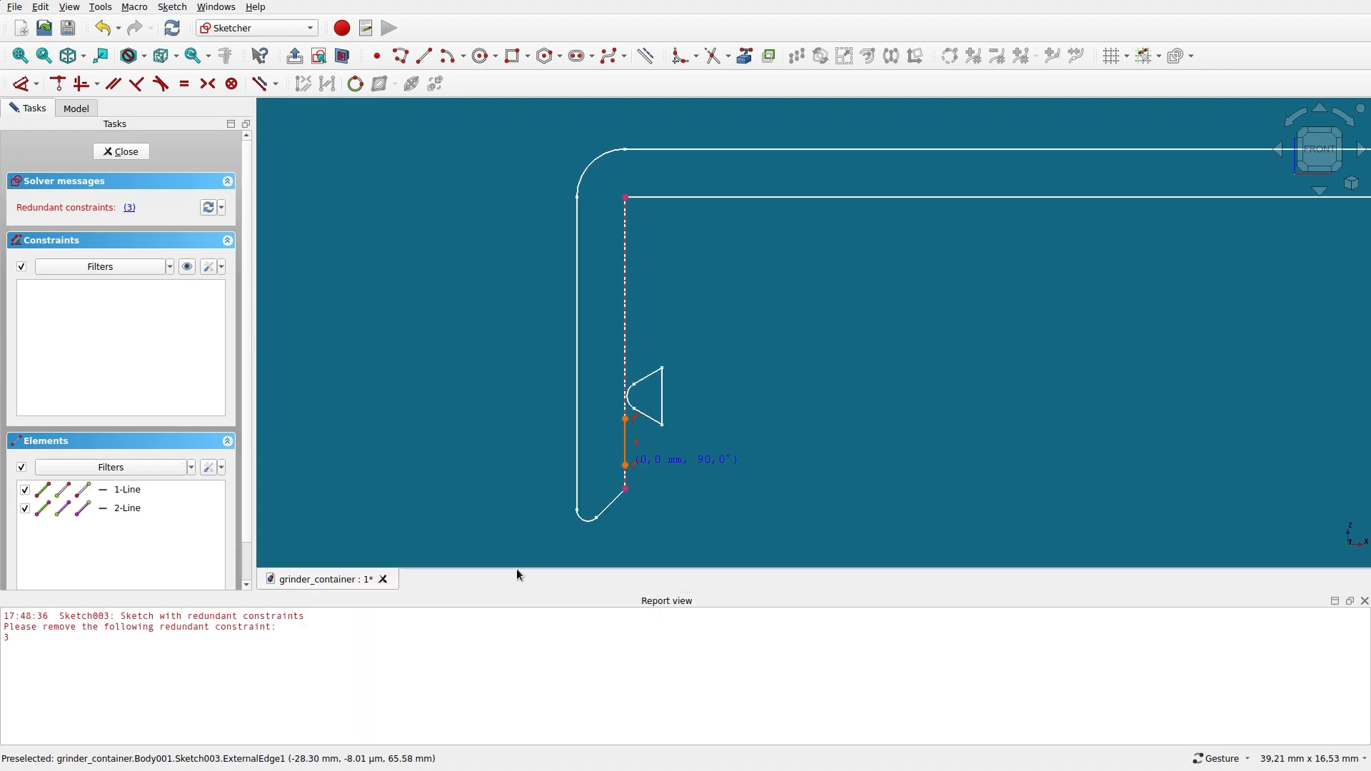
mouse_move(158, 210)
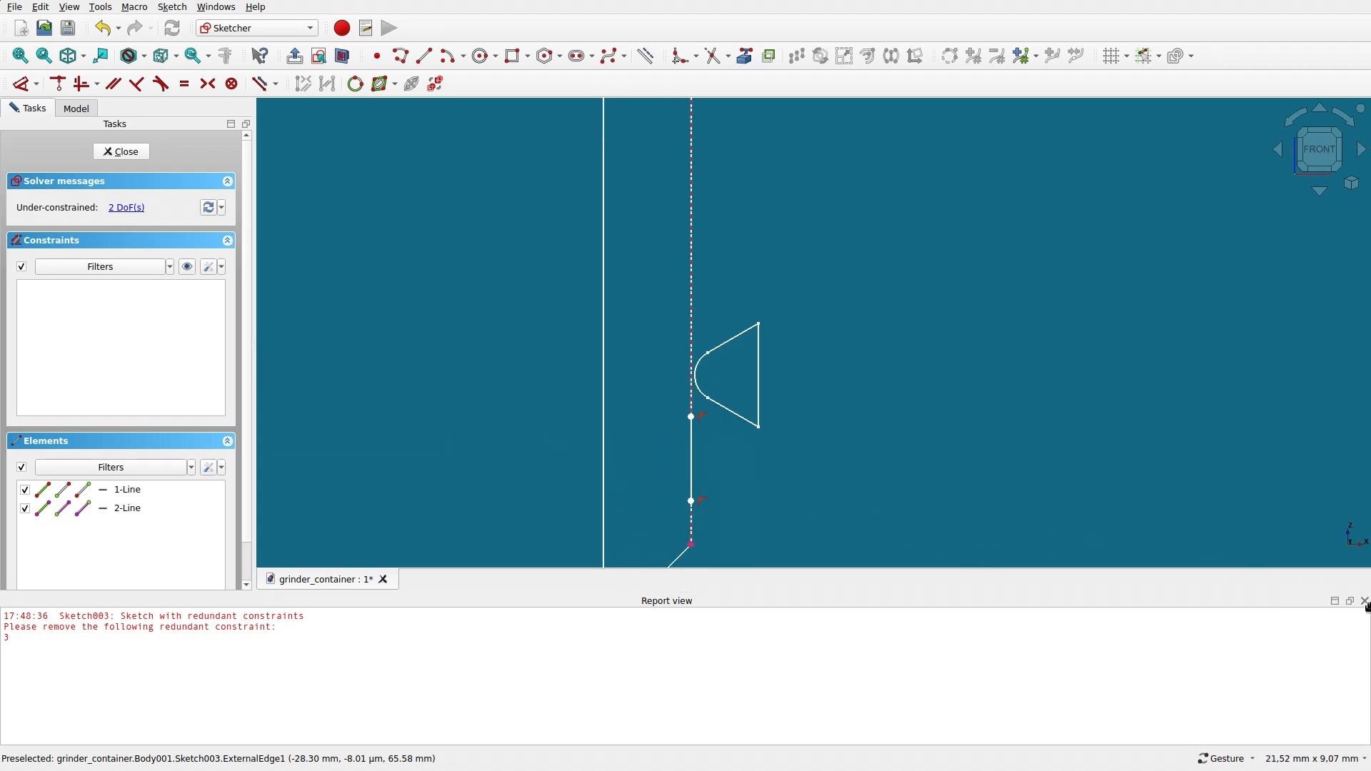
- Draw the second thread tooth's flanks back to the inner wall and add a flank angle constraint
click(1363, 601)
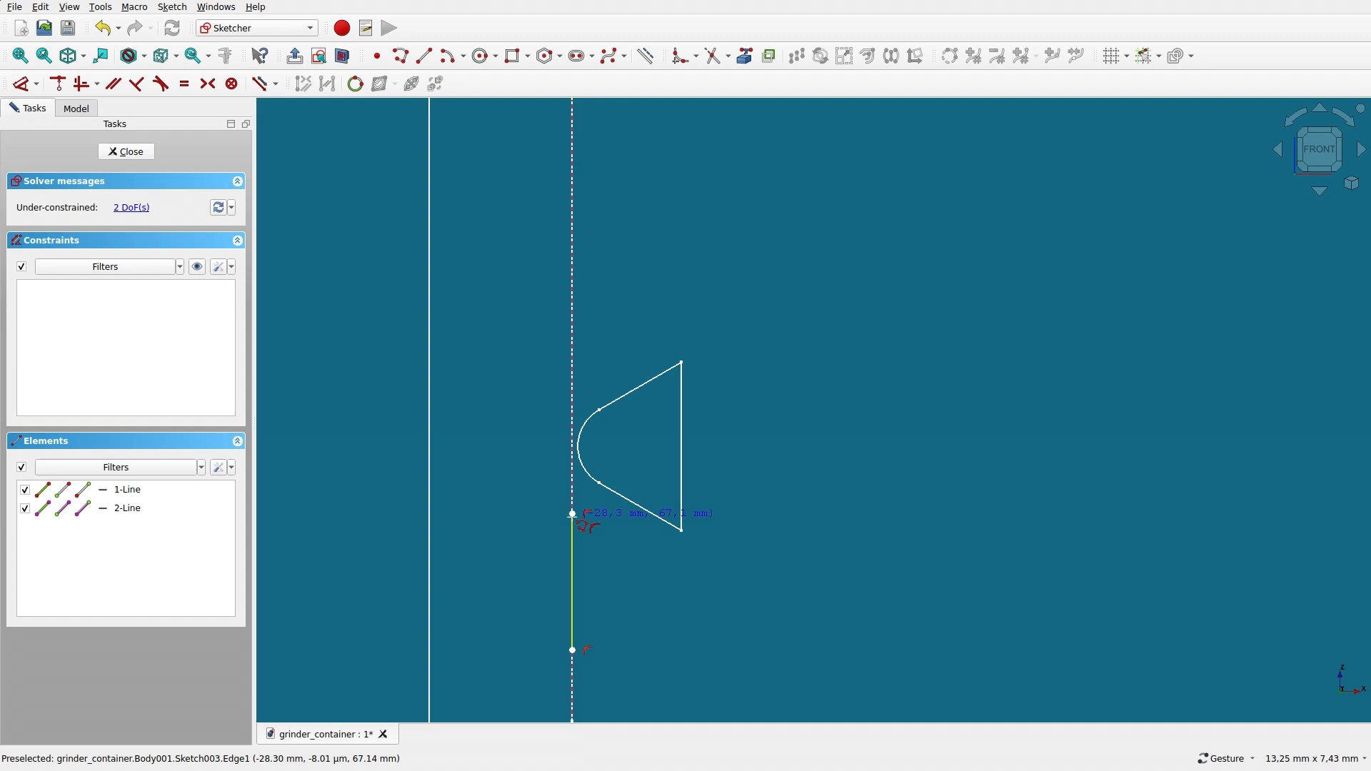
click(644, 560)
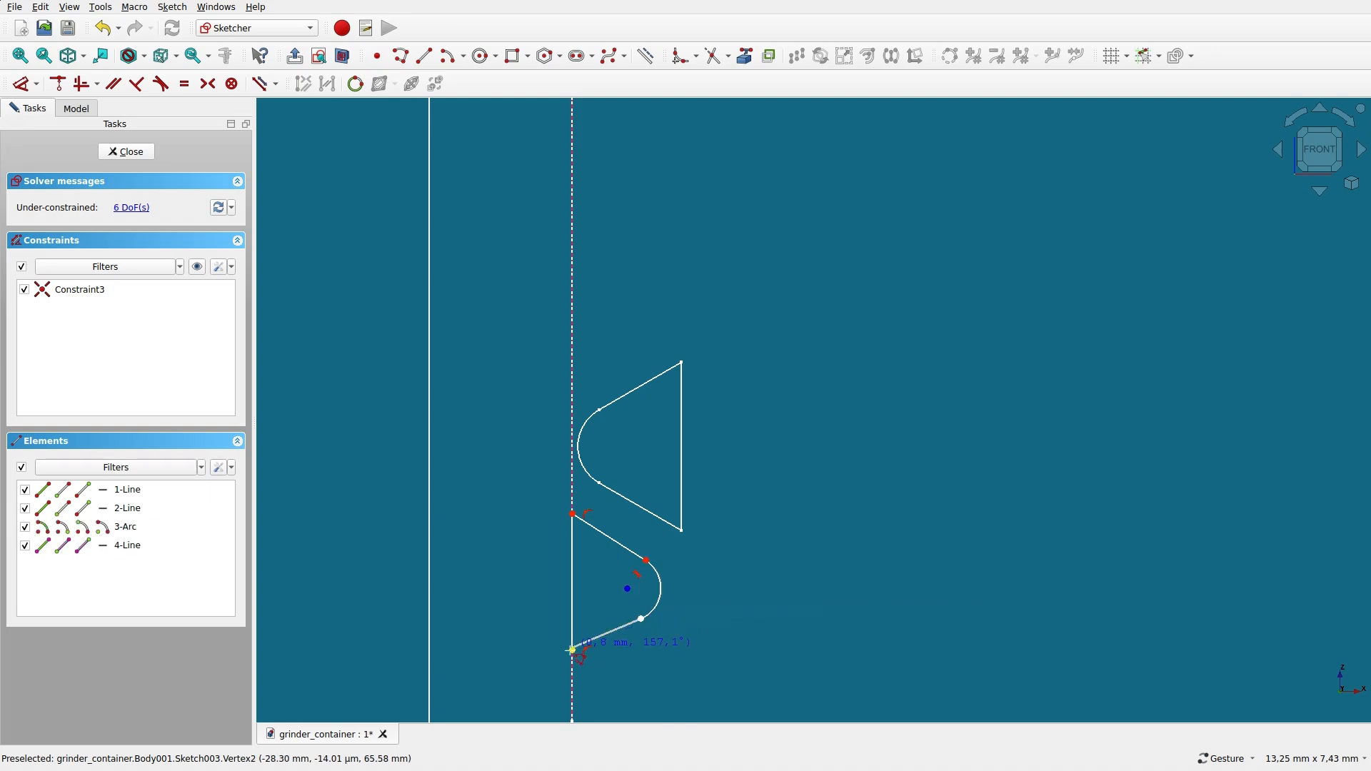
click(572, 647)
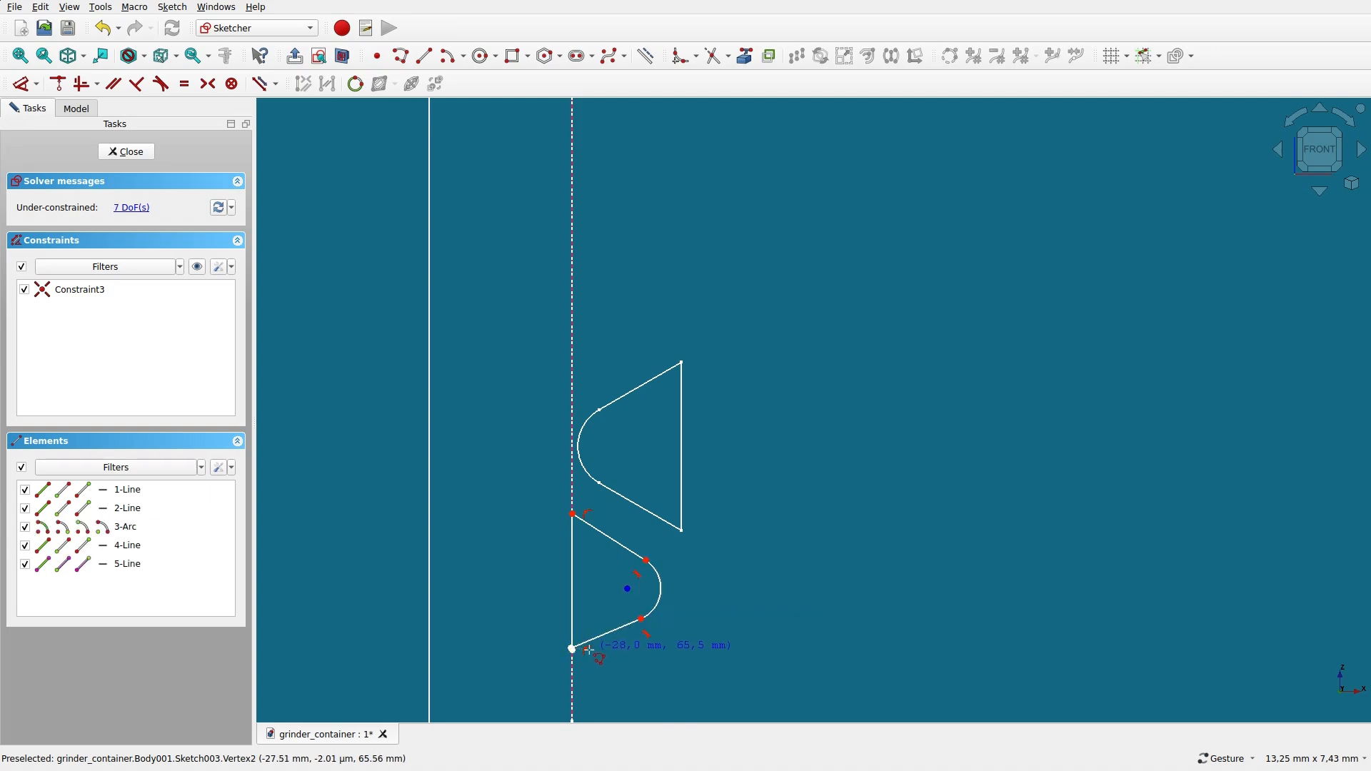
mouse_move(606, 651)
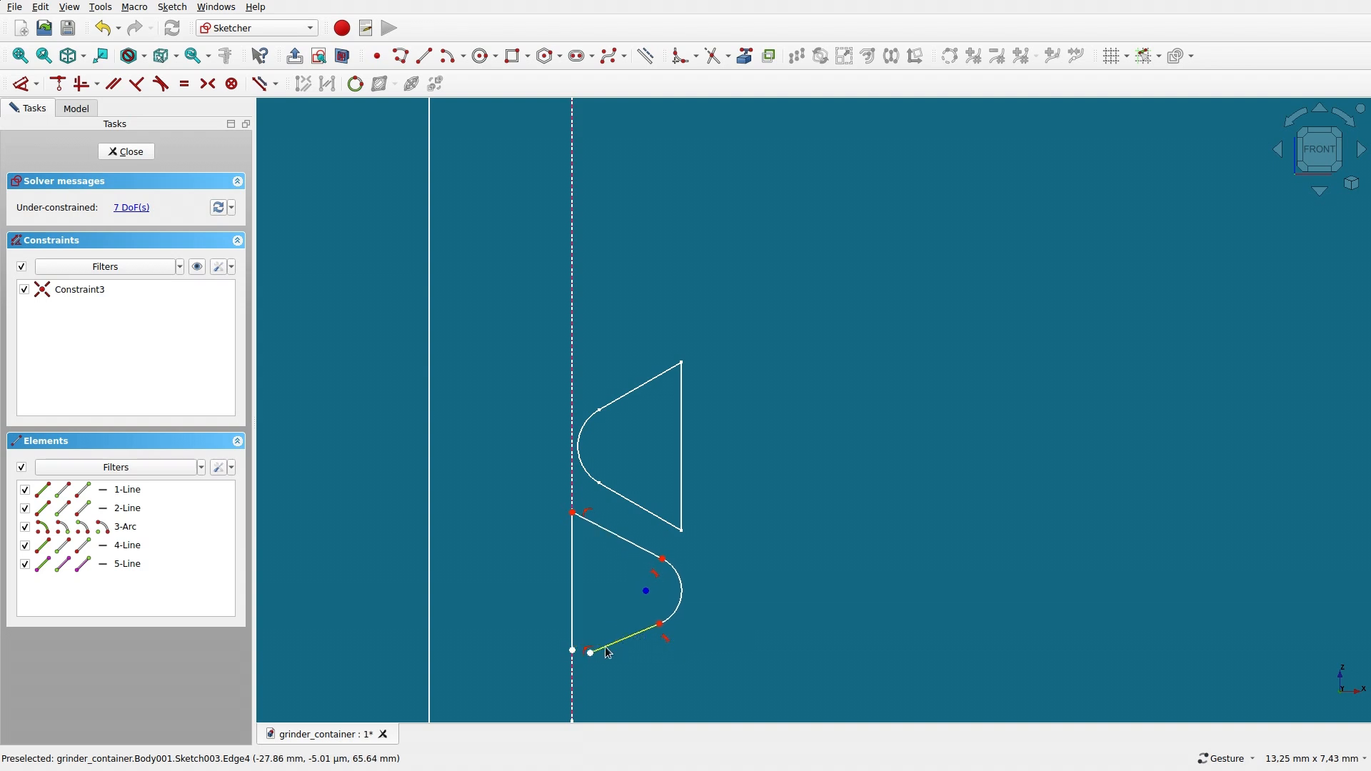
click(572, 653)
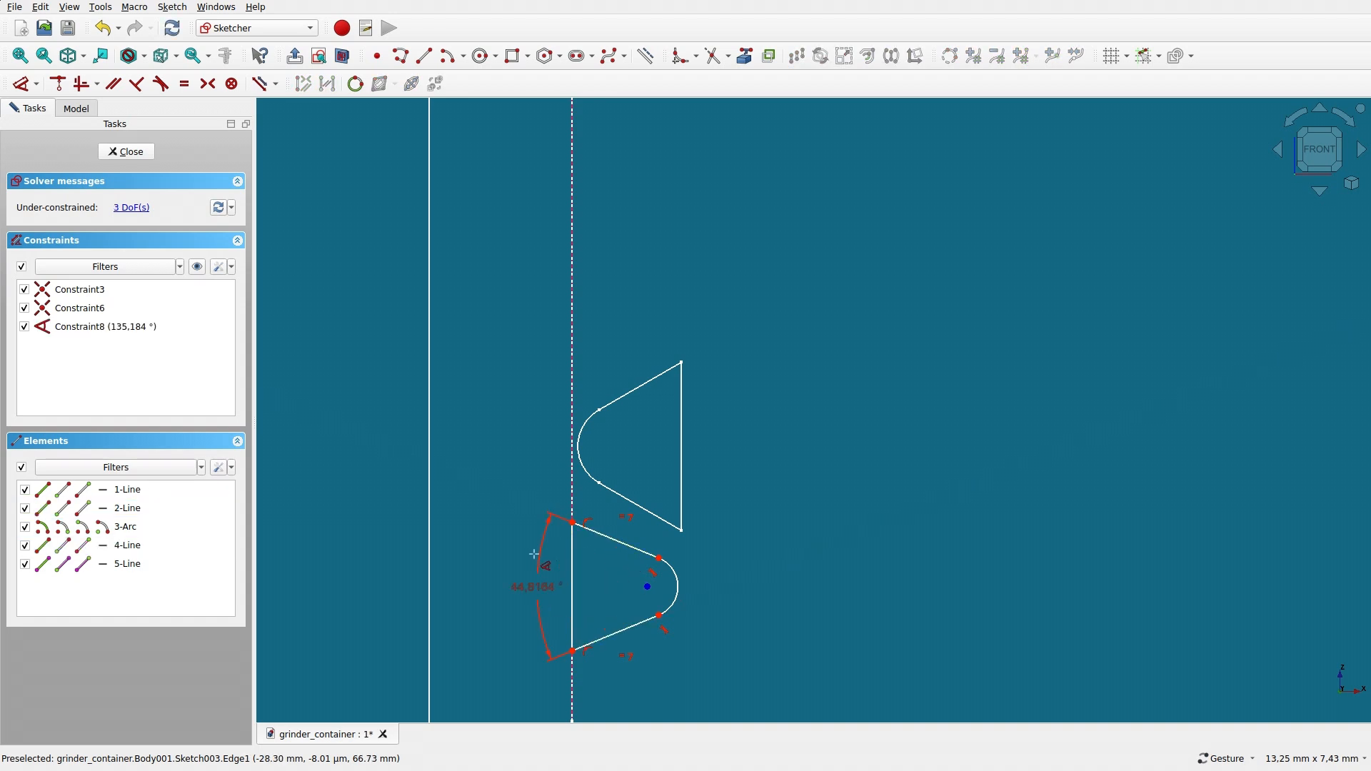
- Set the flank angle to 60° and the tip radius to 0.5 mm
double_click(531, 586)
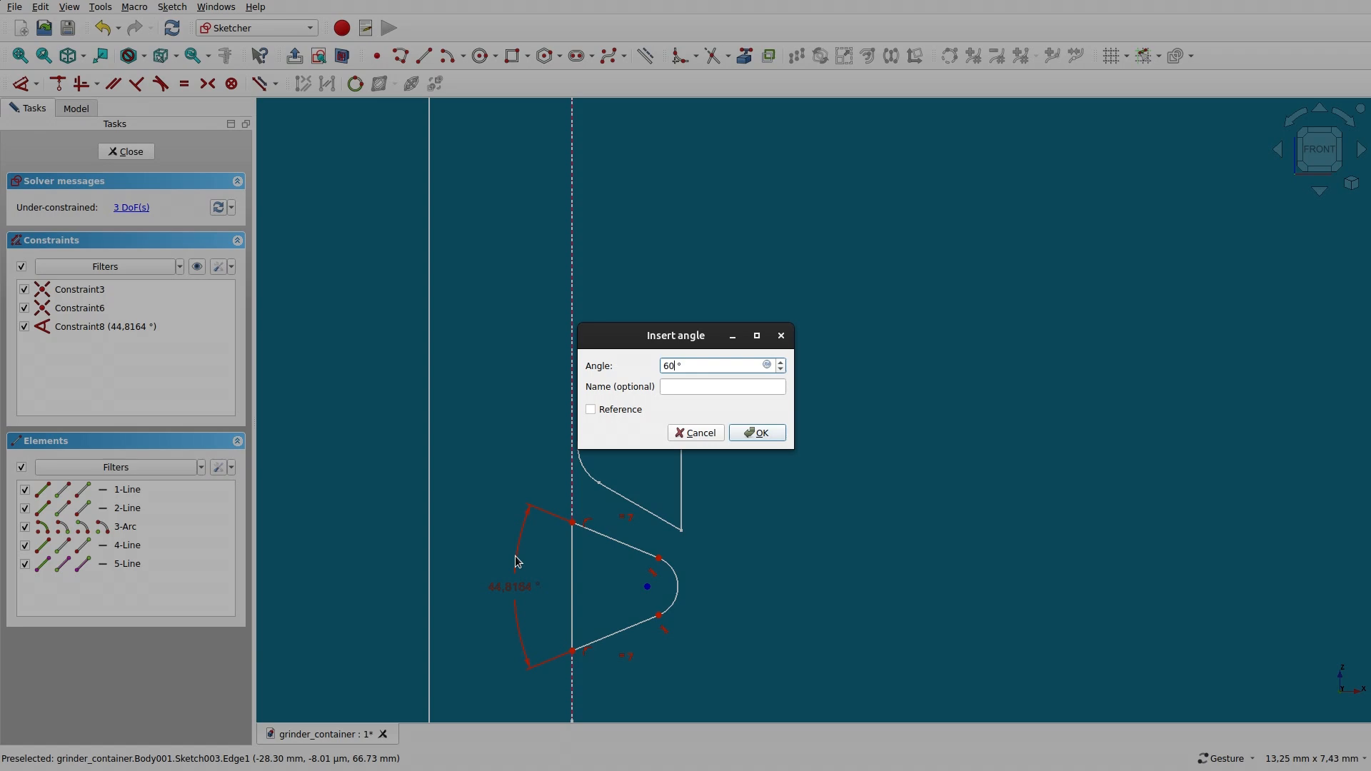
click(755, 431)
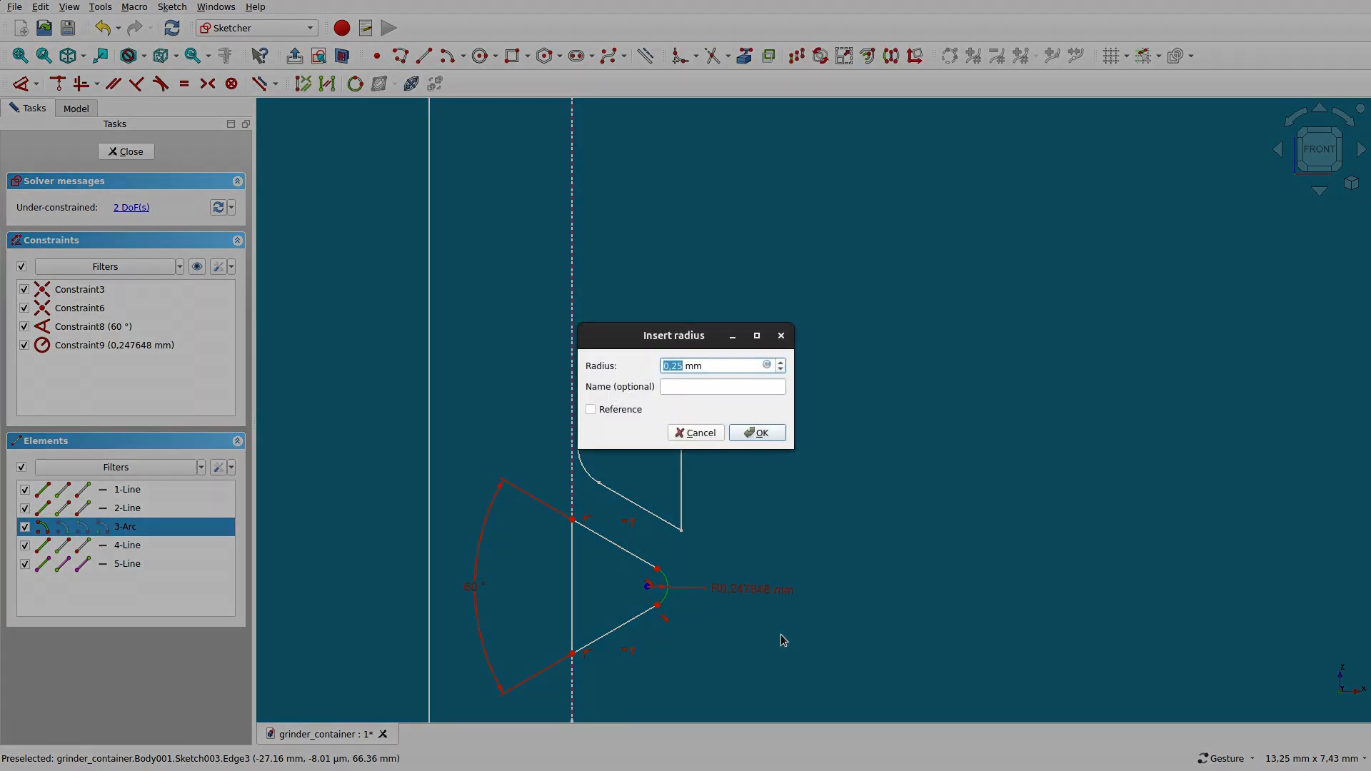
text(0.5)
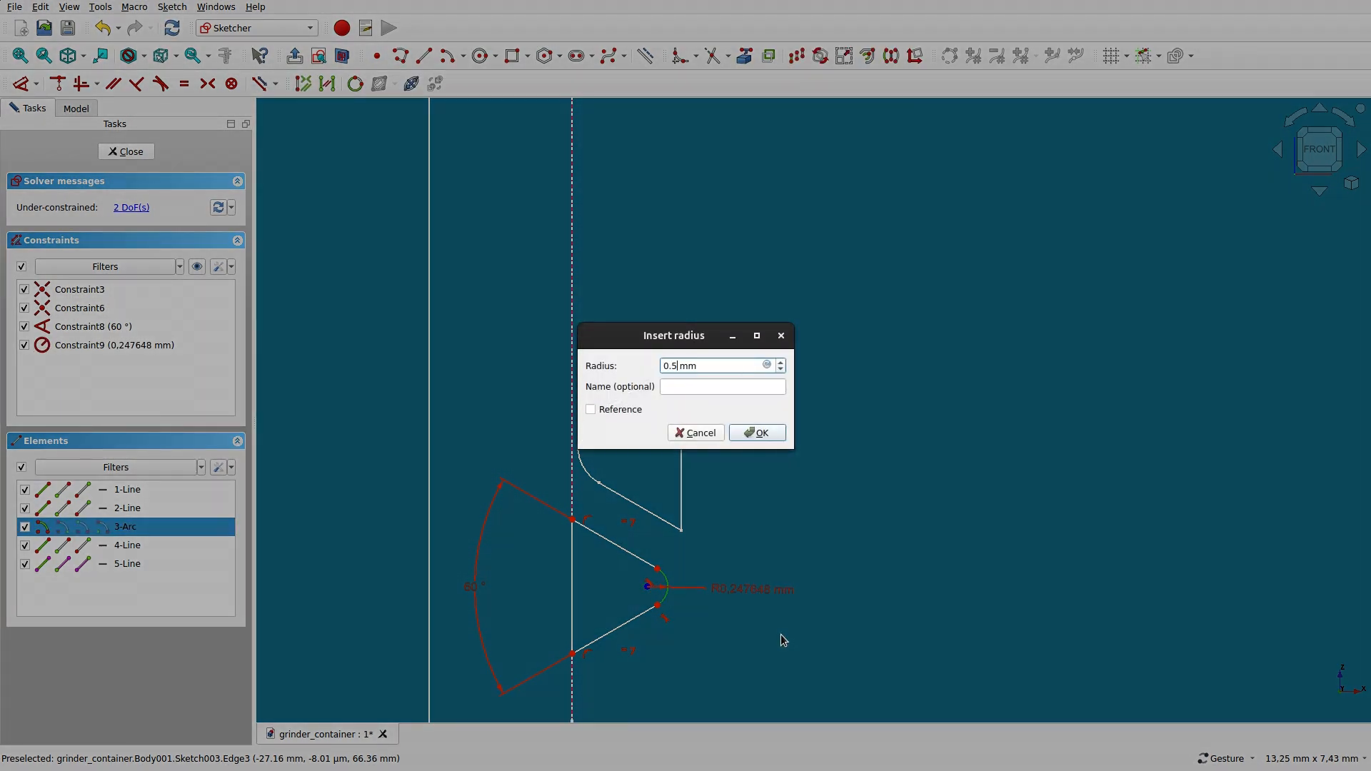
click(757, 433)
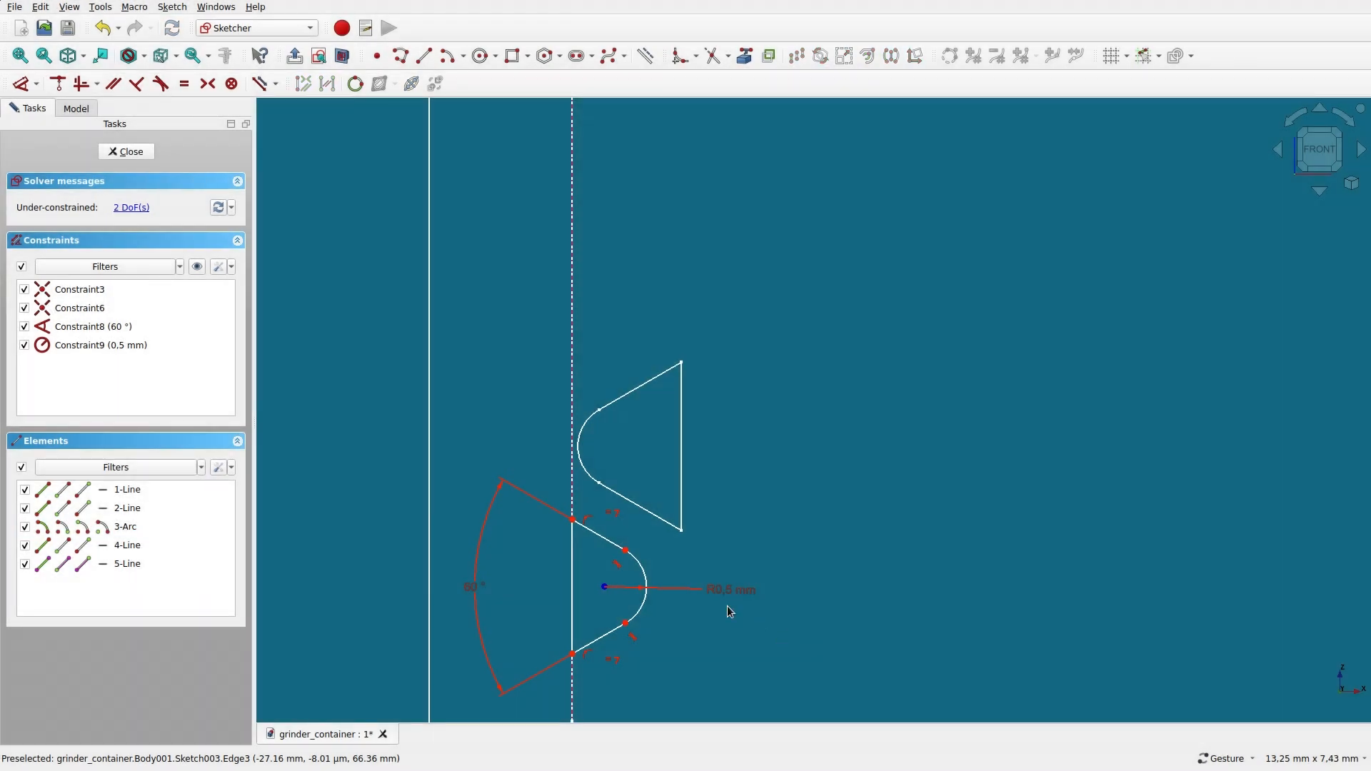
mouse_move(708, 597)
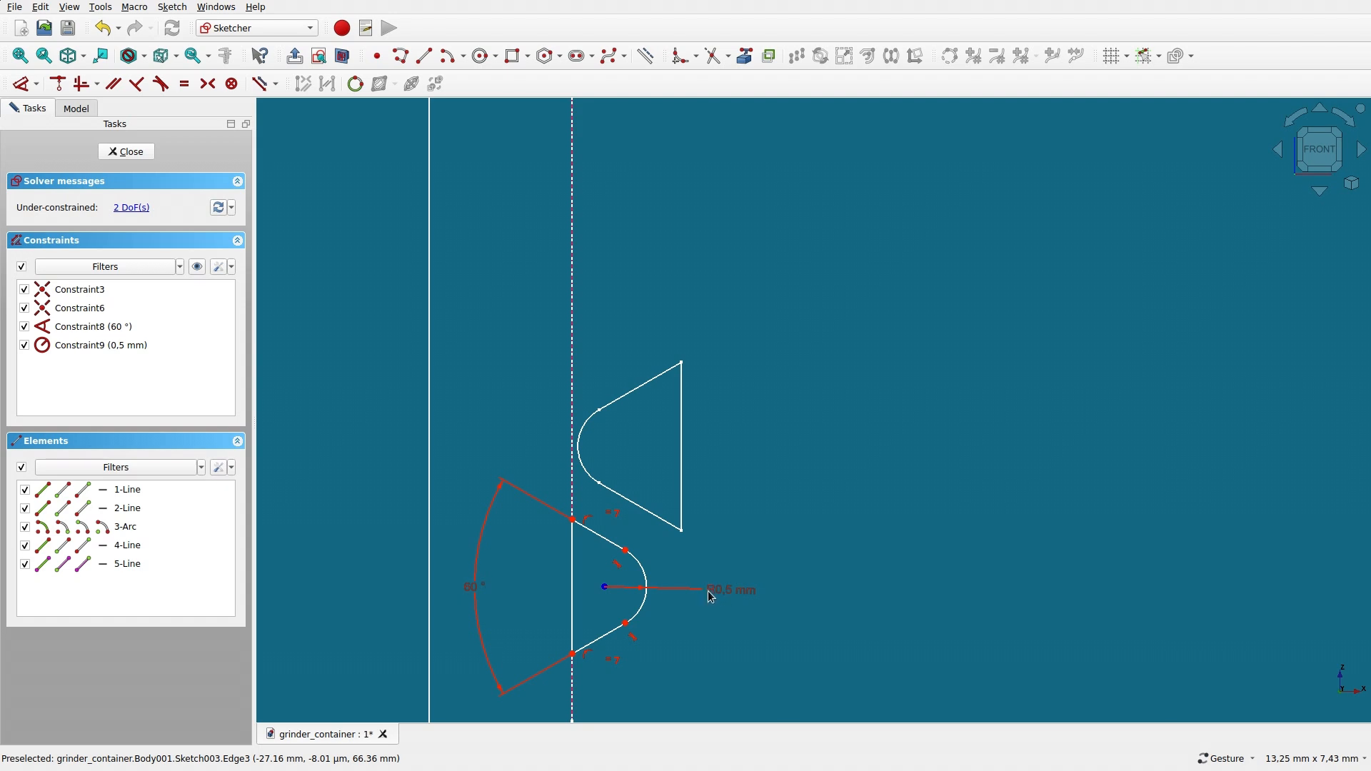
mouse_move(711, 603)
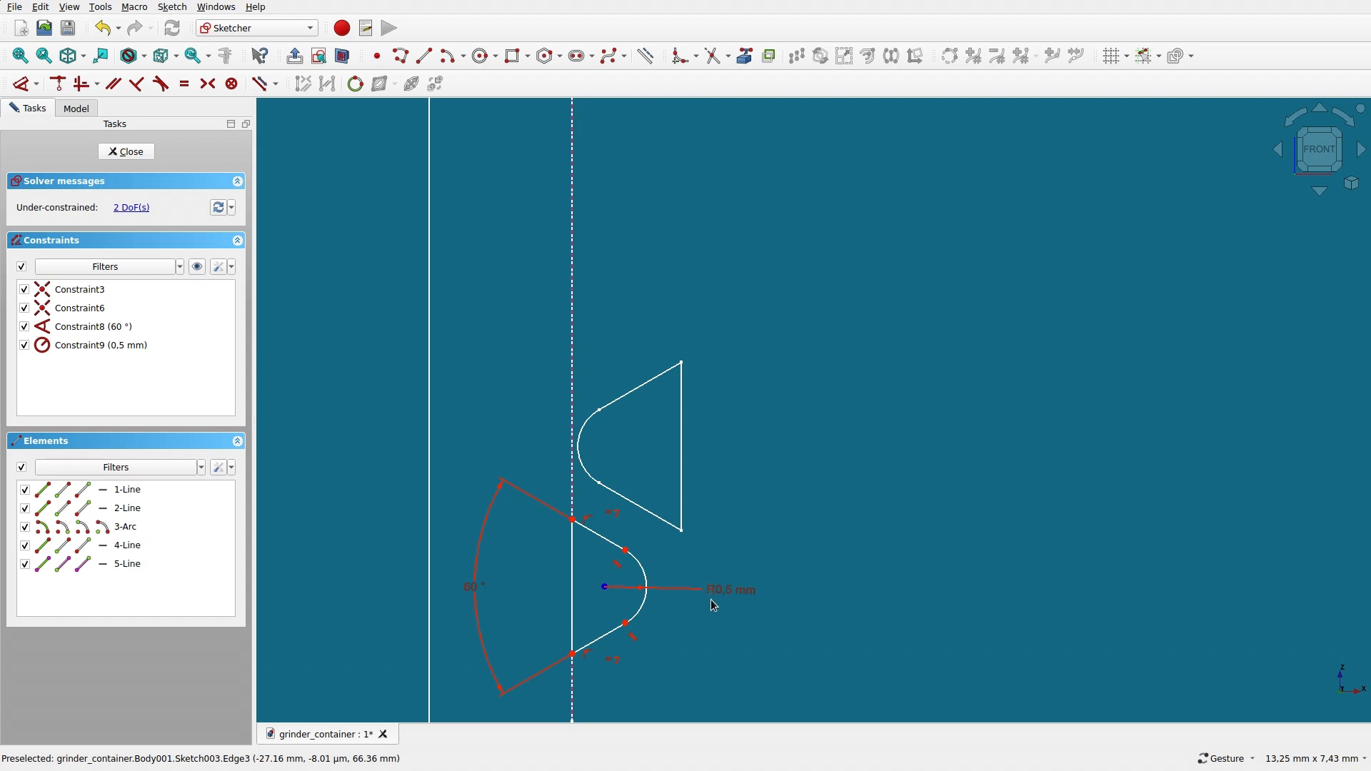
mouse_move(621, 590)
text(2)
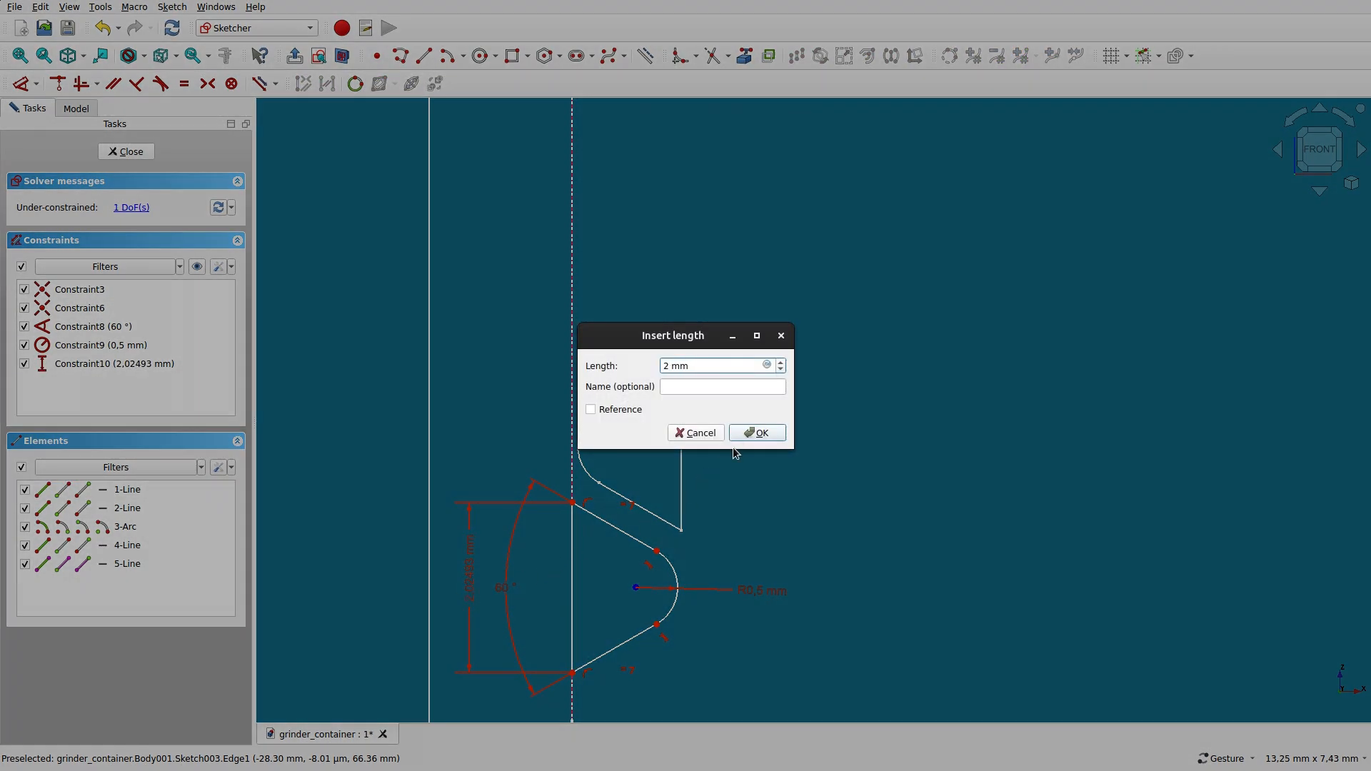
- Set the profile height to 2 mm and spacing to 0.5 mm, then close the sketch
click(757, 431)
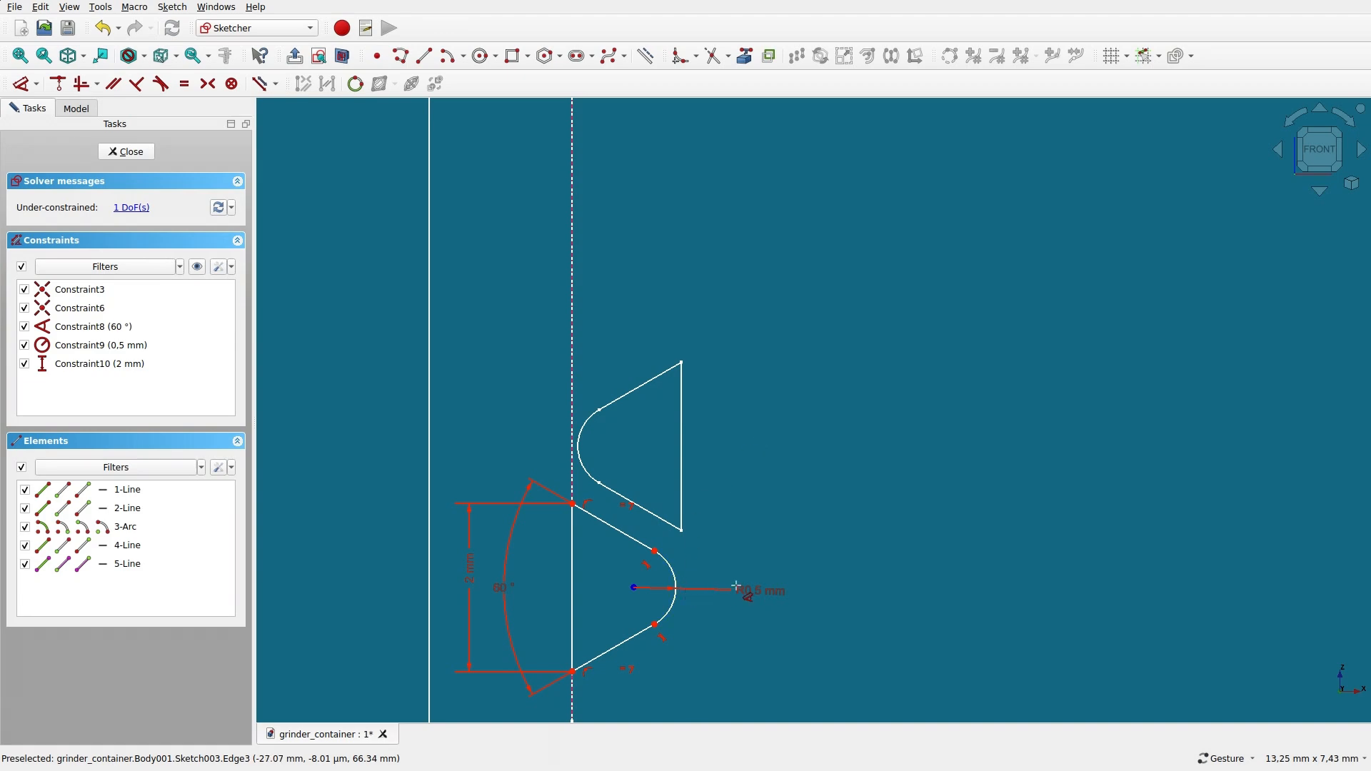
mouse_move(656, 528)
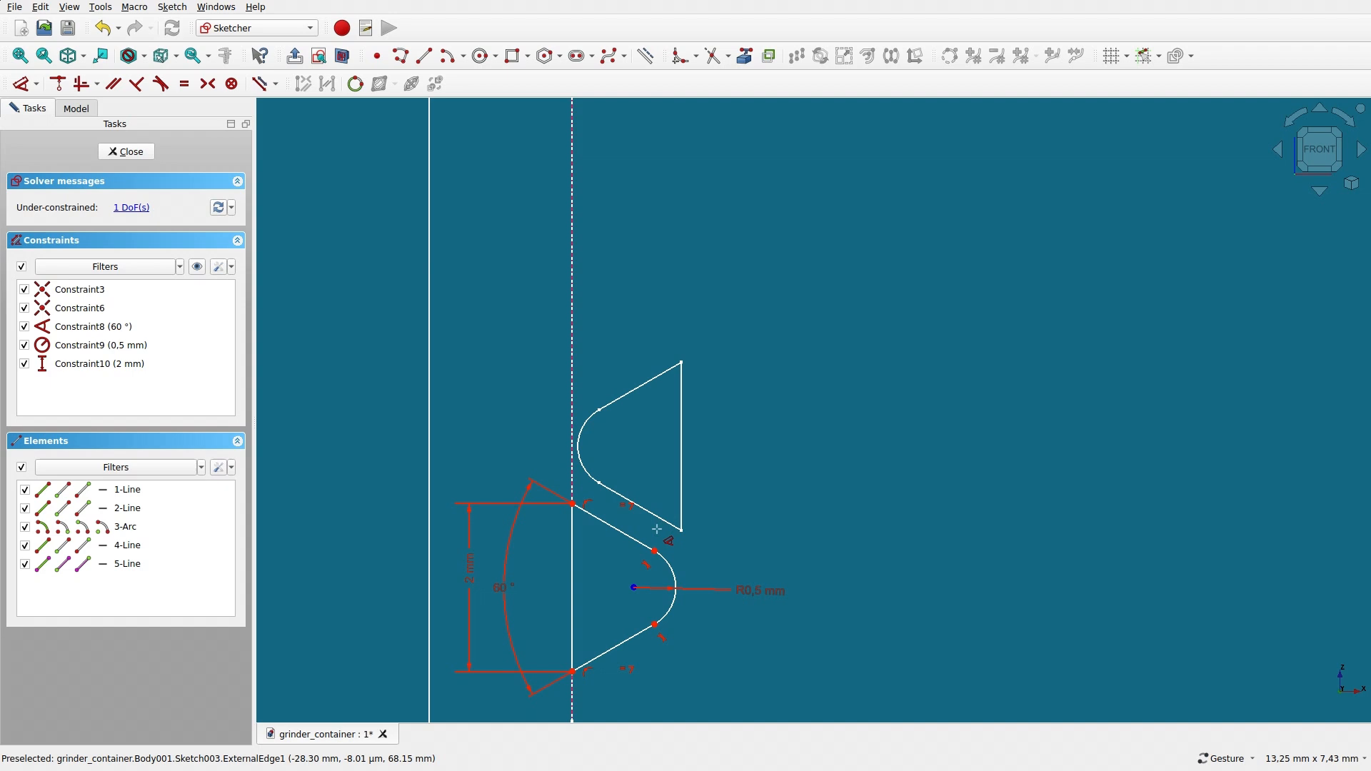
scroll(down, 3)
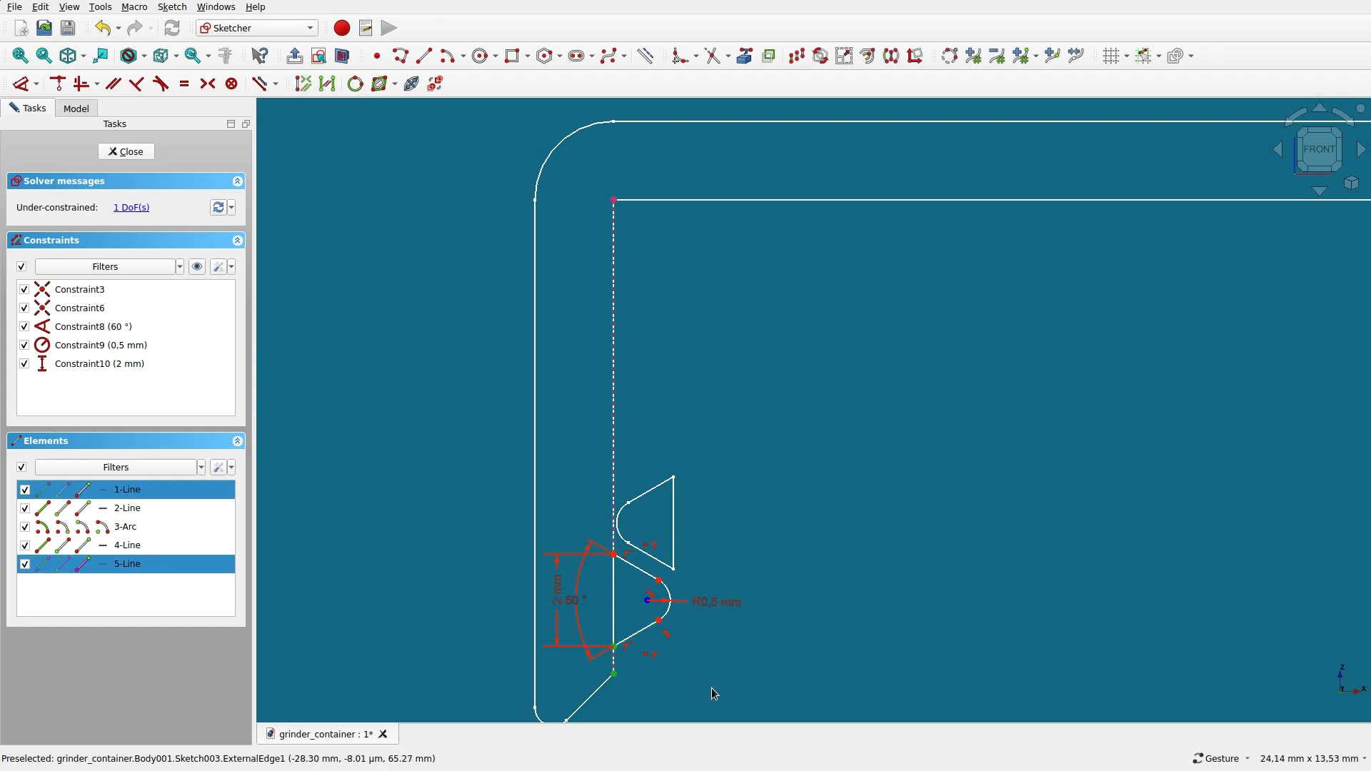
mouse_move(713, 680)
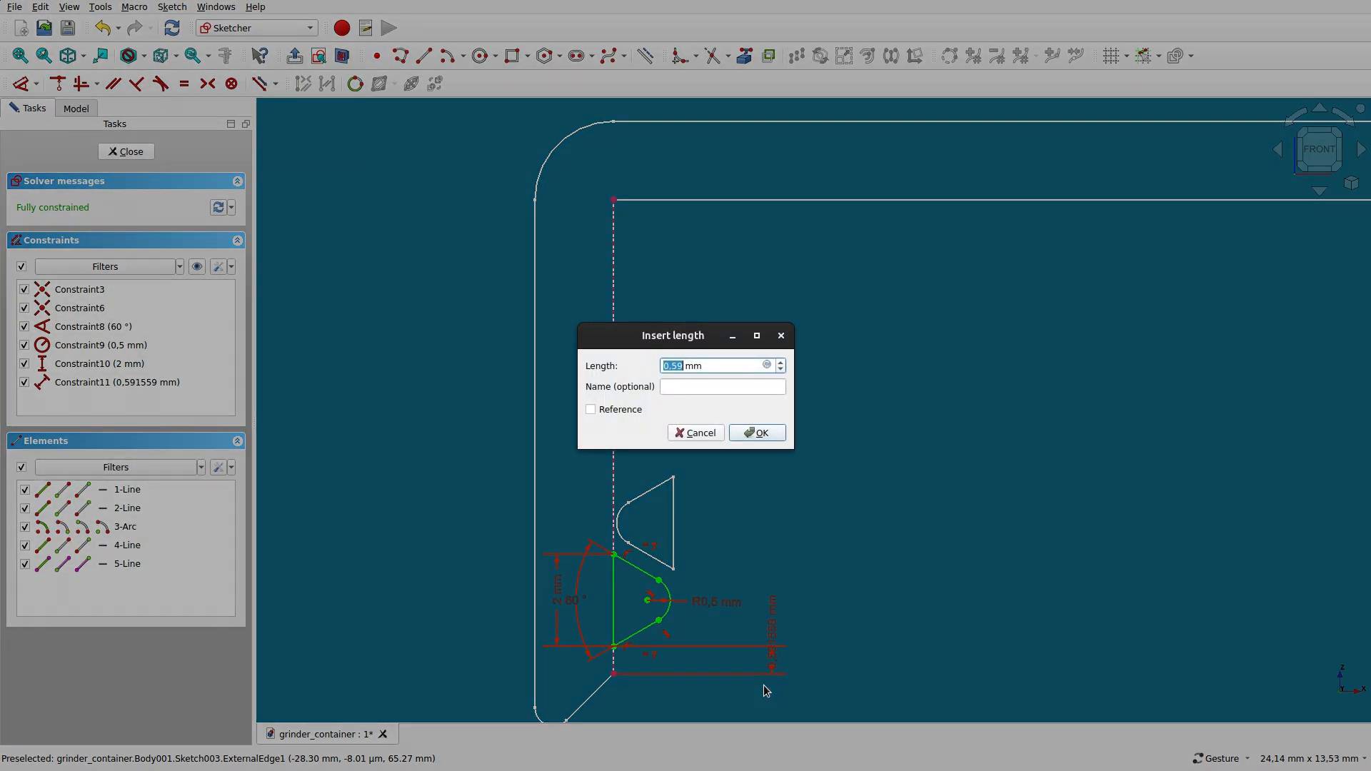
click(756, 432)
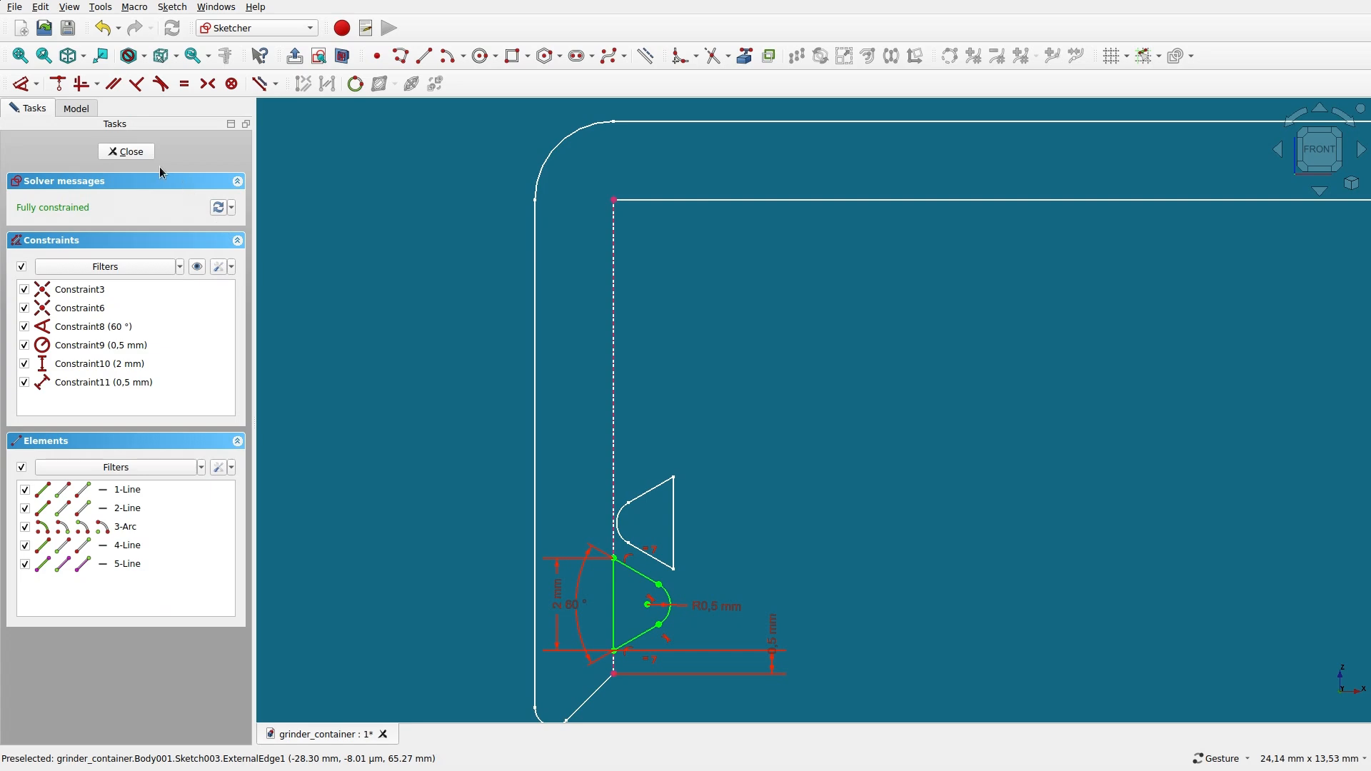
click(126, 152)
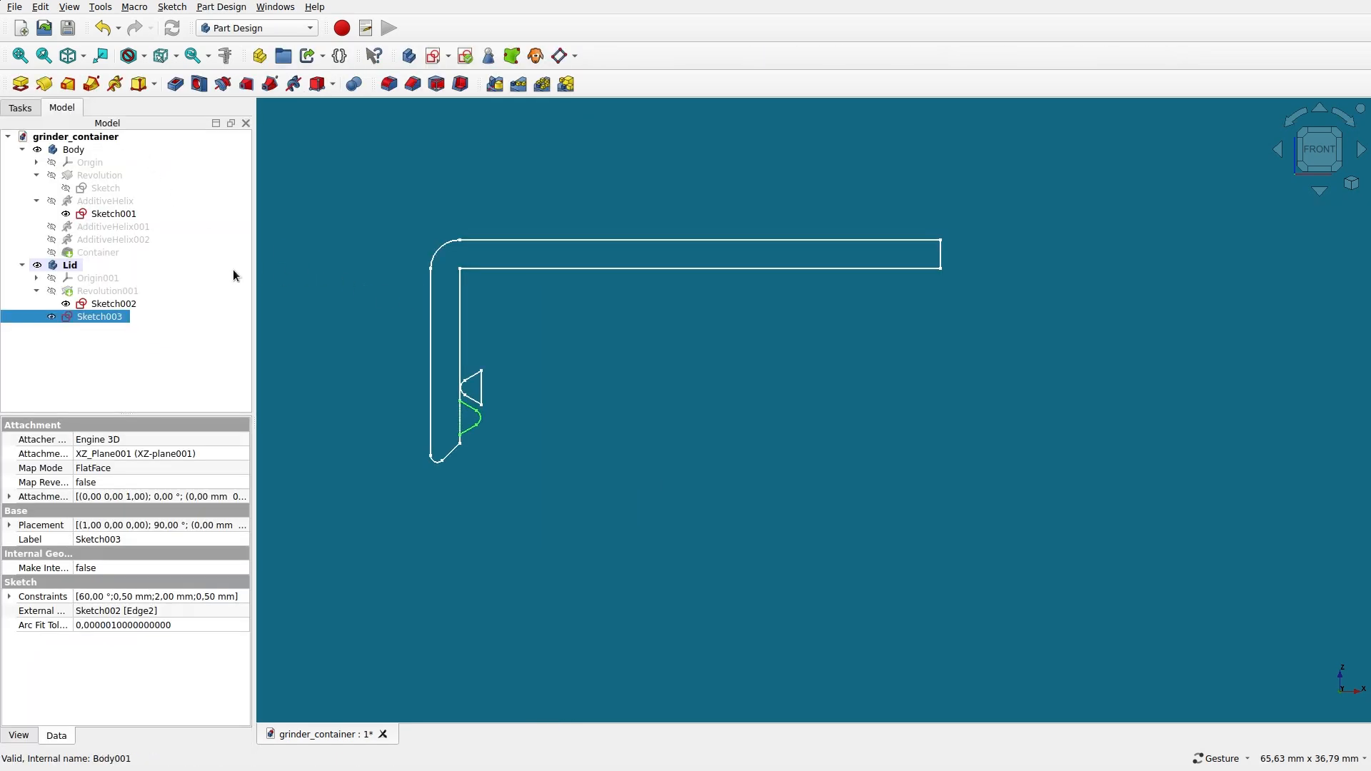
- Show Revolution001, hide Sketch002 and Sketch001, and start an Additive Helix from Sketch003
click(107, 290)
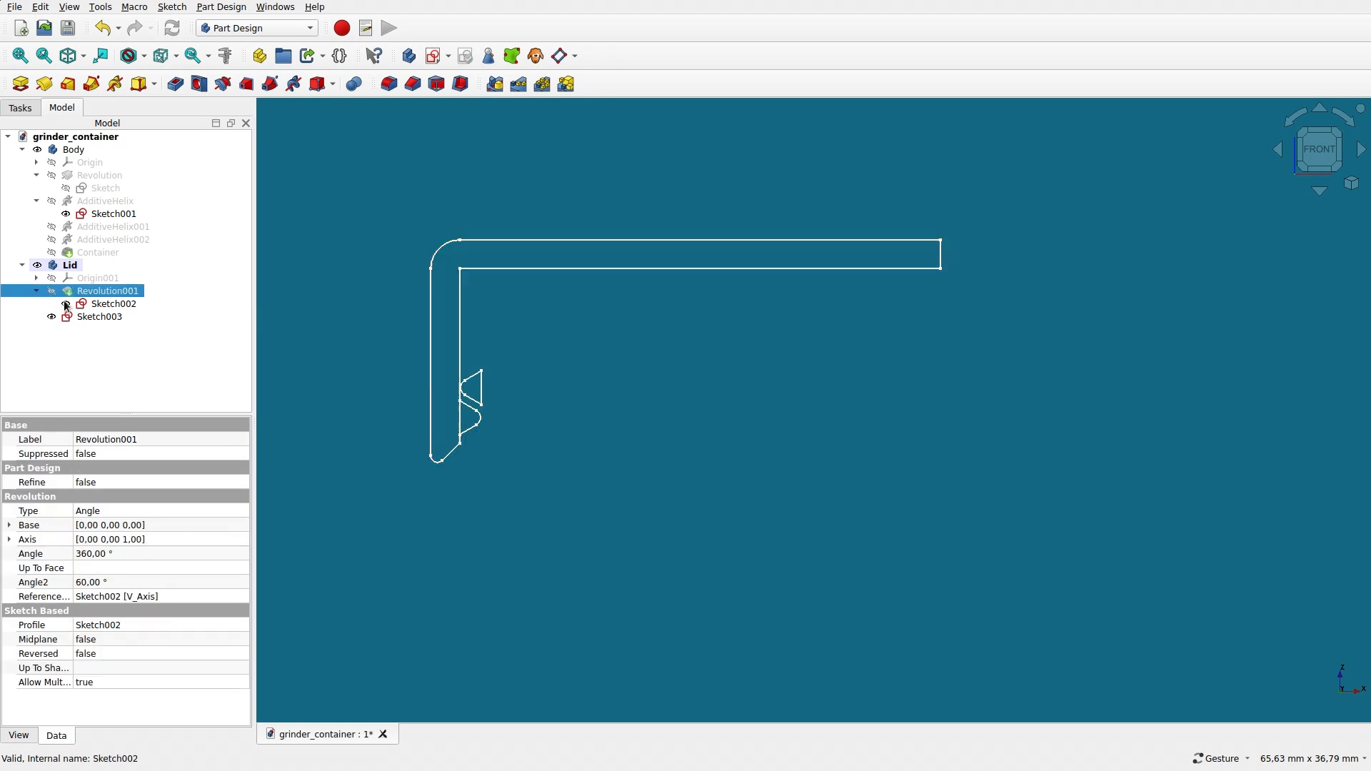
click(114, 303)
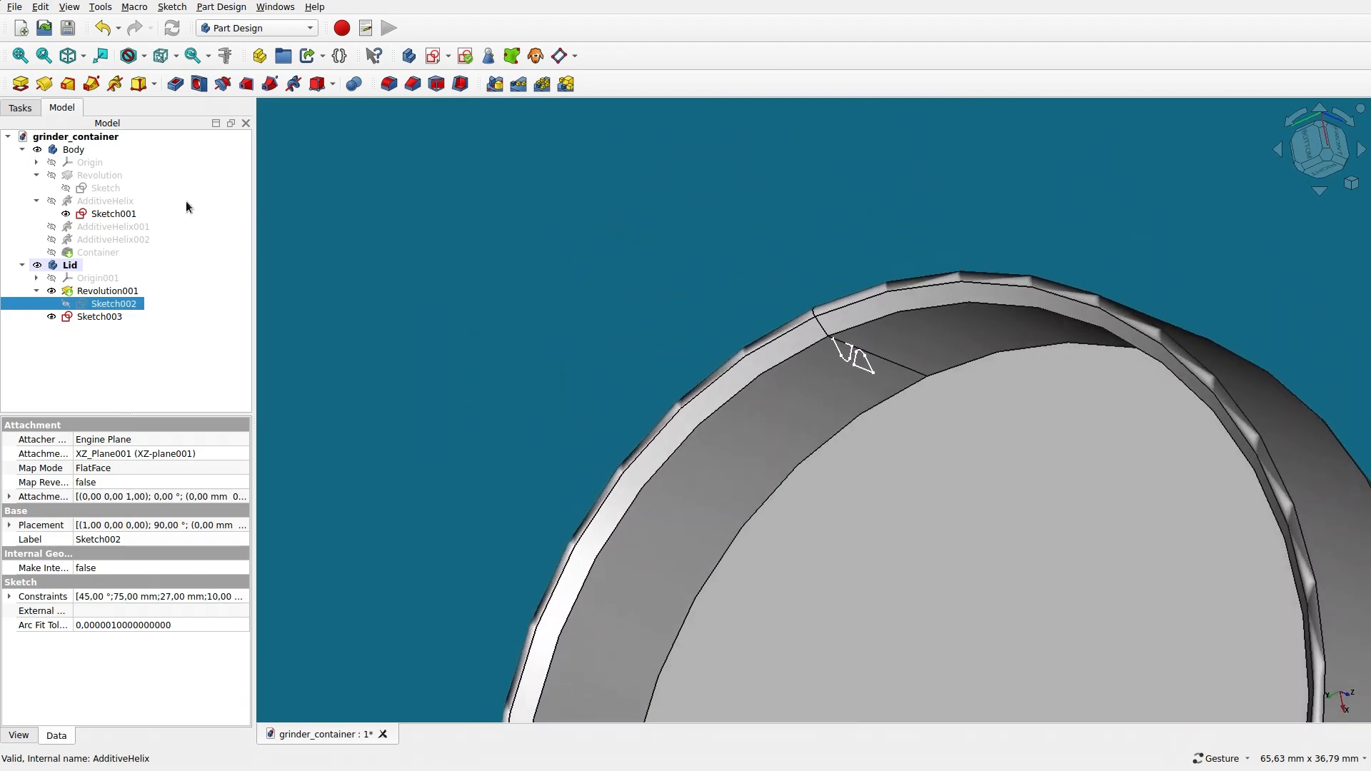
click(114, 213)
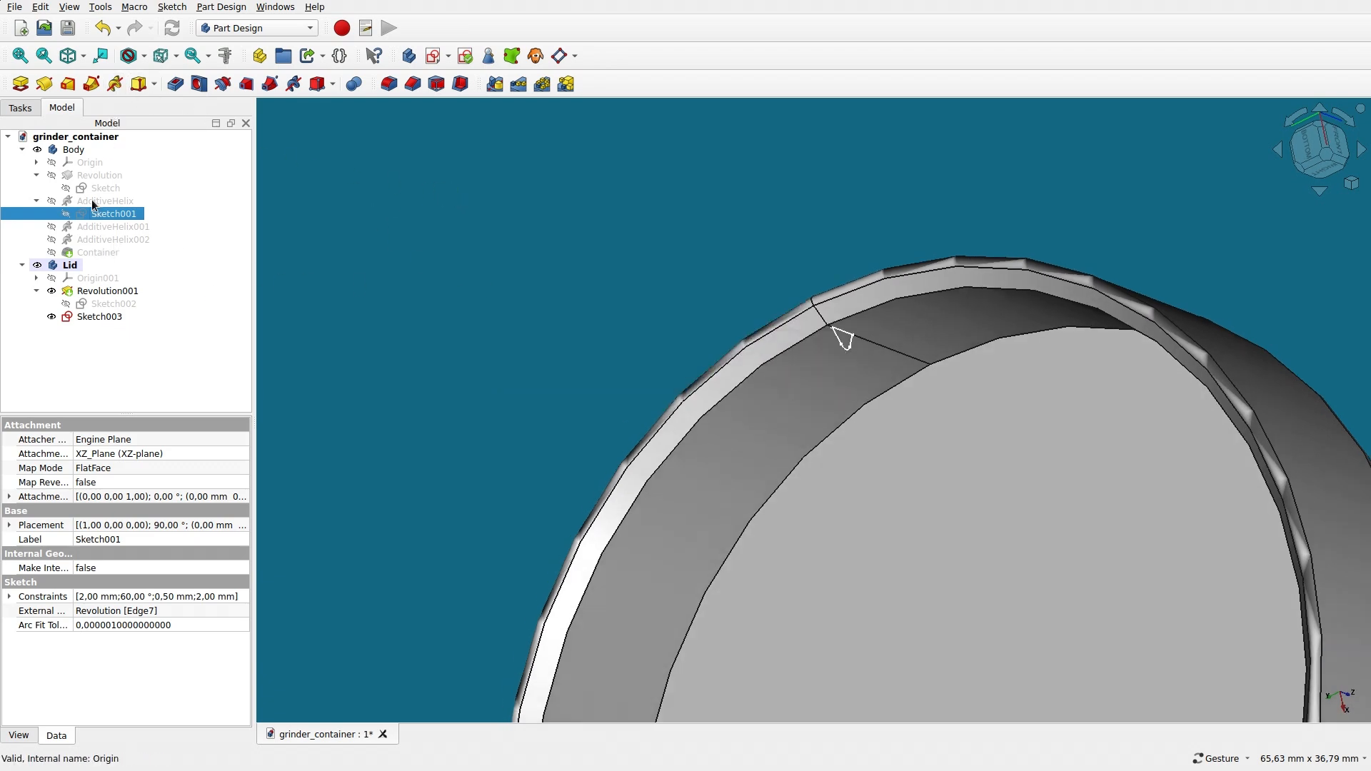
click(99, 318)
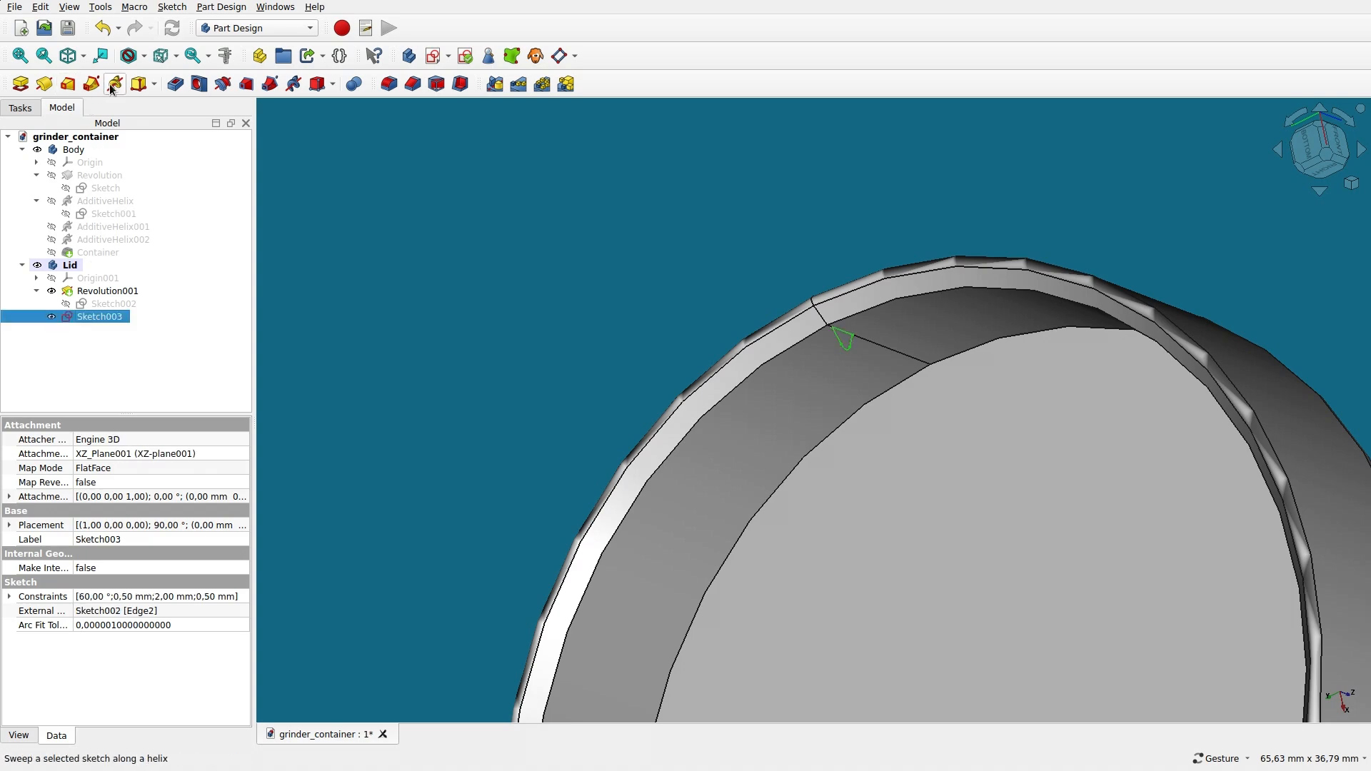
click(111, 83)
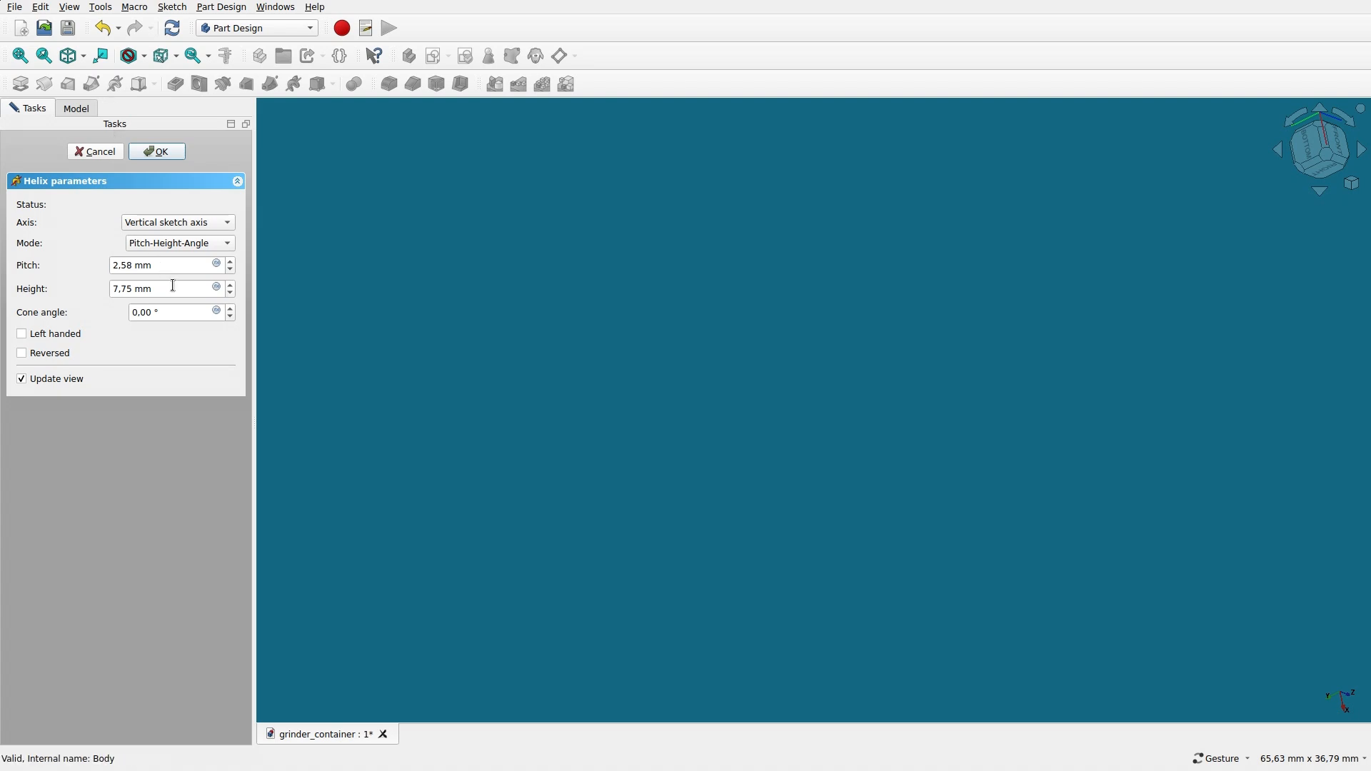
mouse_move(107, 293)
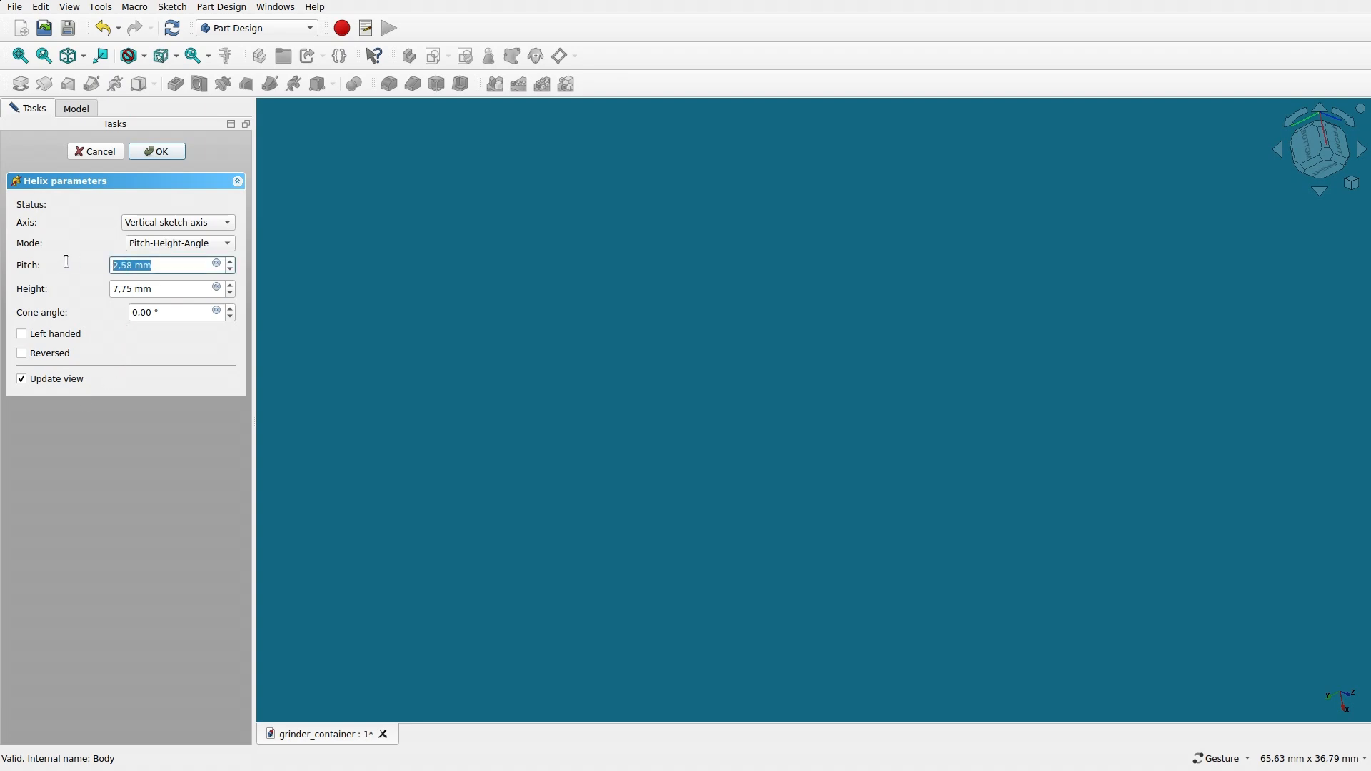
- Sweep the thread with a 4 mm pitch as AdditiveHelix003 and expand it in the tree
text(4)
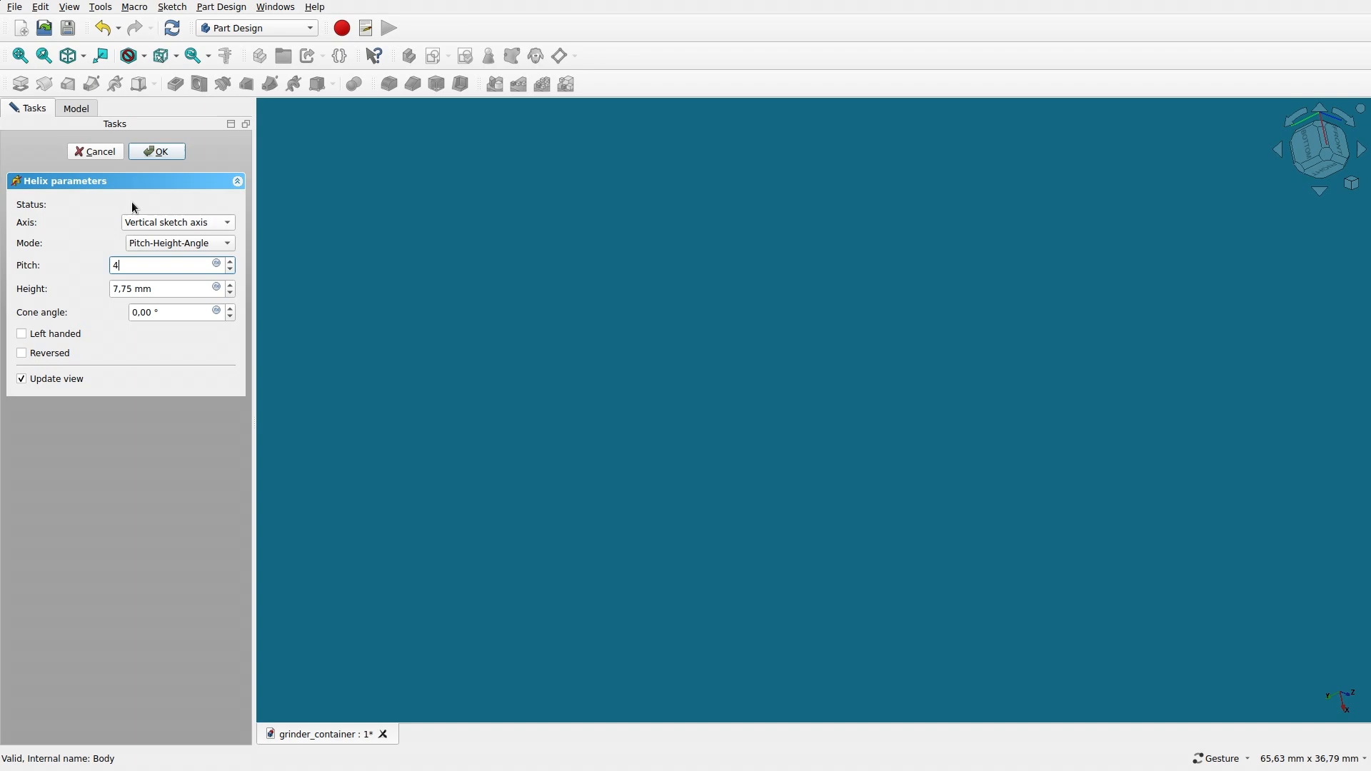
click(157, 151)
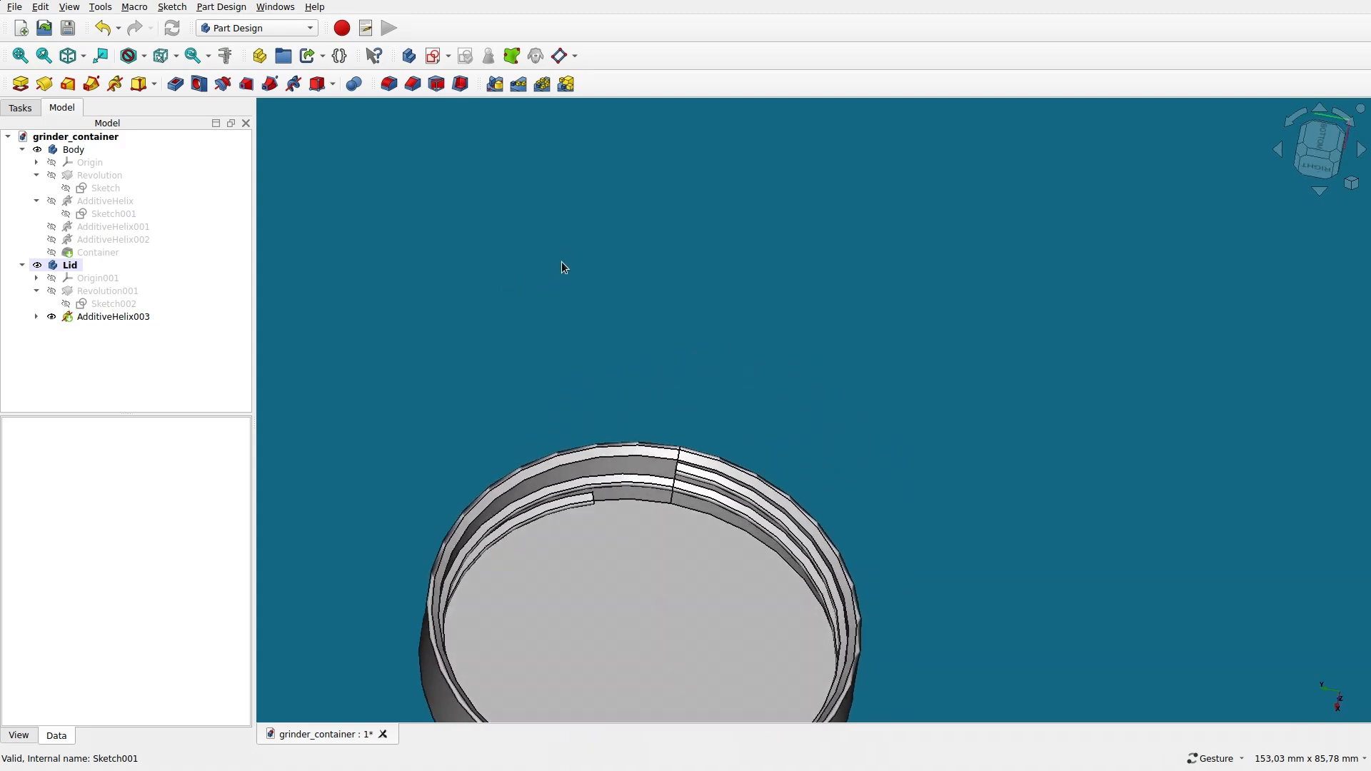
mouse_move(651, 418)
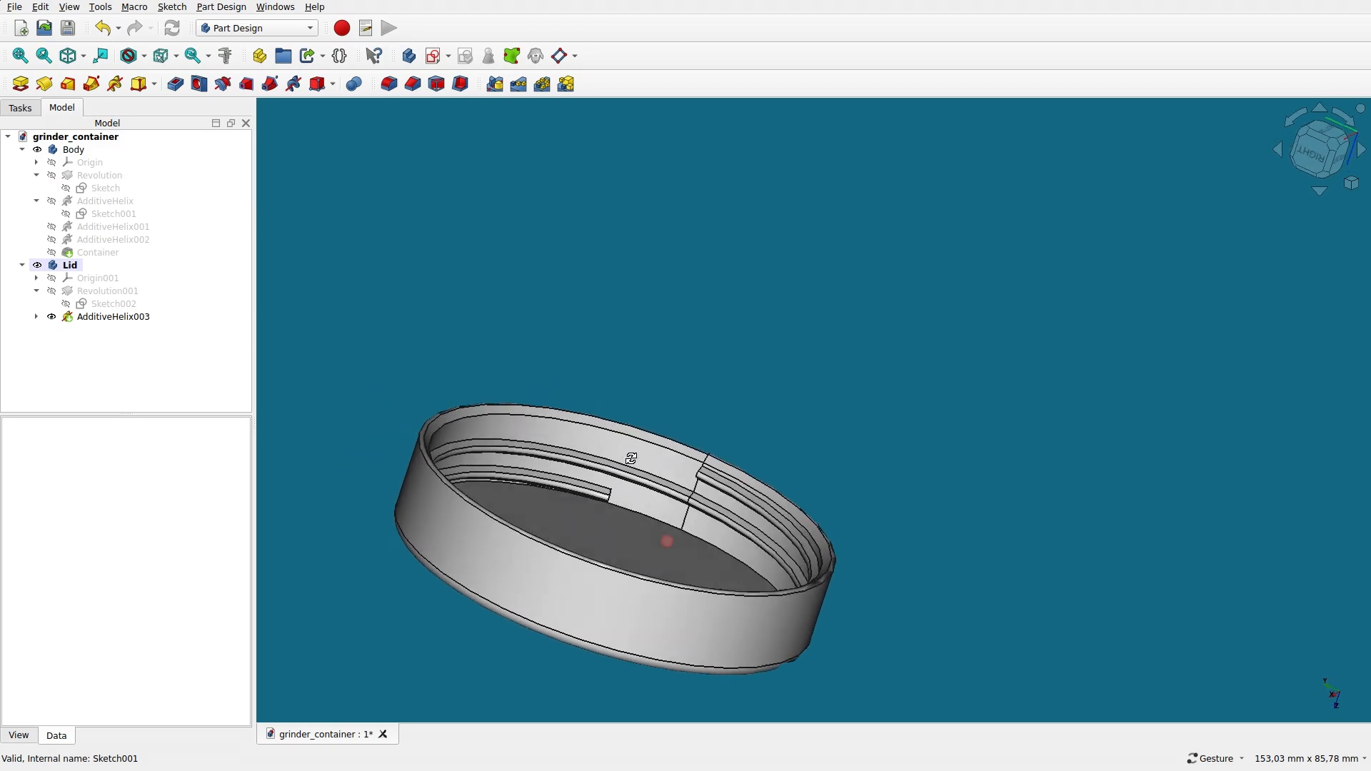
scroll(up, 3)
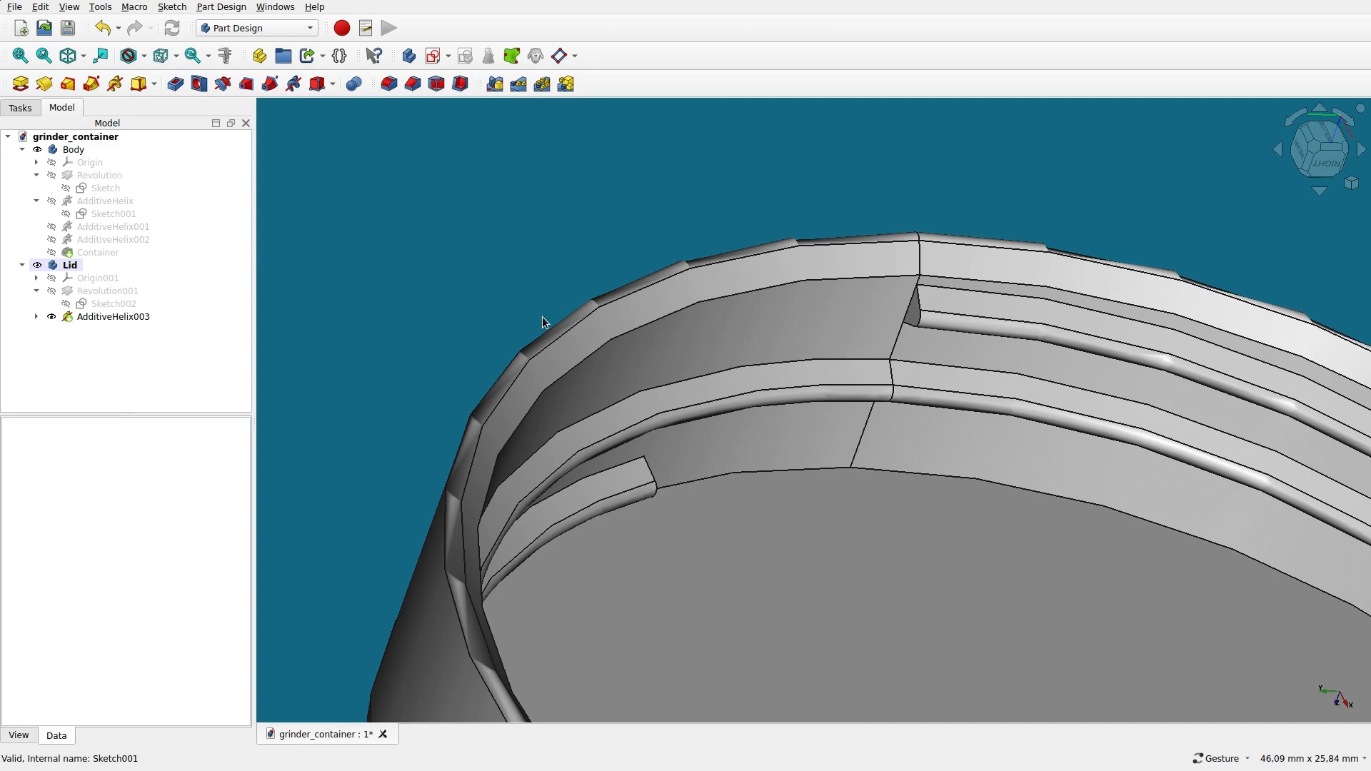
click(112, 315)
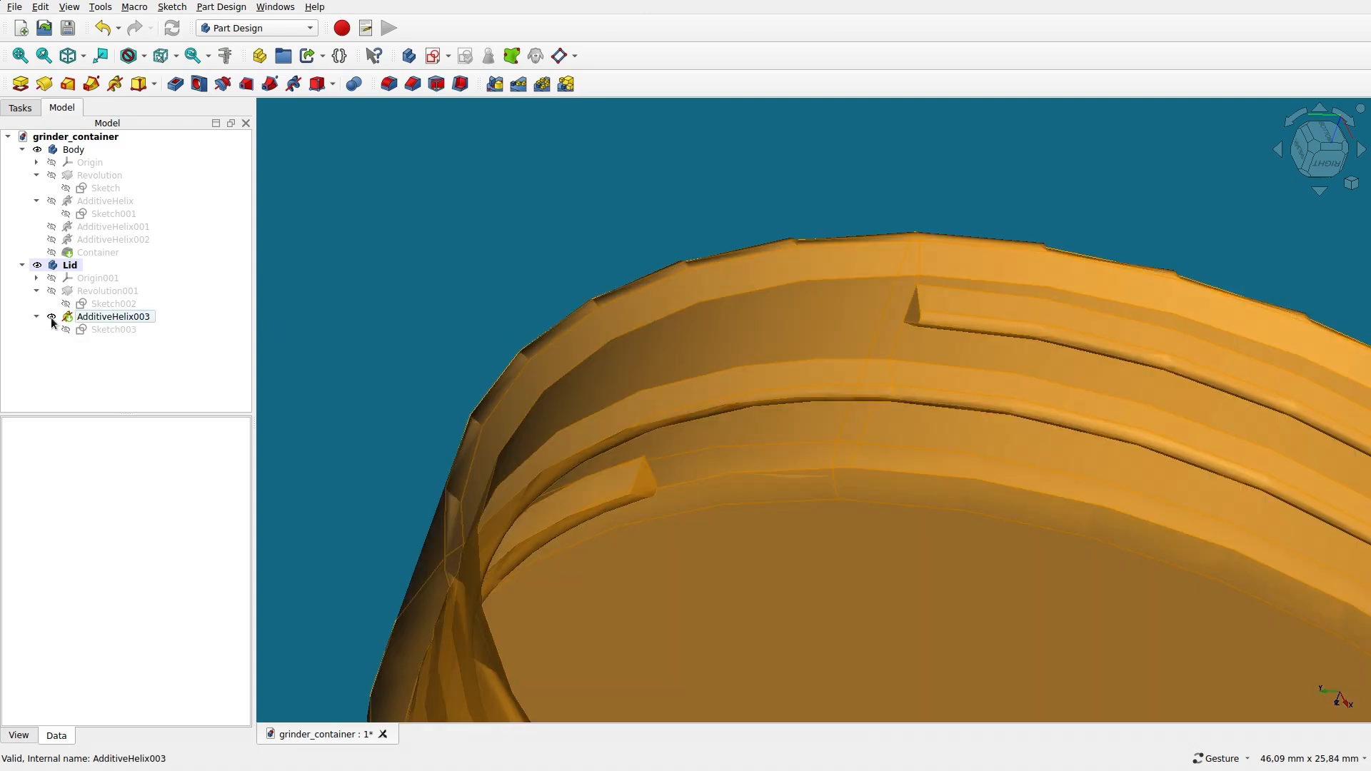
- Start a reversed Additive Helix from Sketch003 for the thread end
click(114, 328)
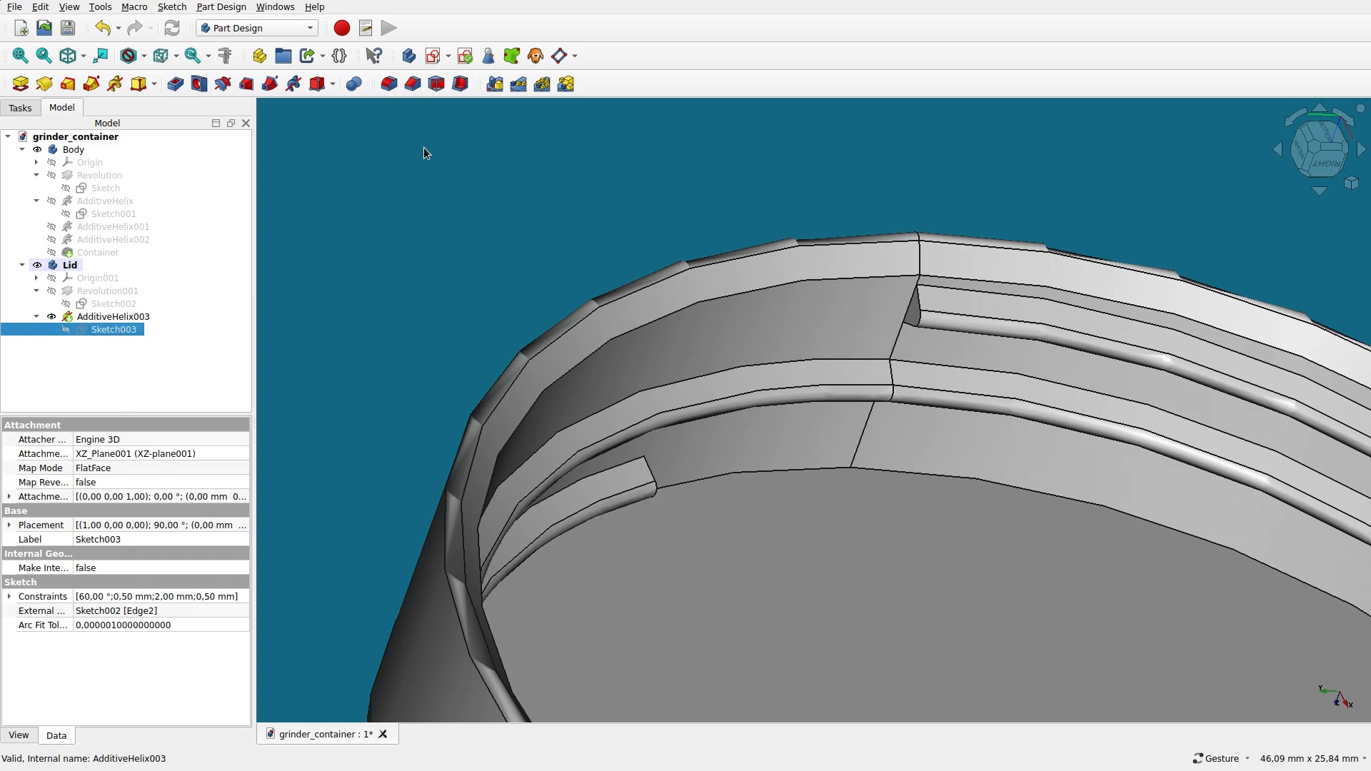
mouse_move(136, 83)
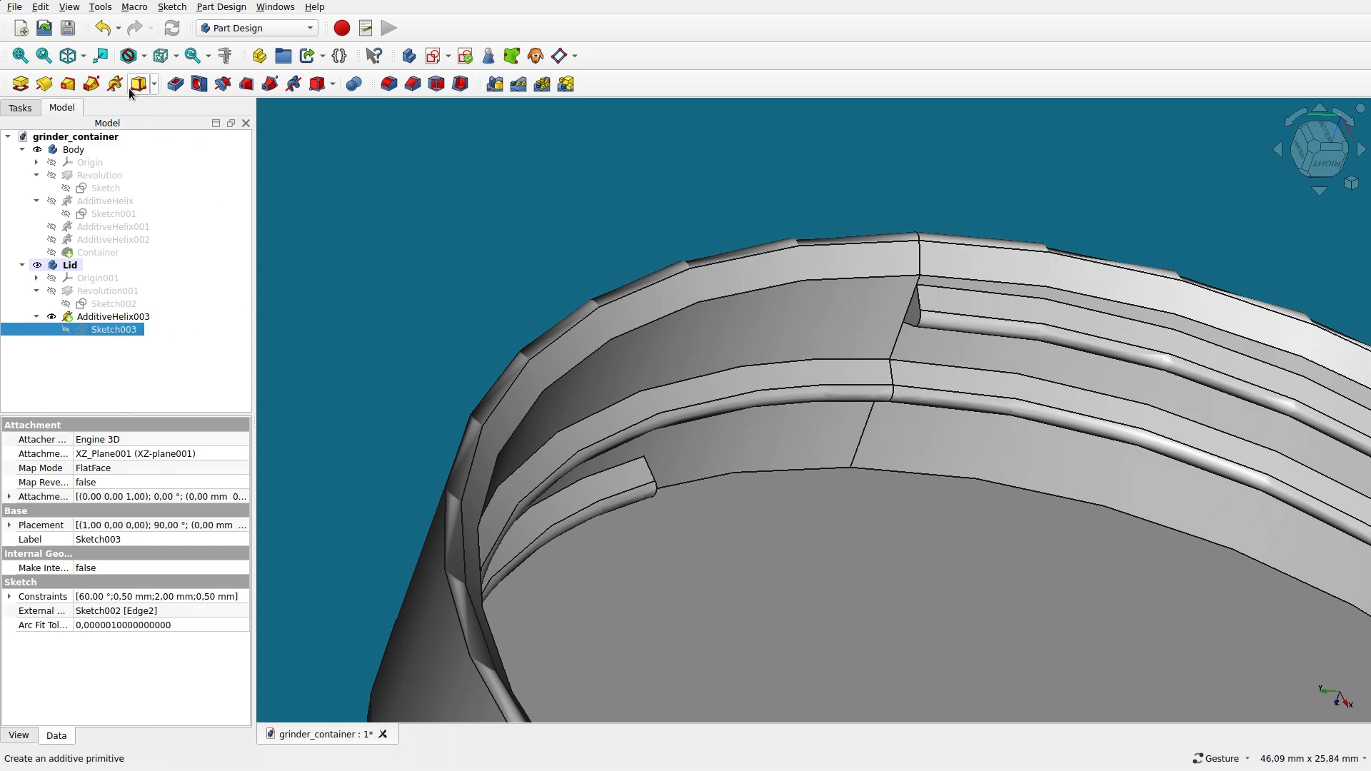
mouse_move(114, 83)
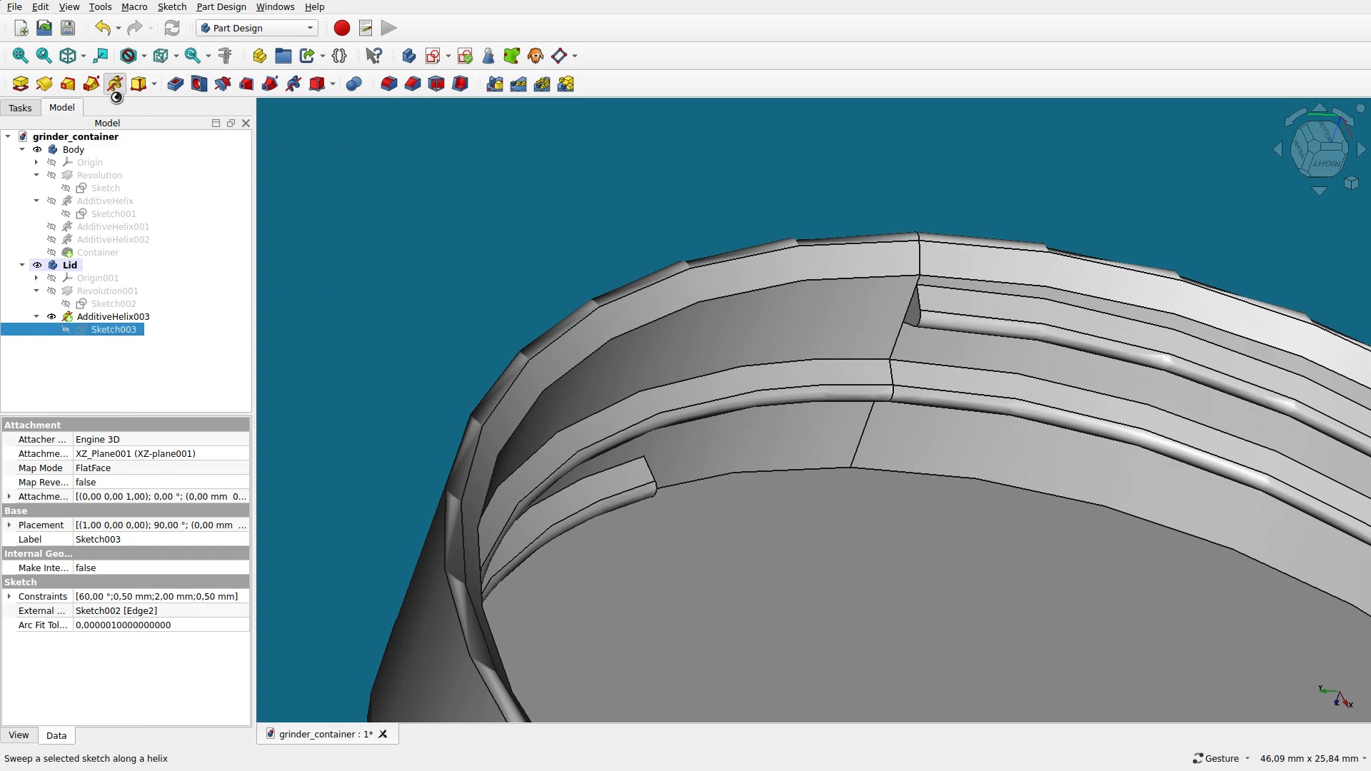
mouse_move(313, 294)
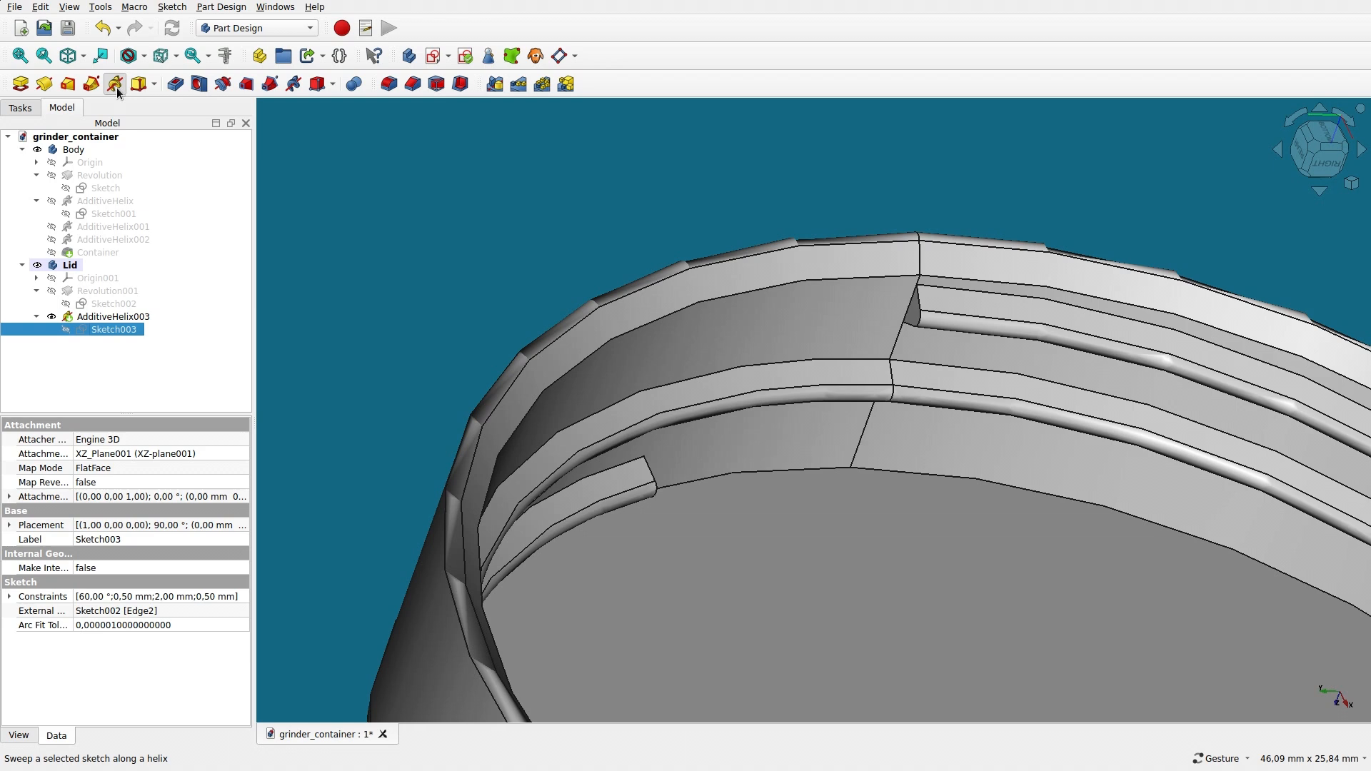
click(114, 83)
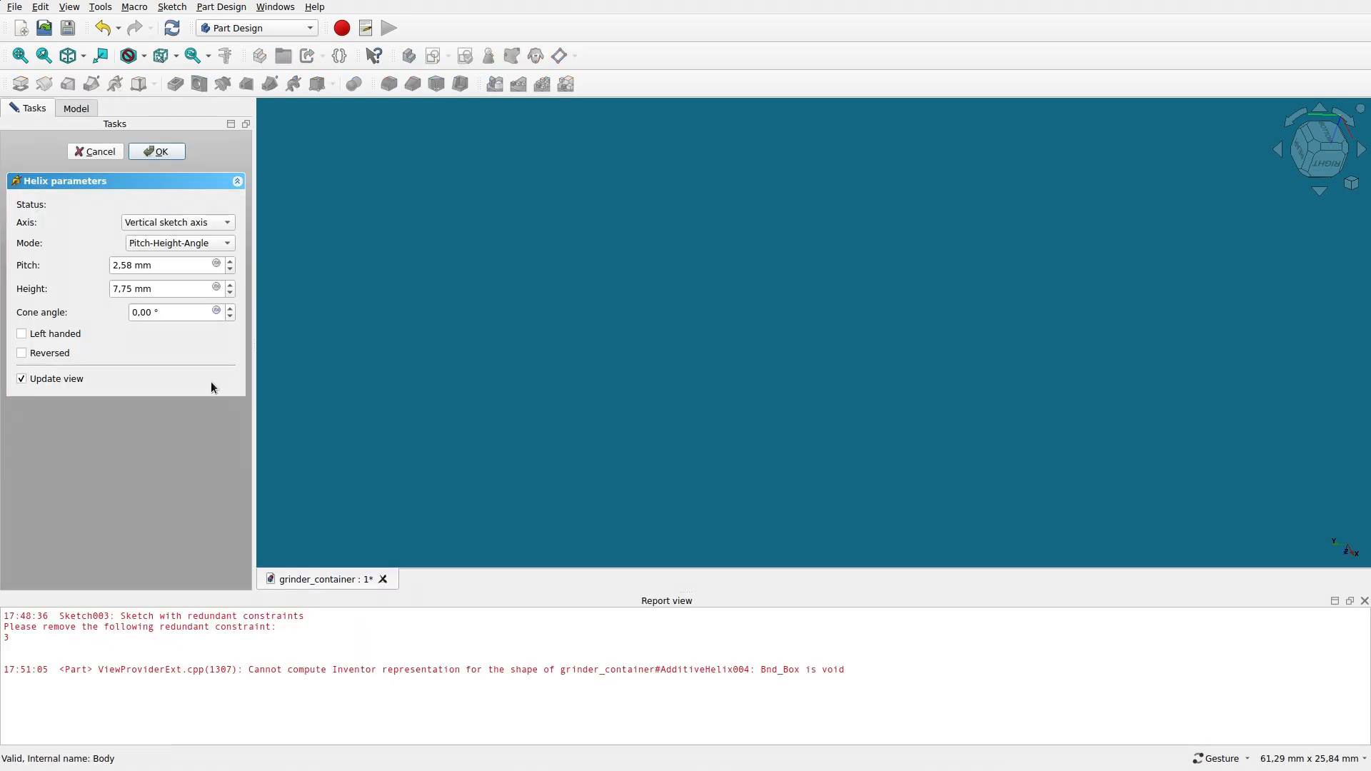
mouse_move(50, 353)
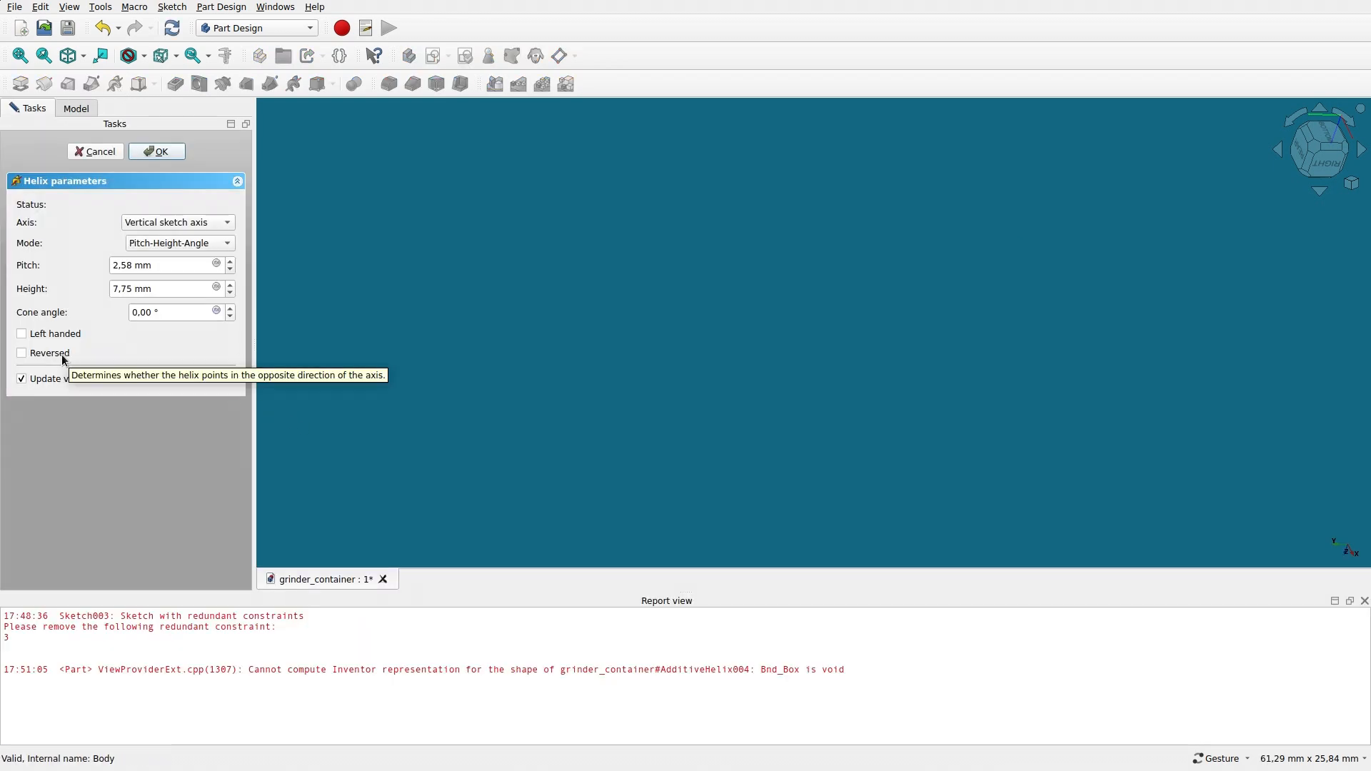
click(20, 353)
text(1)
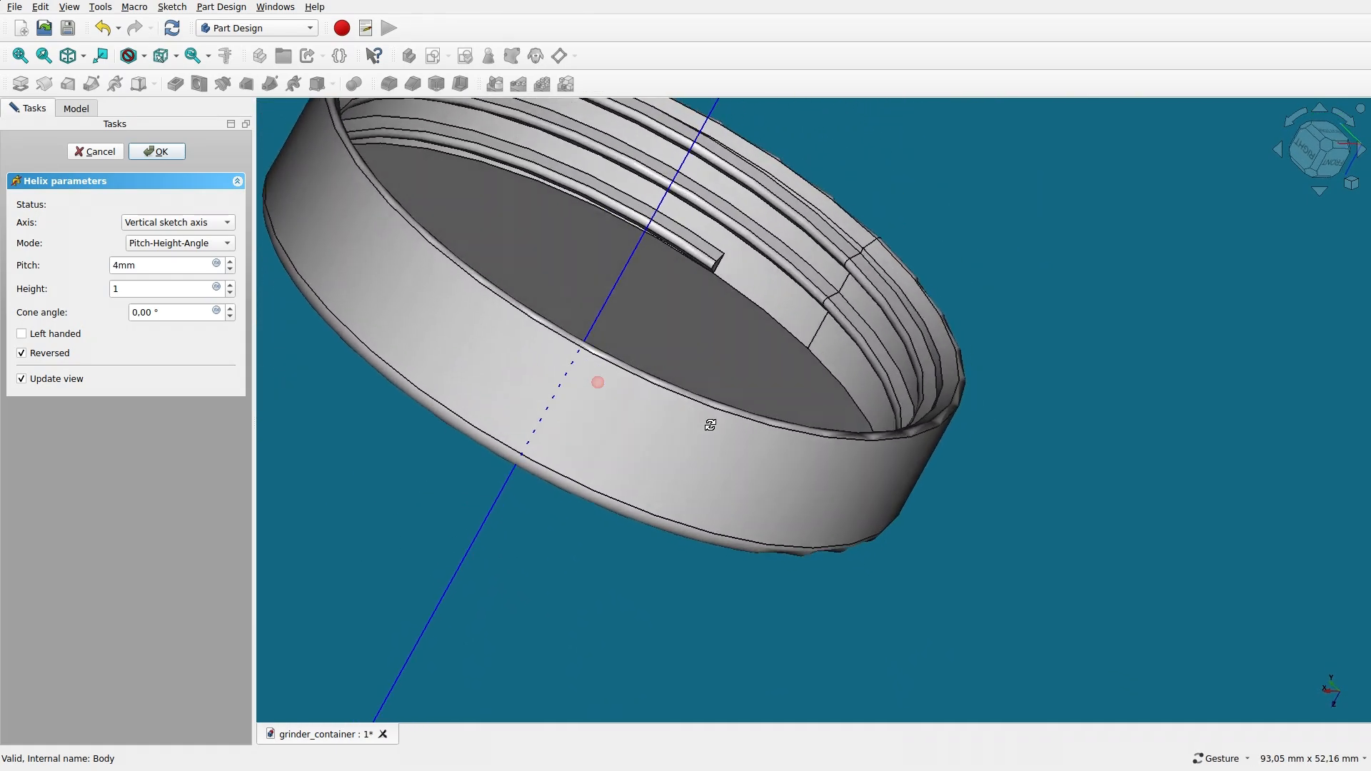
drag(597, 381, 581, 266)
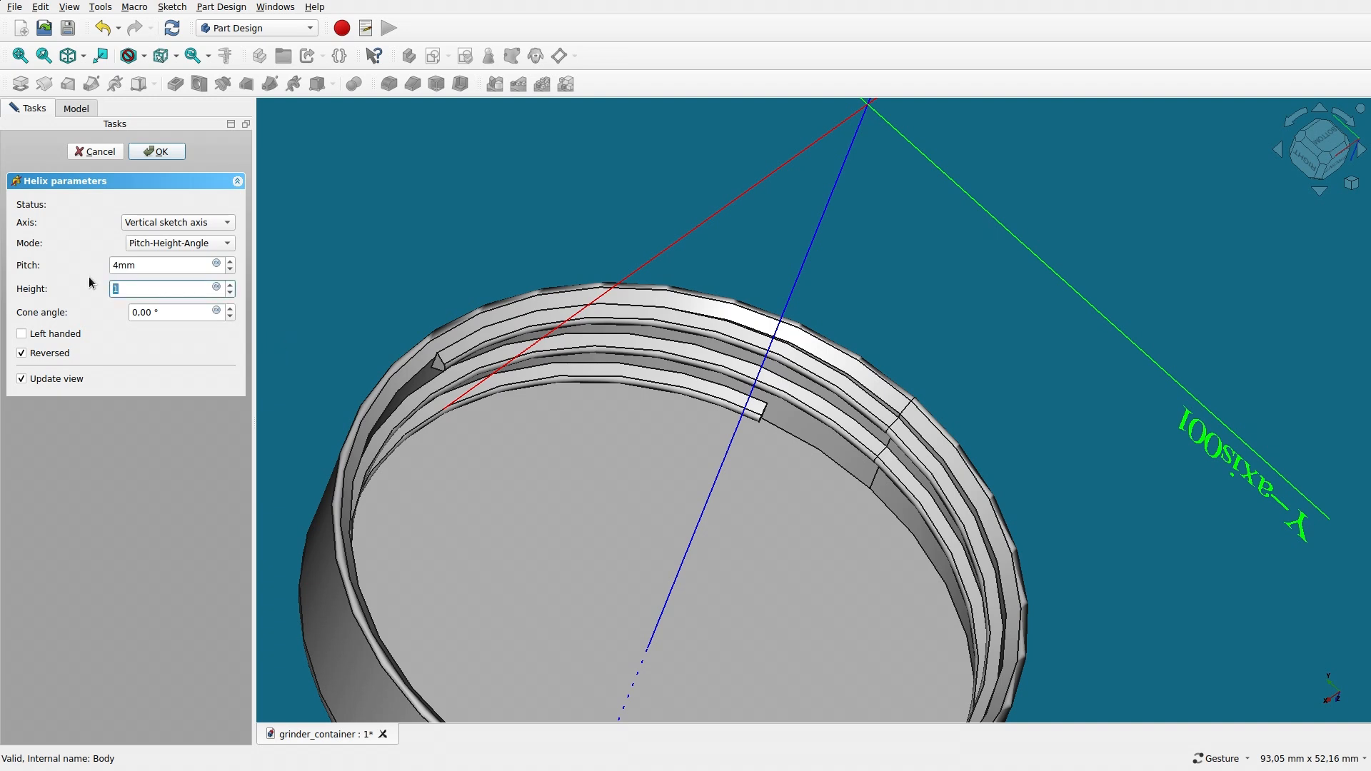
- Give it 0.5 mm height and a 70° cone angle and confirm AdditiveHelix004
text(0/5)
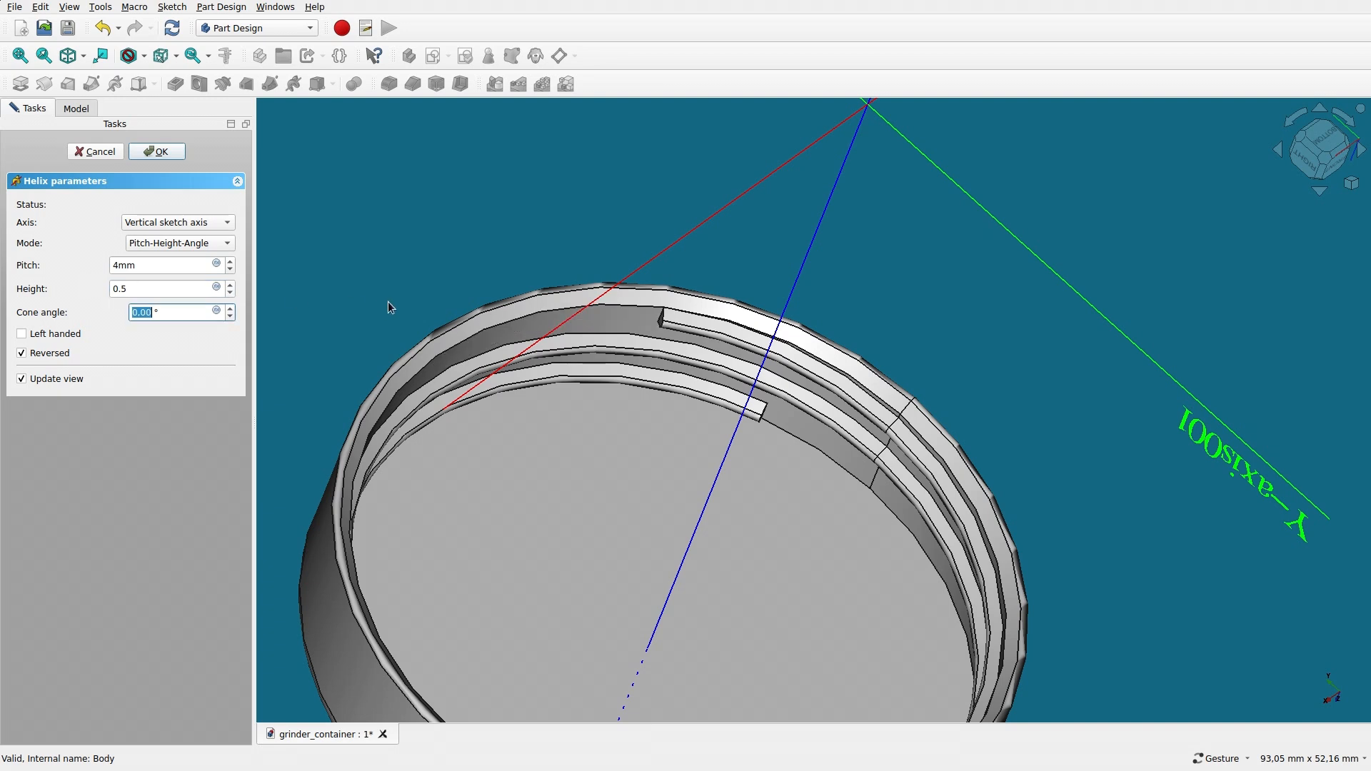
text(7 °)
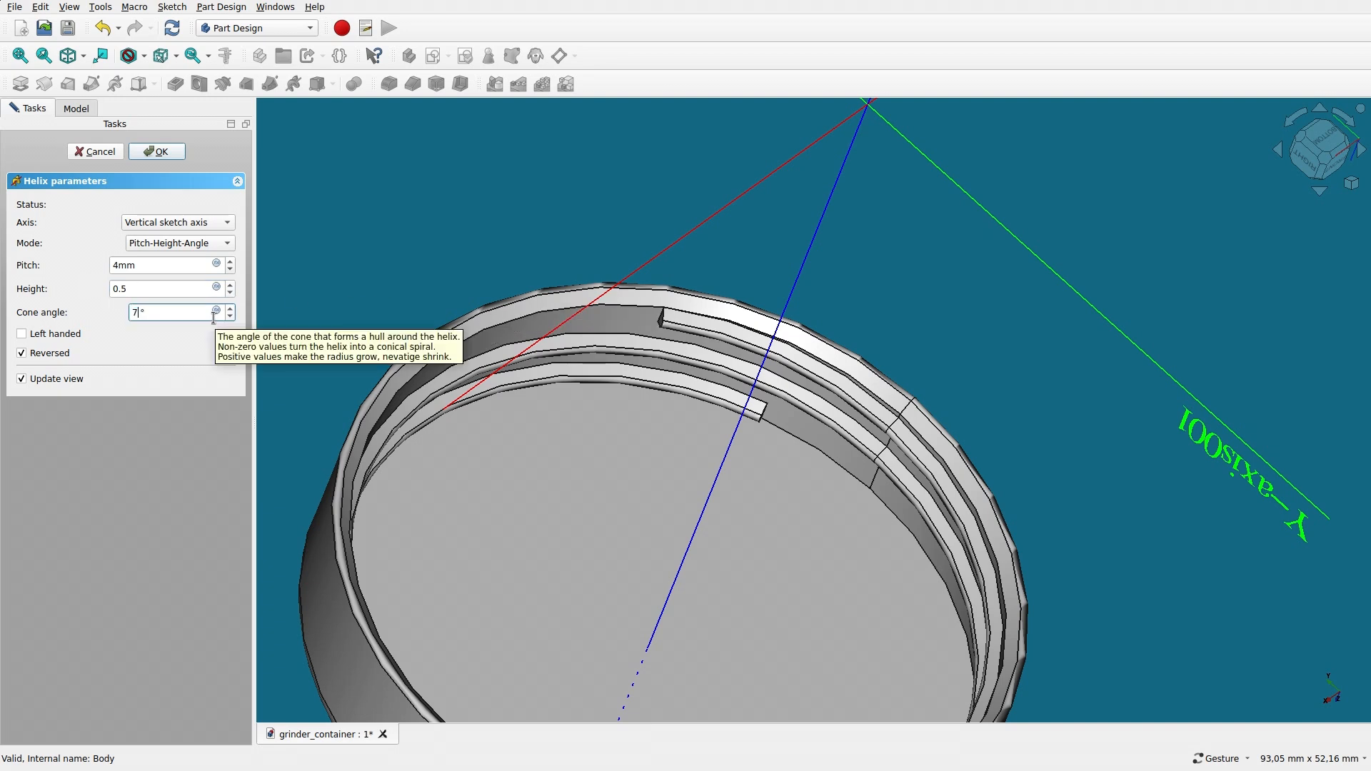
text(0)
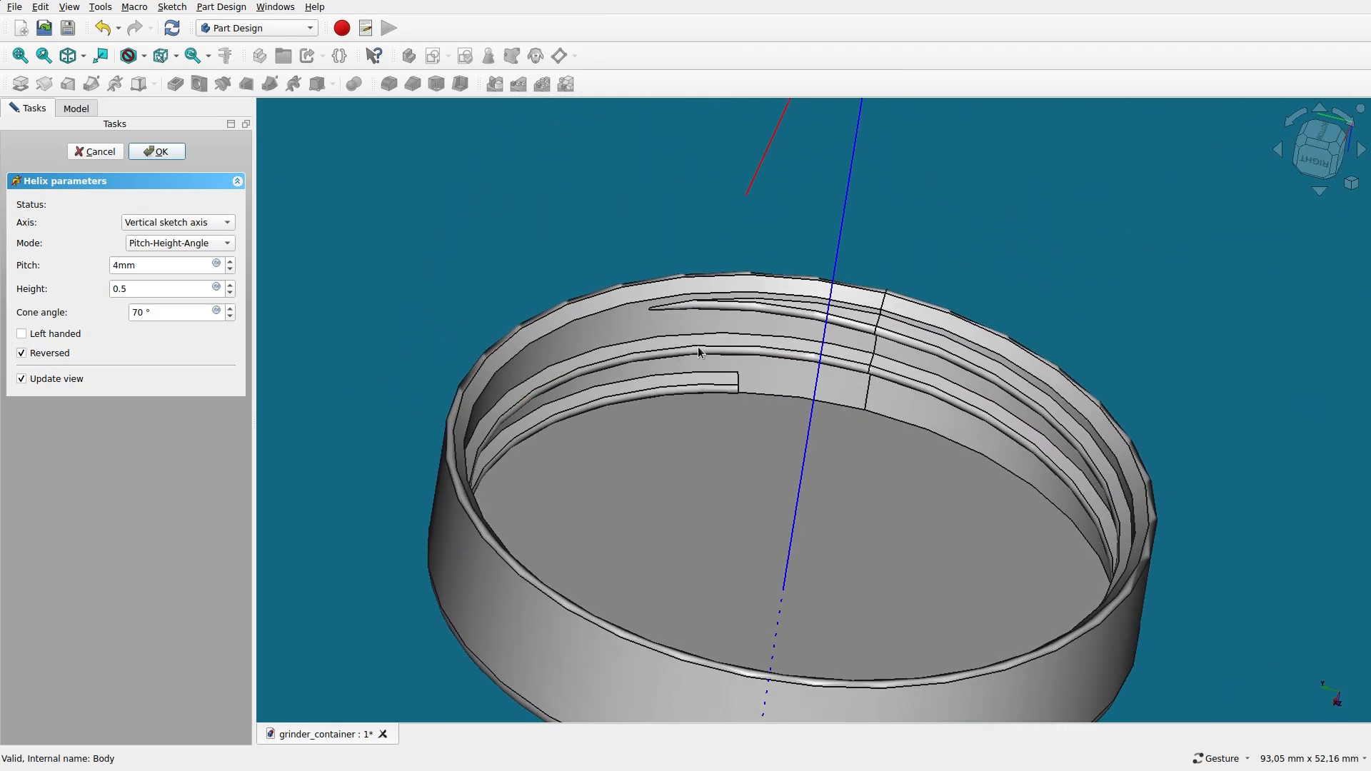
mouse_move(496, 228)
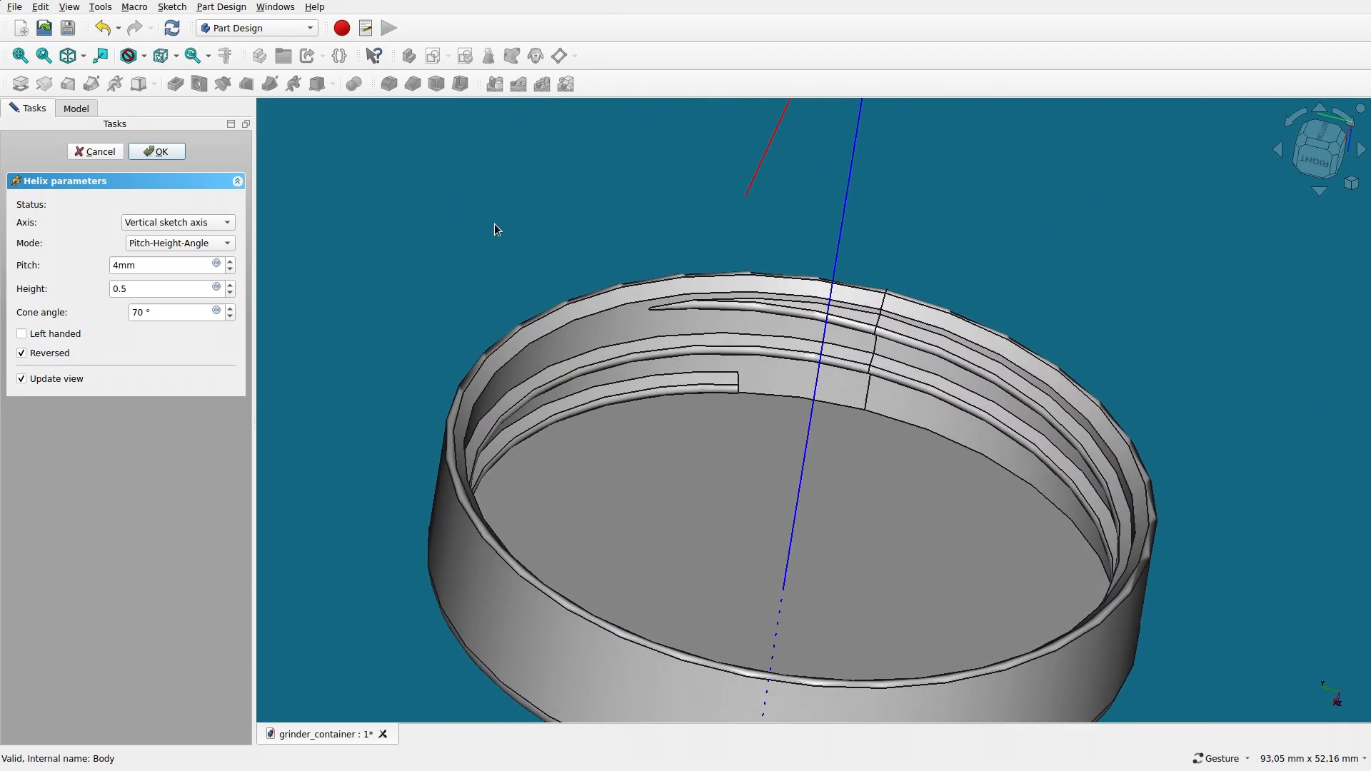
click(157, 152)
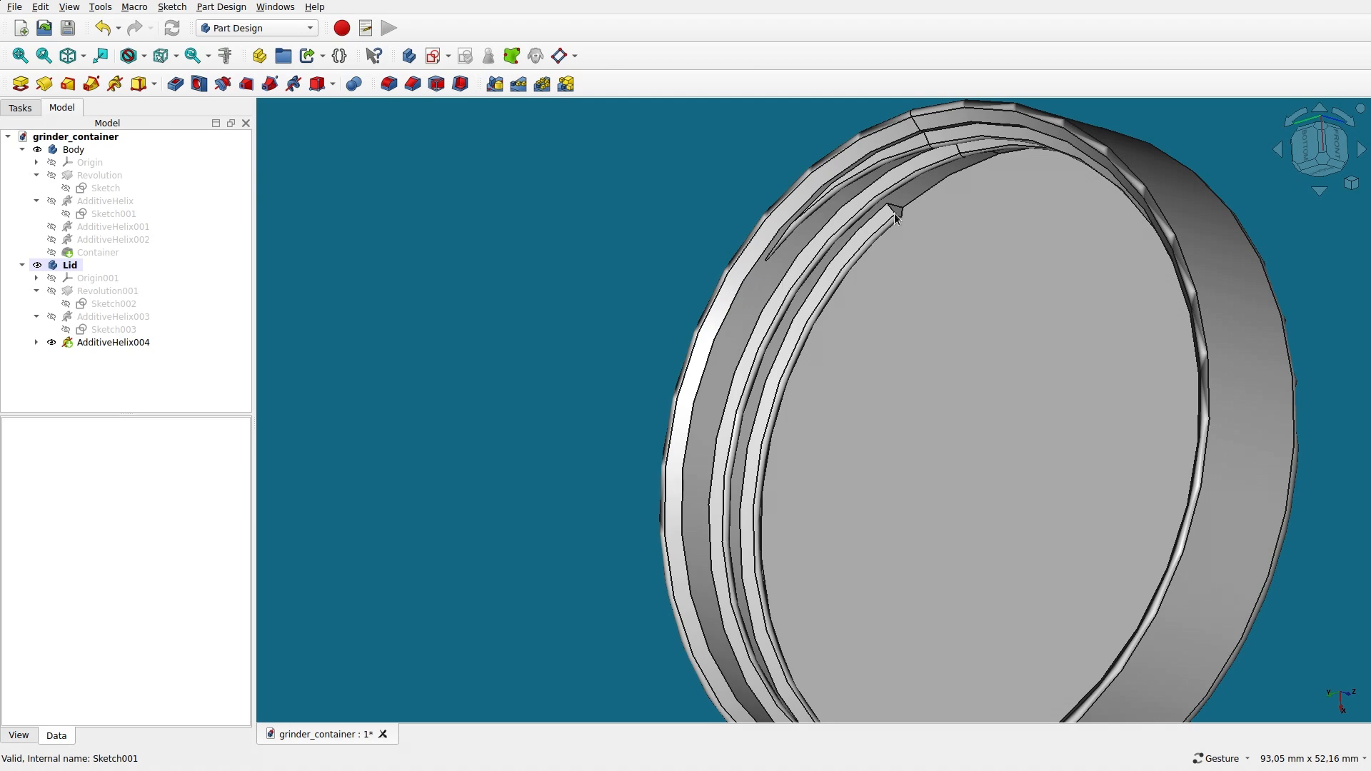
- Pad from AdditiveHelix004 by 9 mm to complete the lid solid
click(111, 341)
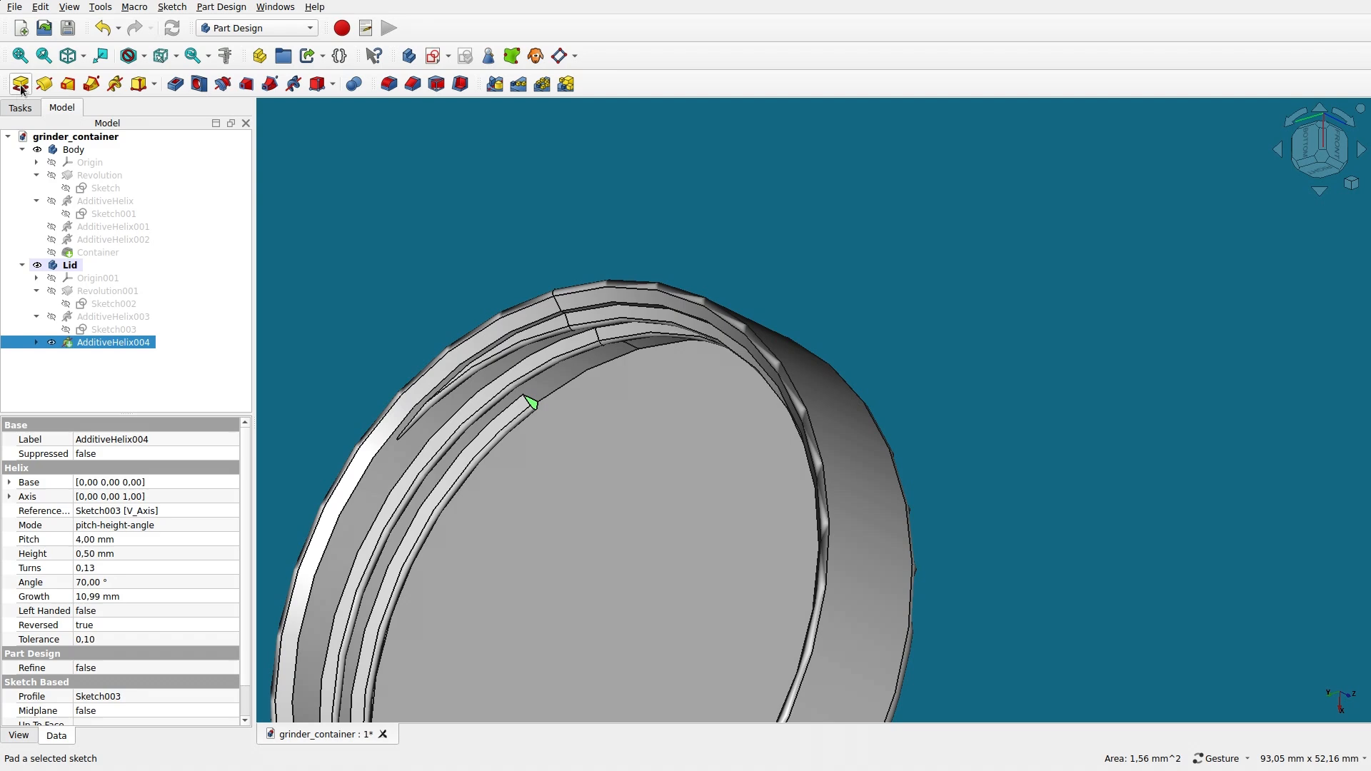
click(19, 84)
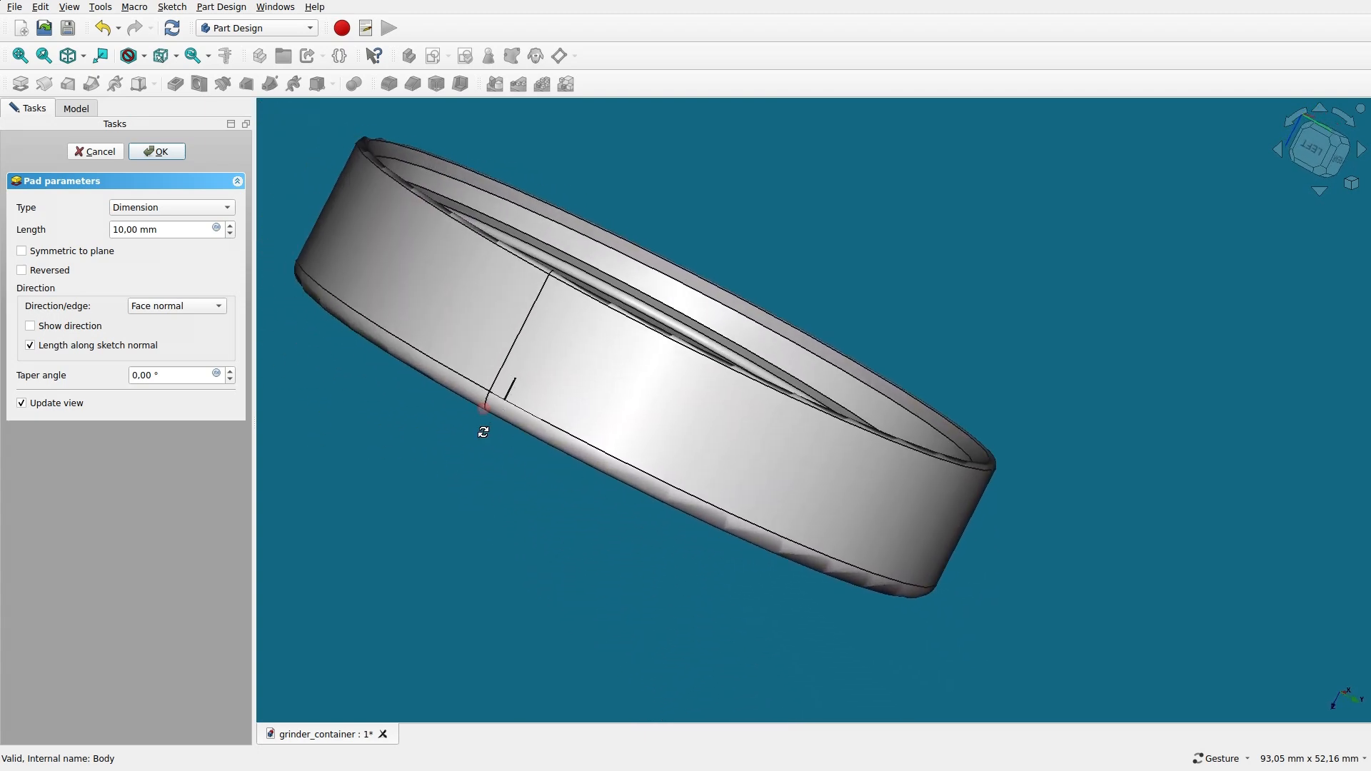
scroll(up, 3)
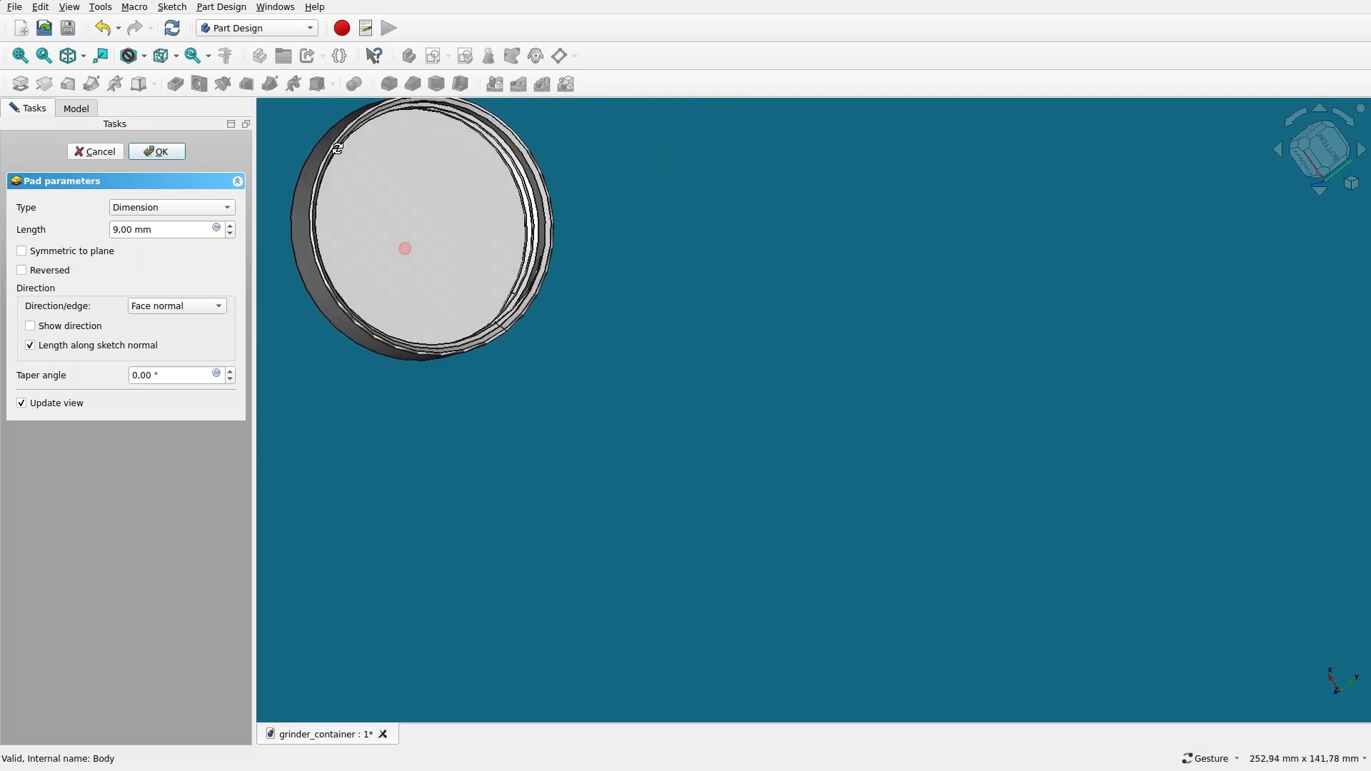
drag(404, 247, 498, 236)
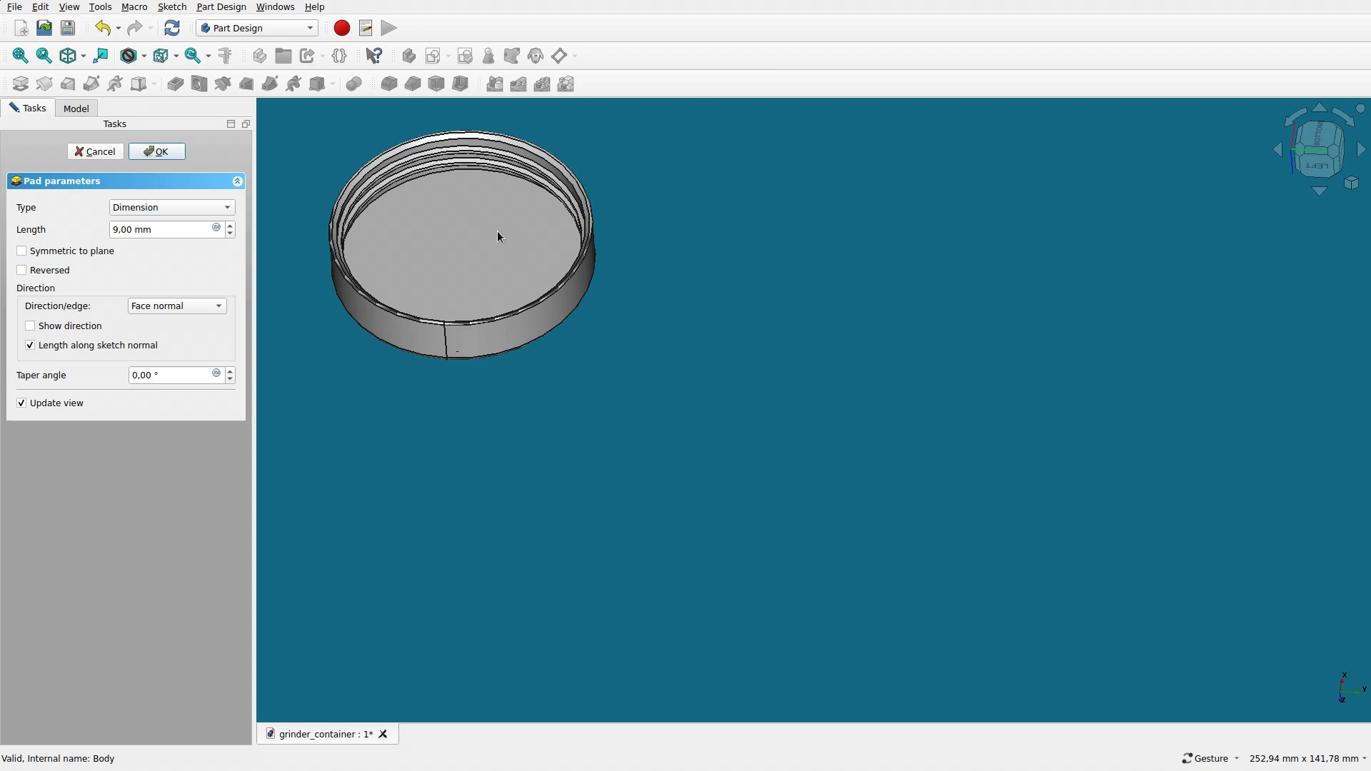
drag(498, 236, 337, 258)
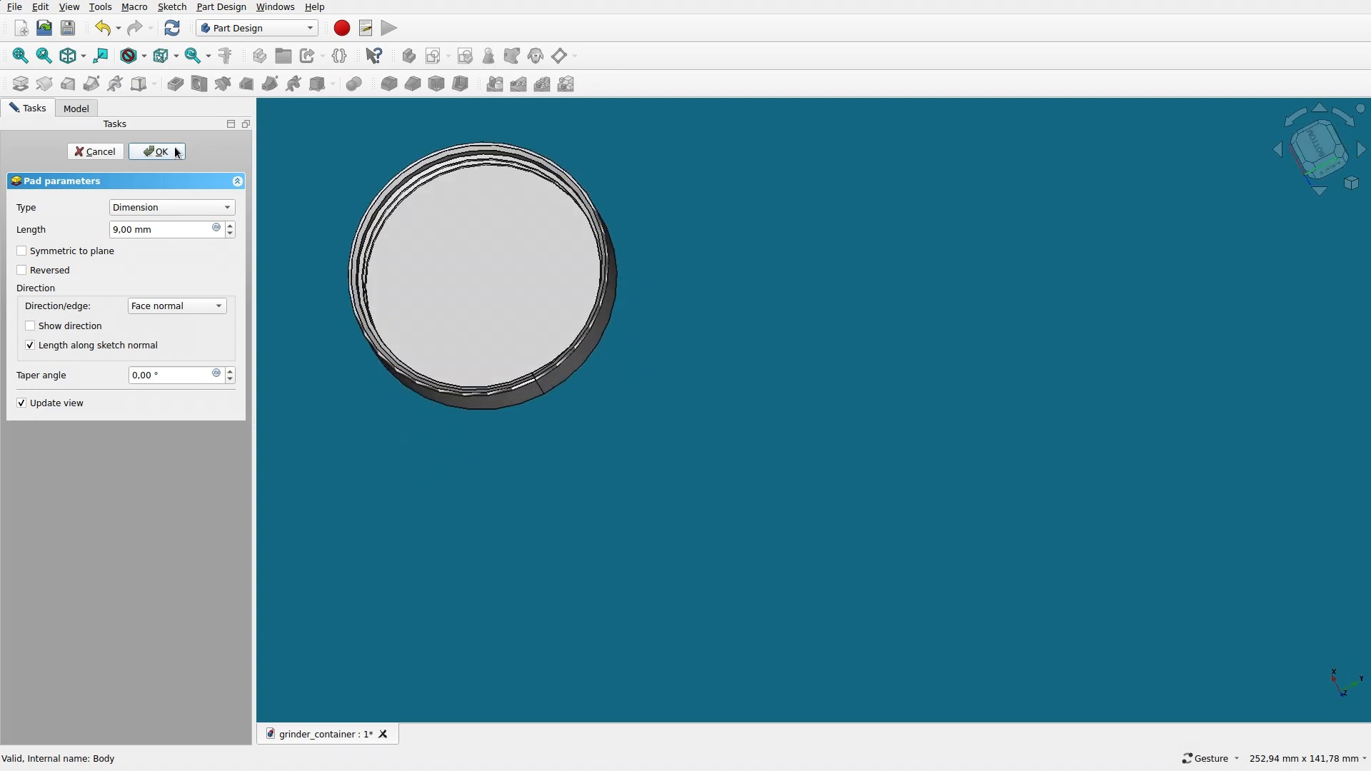
click(157, 152)
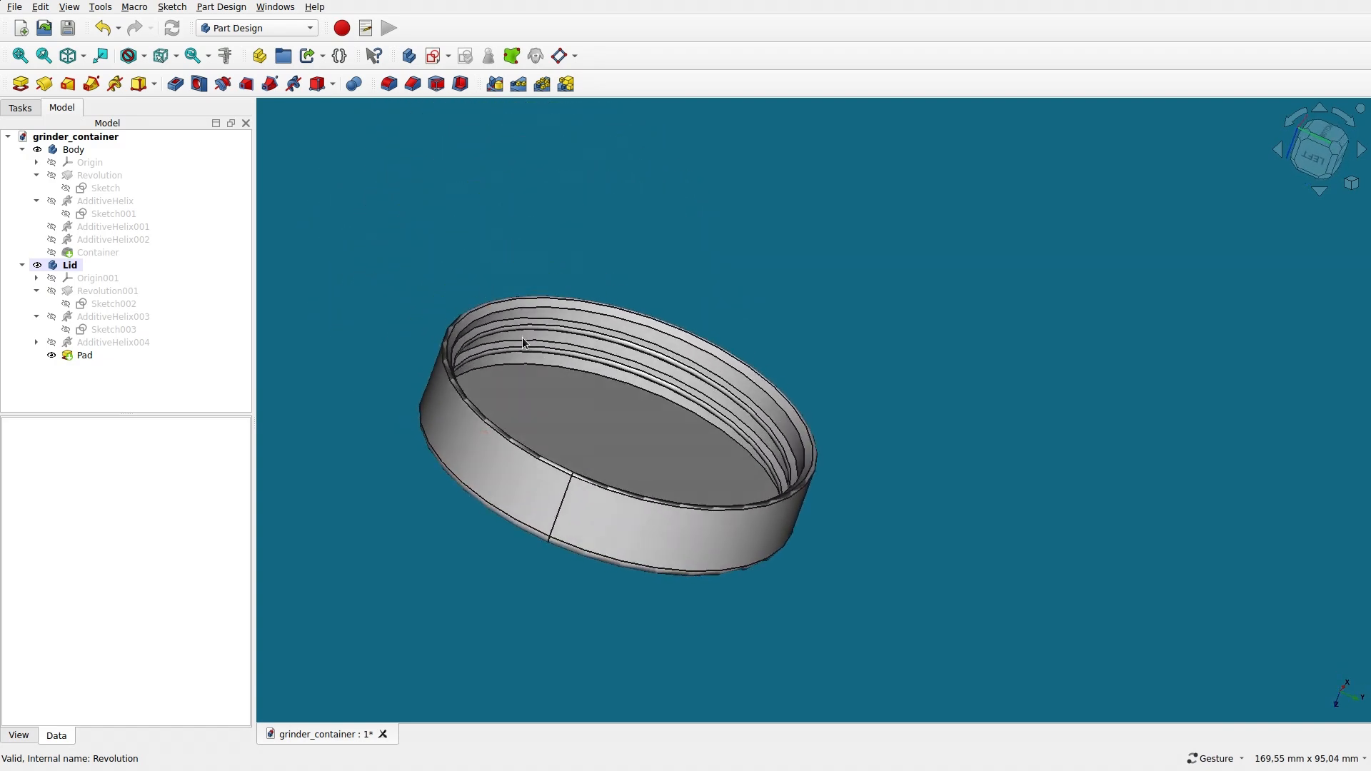
click(85, 356)
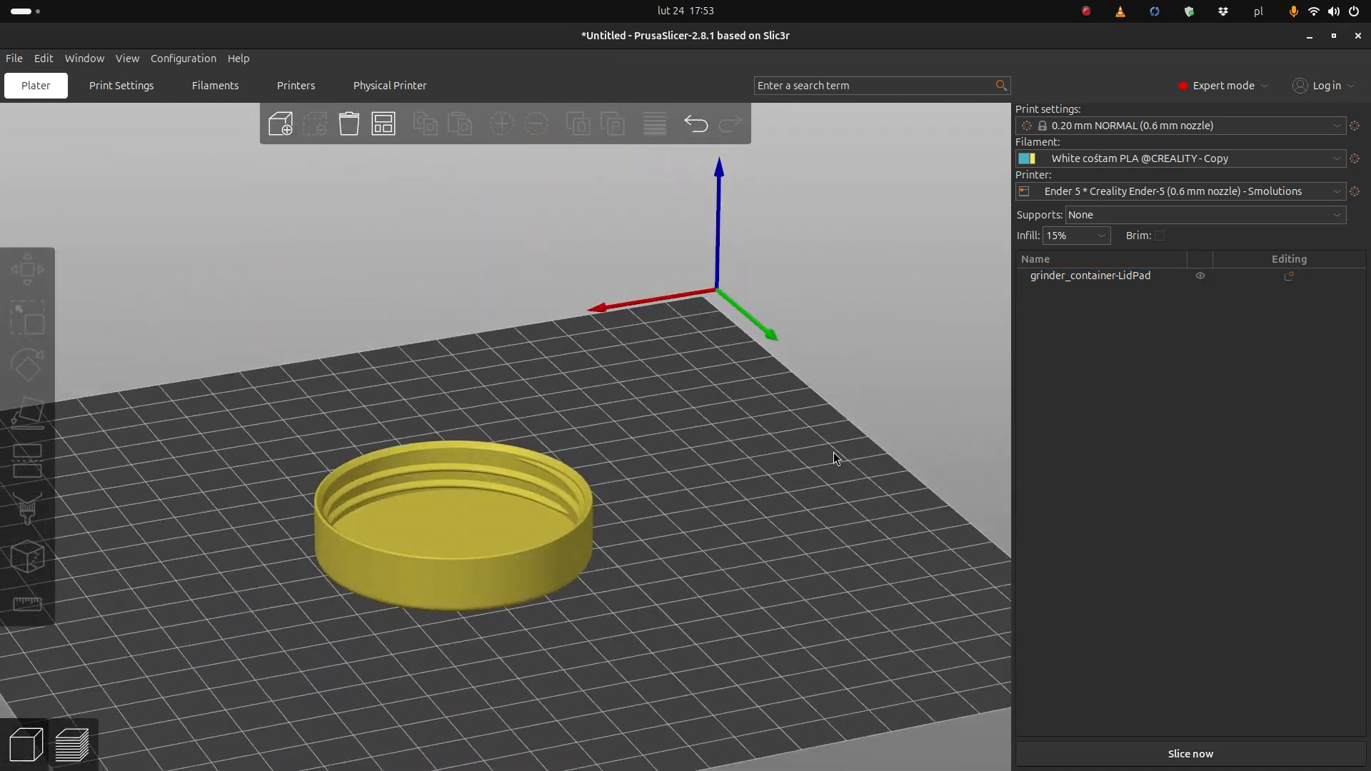
- Slice the lid, giving a 40-minute print with about 11.44 g of filament
click(1190, 755)
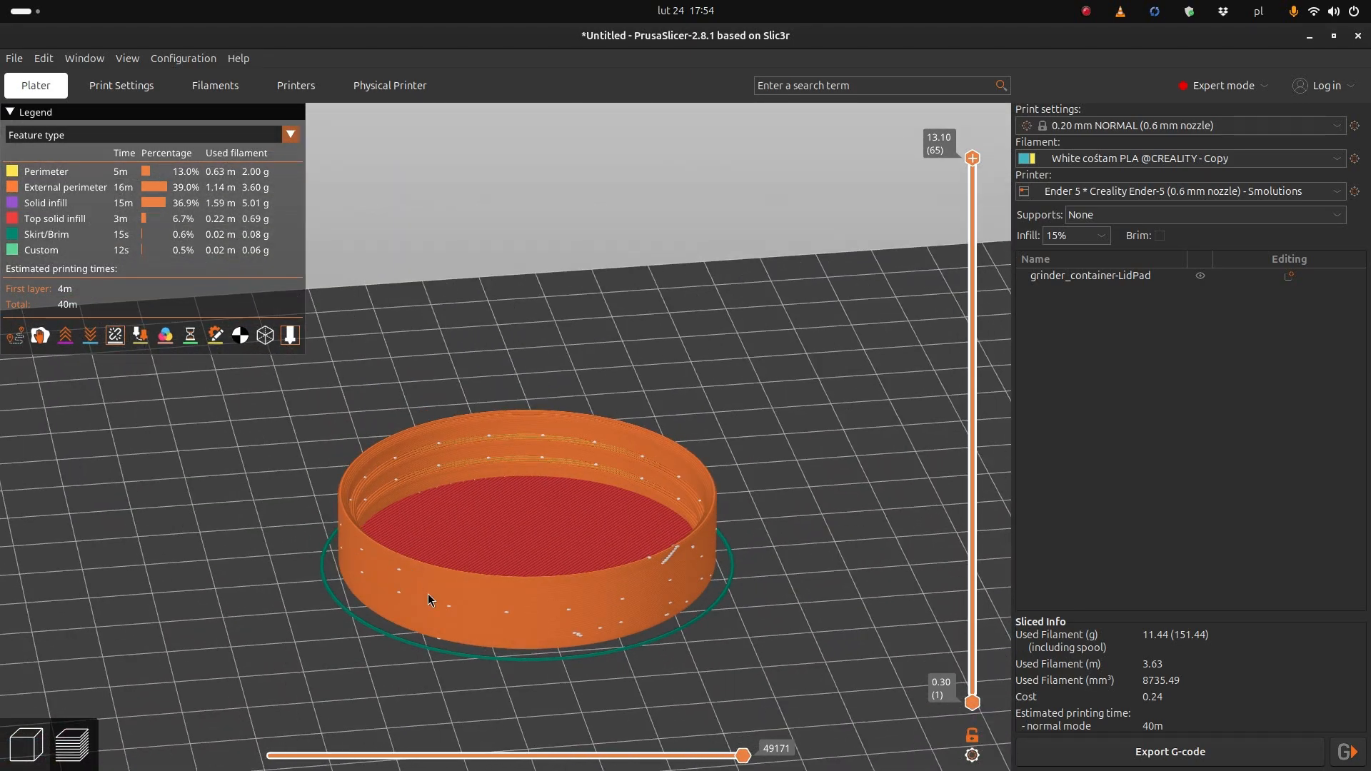
mouse_move(387, 470)
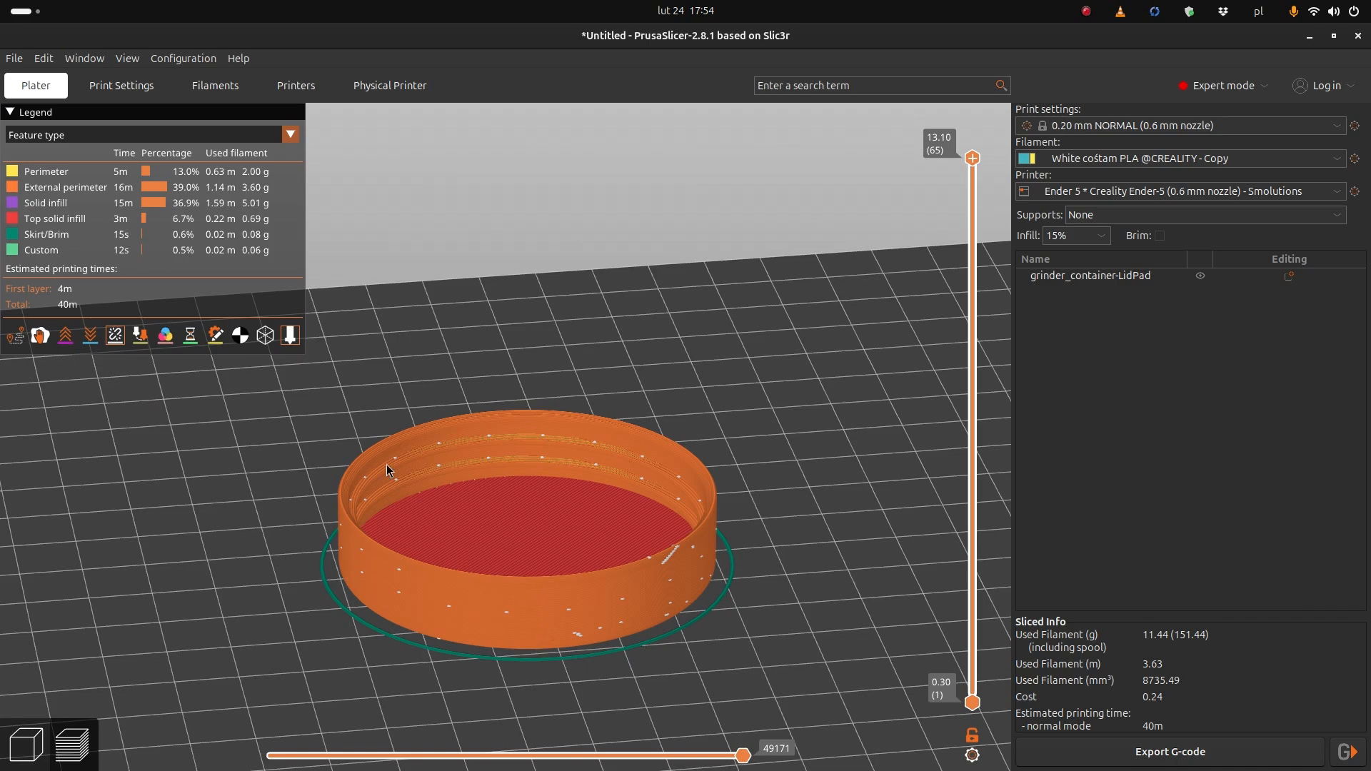